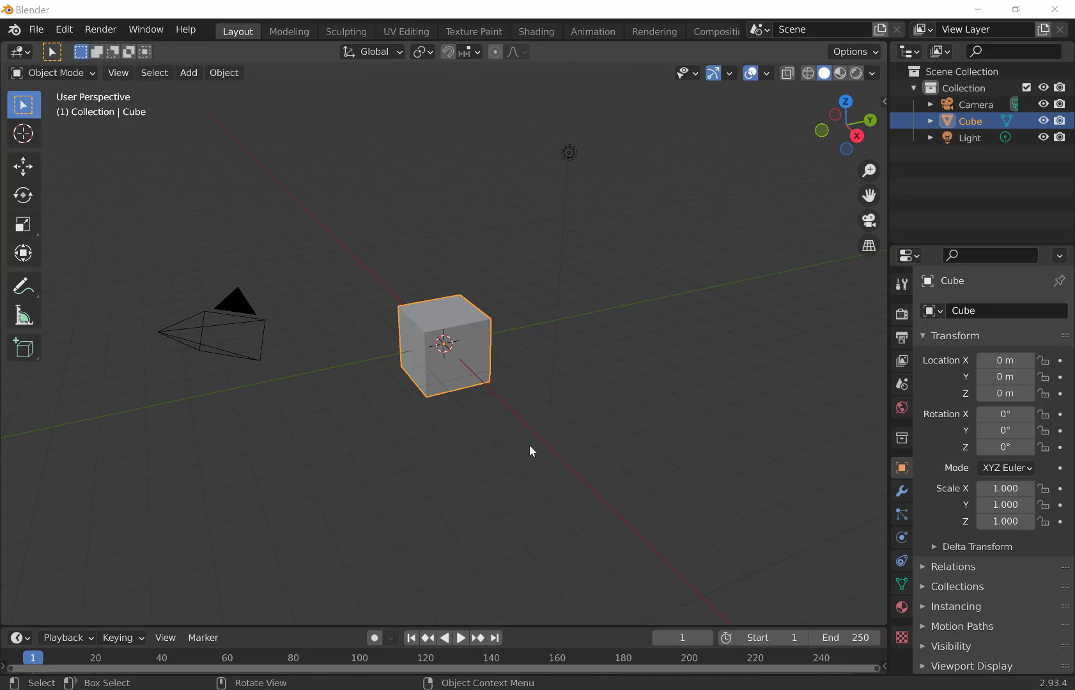
pyautogui.moveTo(483, 337)
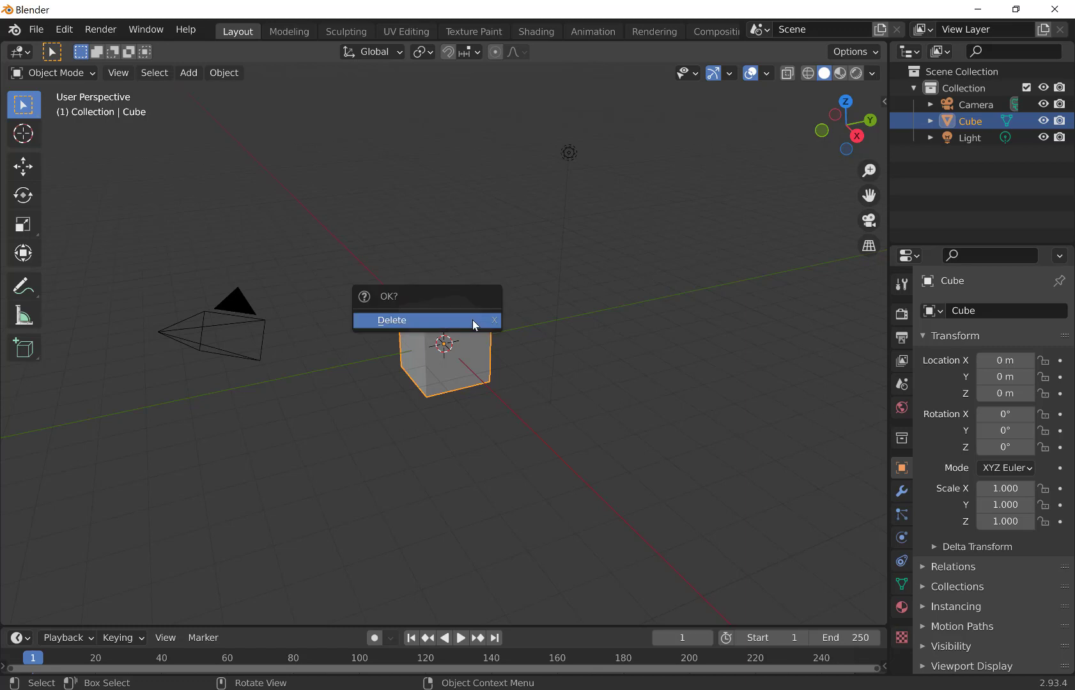
# Step: Delete the default cube, leaving only the camera and light
pyautogui.click(391, 320)
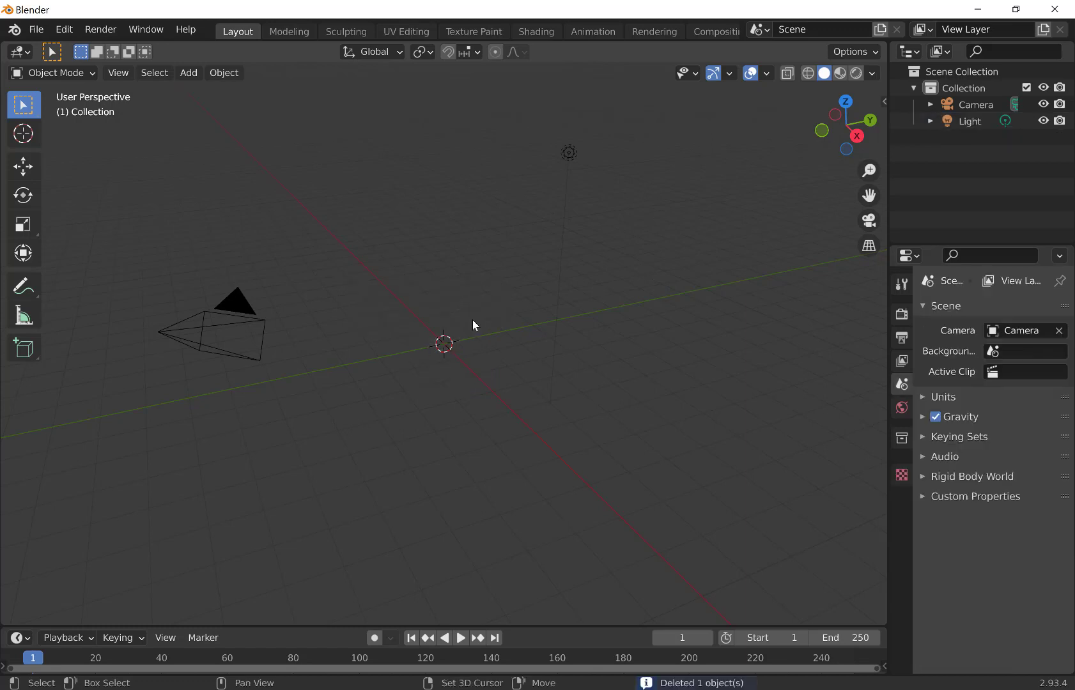
# Step: Add a Suzanne monkey head mesh and orbit to face it from the front
pyautogui.click(187, 73)
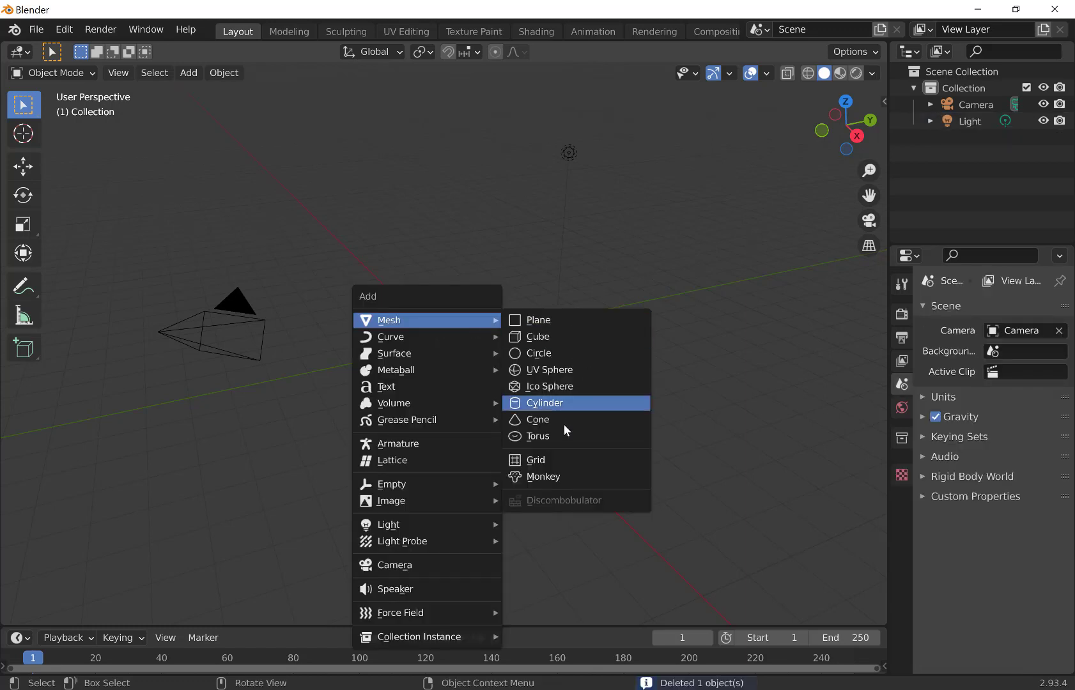
pyautogui.click(542, 477)
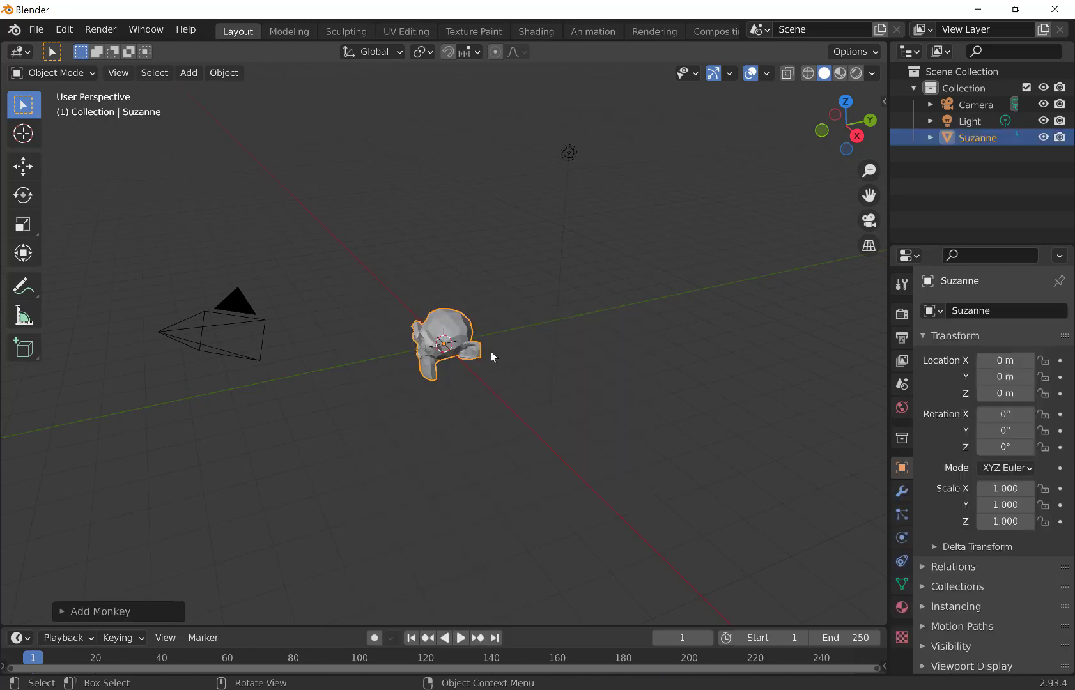
pyautogui.moveTo(477, 341)
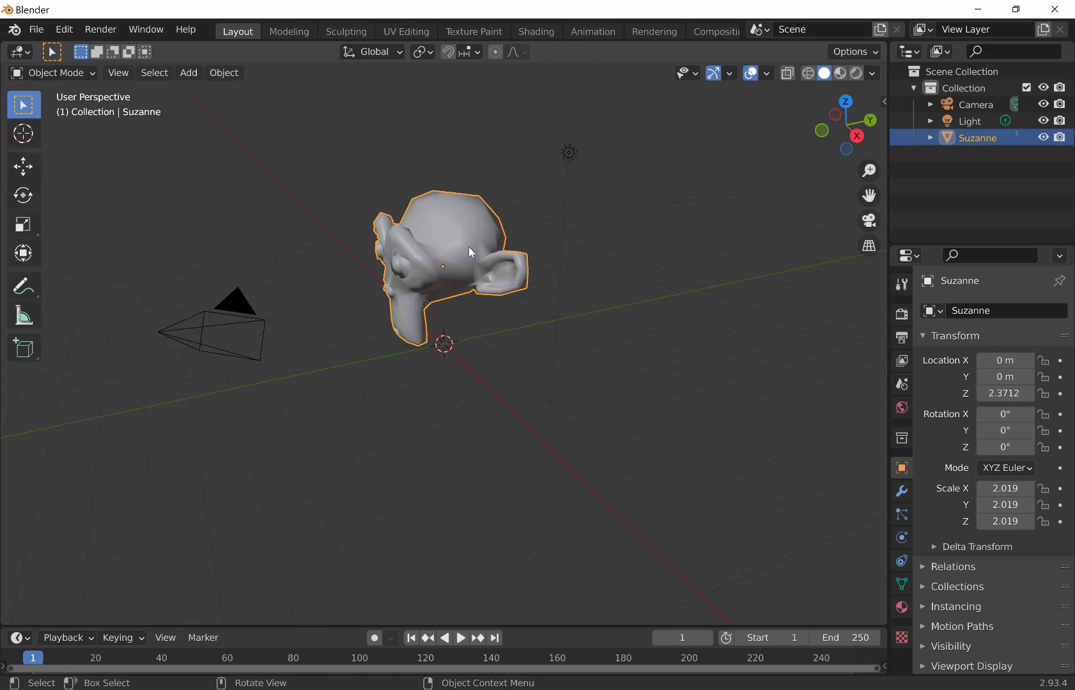
pyautogui.moveTo(469, 252); pyautogui.dragTo(565, 238)
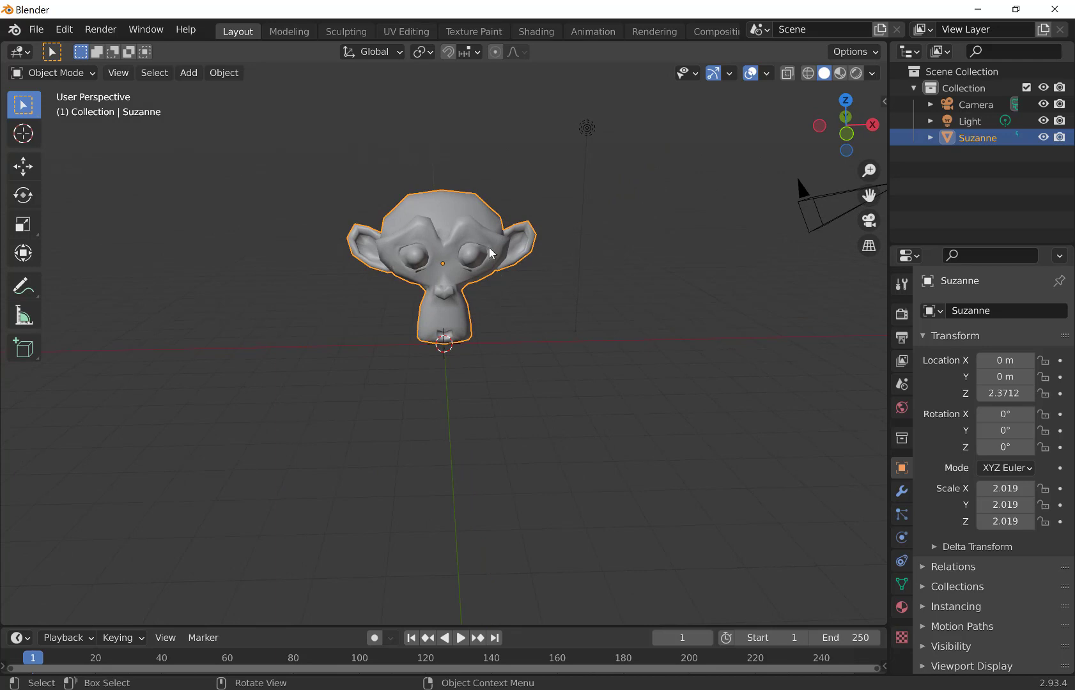
# Step: Switch to rendered shading and make the light a sun of strength 10
pyautogui.click(855, 73)
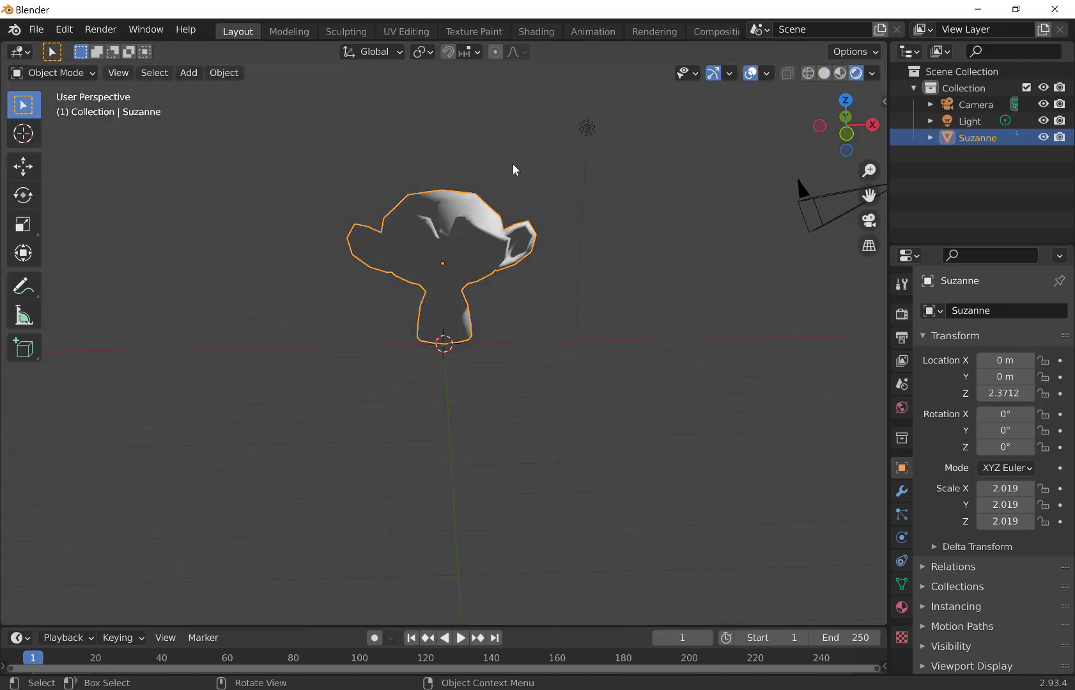
pyautogui.moveTo(587, 137)
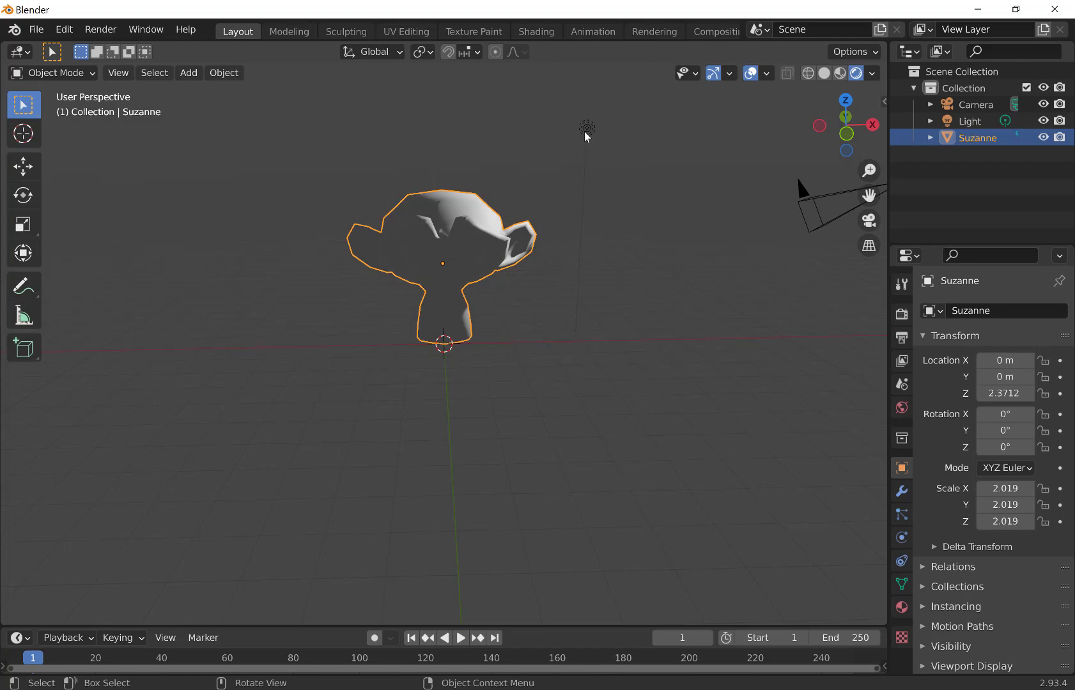
pyautogui.moveTo(479, 242)
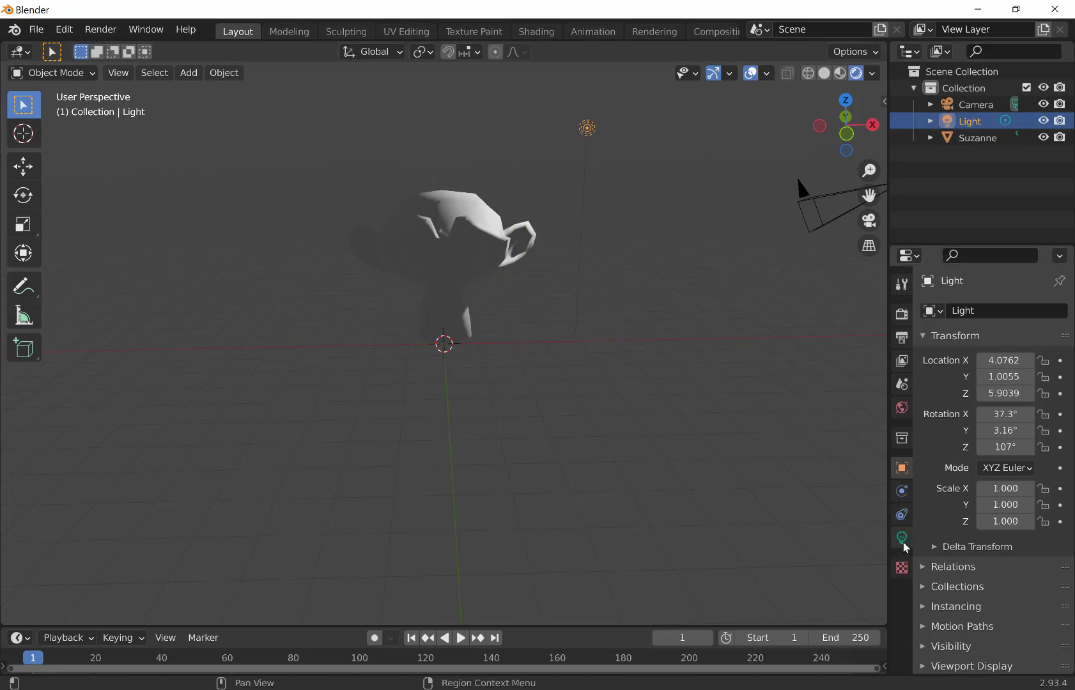
pyautogui.click(901, 538)
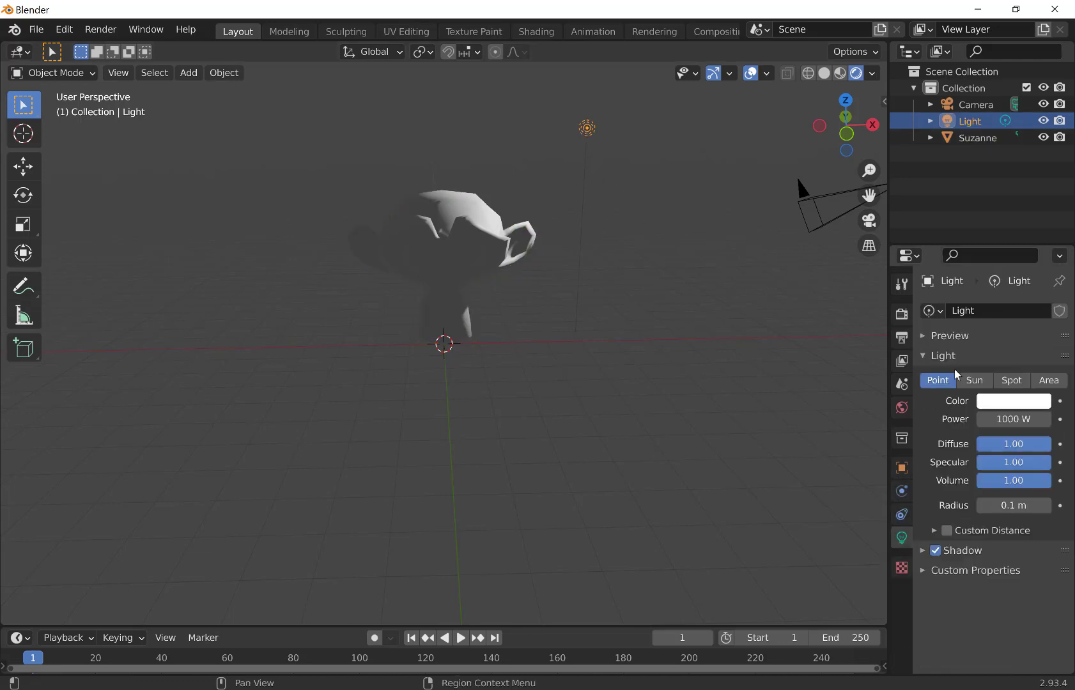
pyautogui.click(974, 381)
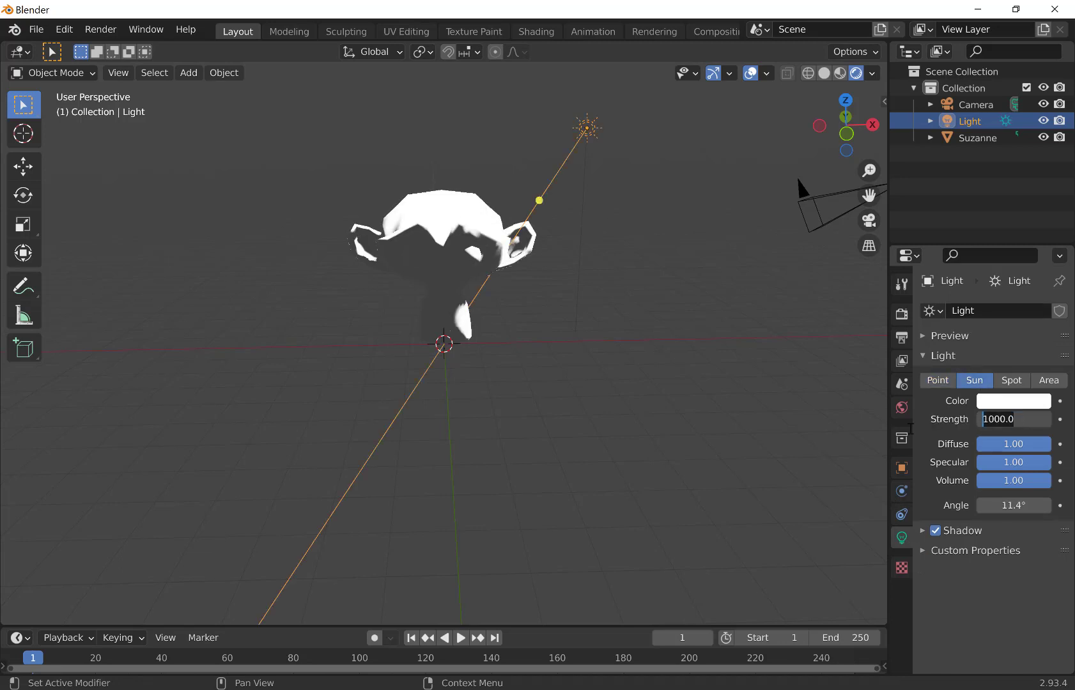
pyautogui.click(1014, 419)
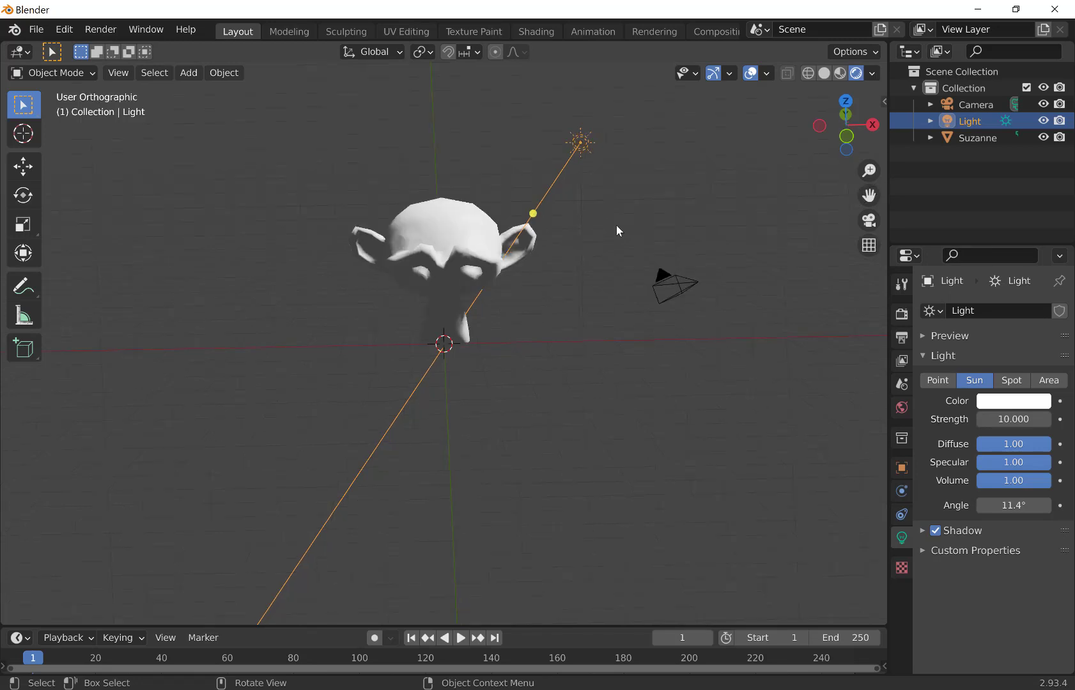
# Step: From the top view, reposition the sun light around the monkey head
pyautogui.press('7')
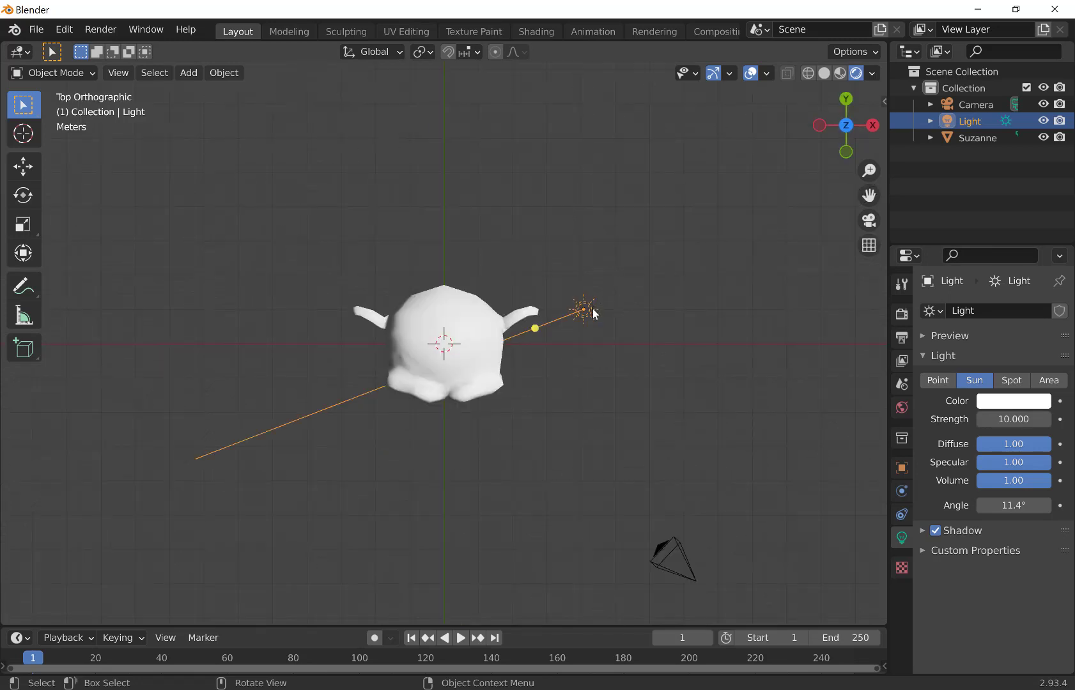
pyautogui.moveTo(580, 309); pyautogui.dragTo(452, 492)
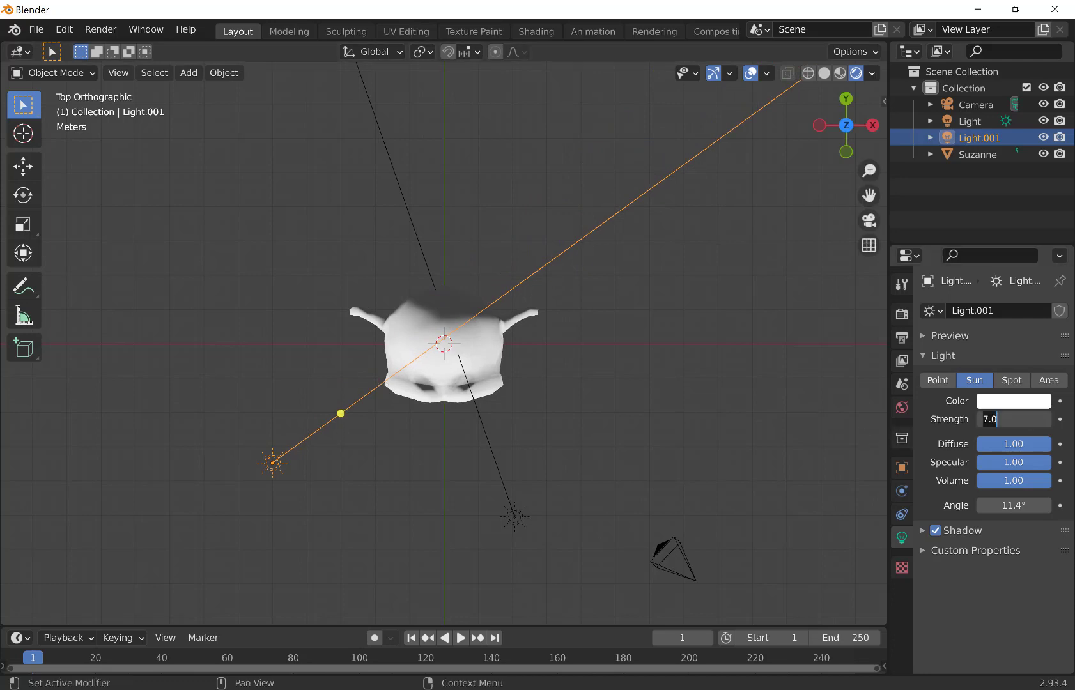
# Step: Set the duplicated suns' strengths to 5.0 and 3.000
pyautogui.write('5.0')
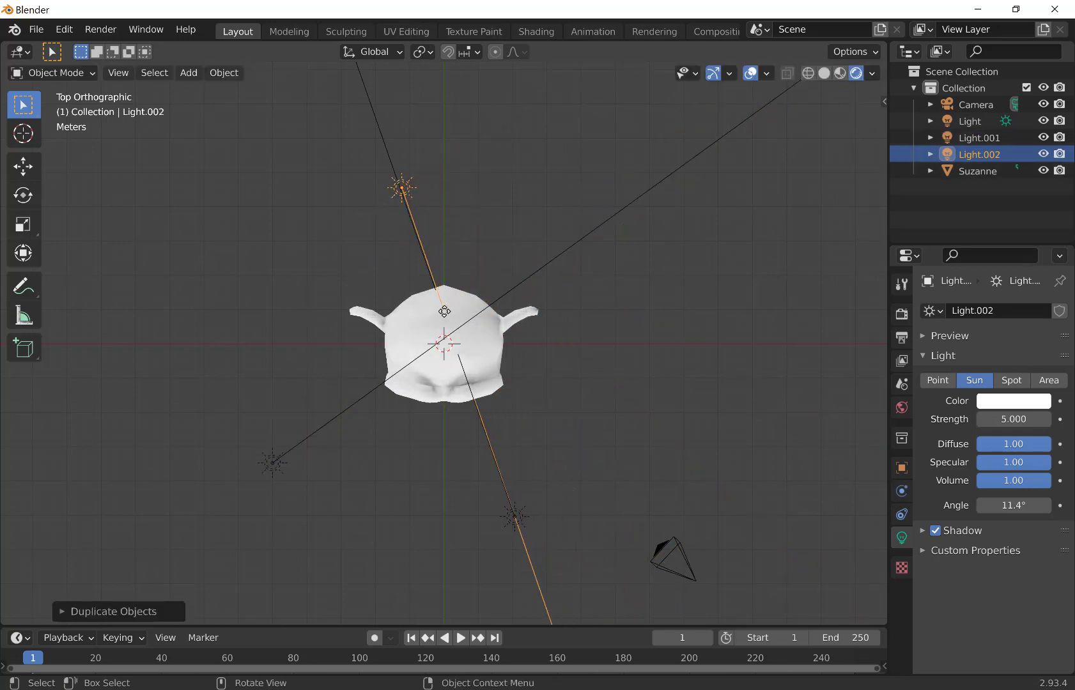
pyautogui.click(1013, 419)
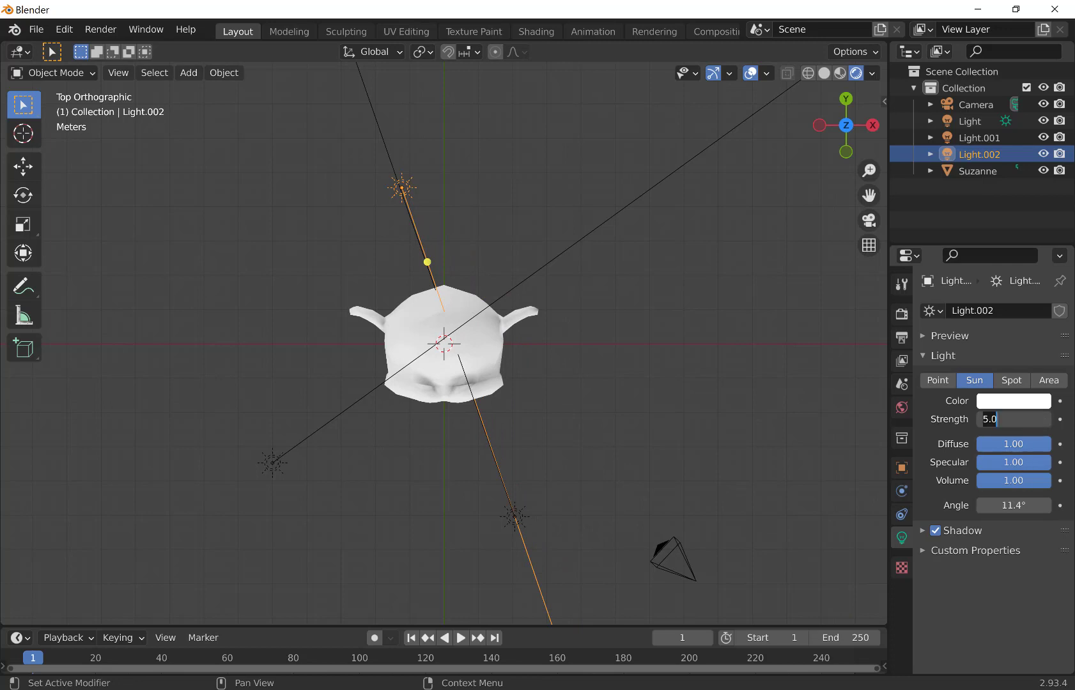
pyautogui.write('3.000')
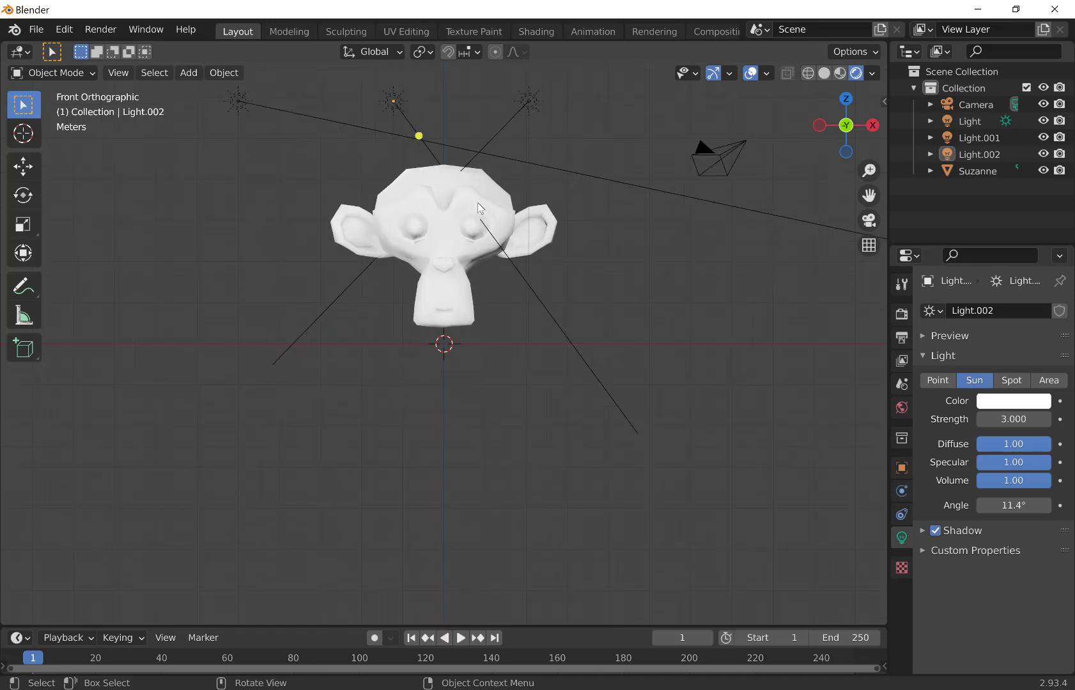
# Step: Give Suzanne a new material with a yellow base colour
pyautogui.click(446, 240)
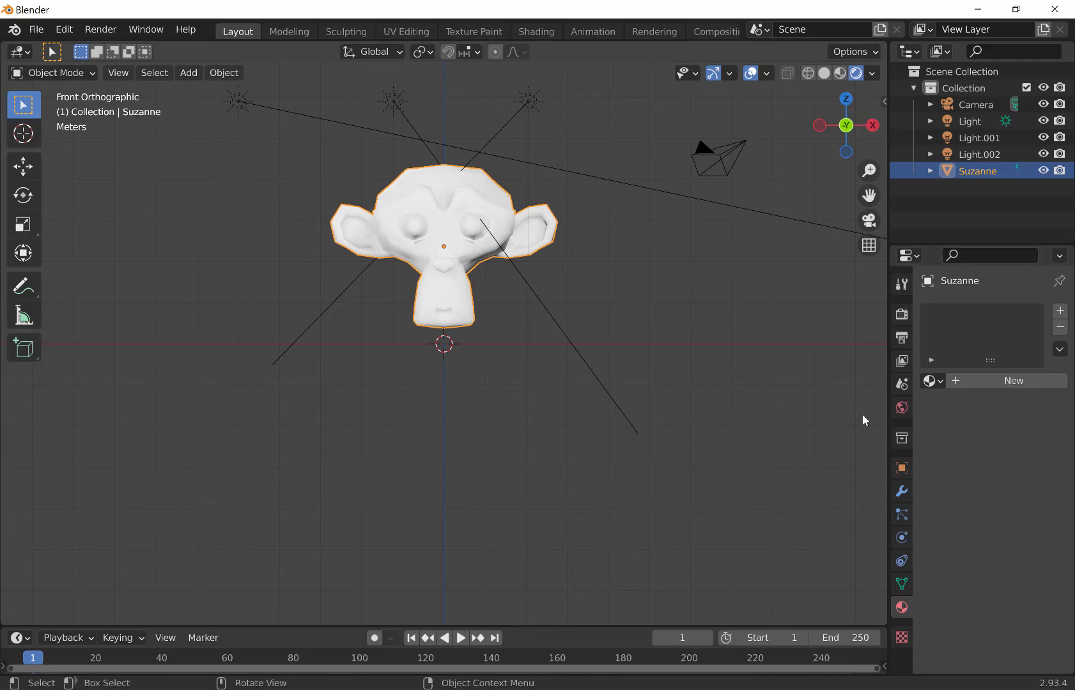
pyautogui.click(1014, 381)
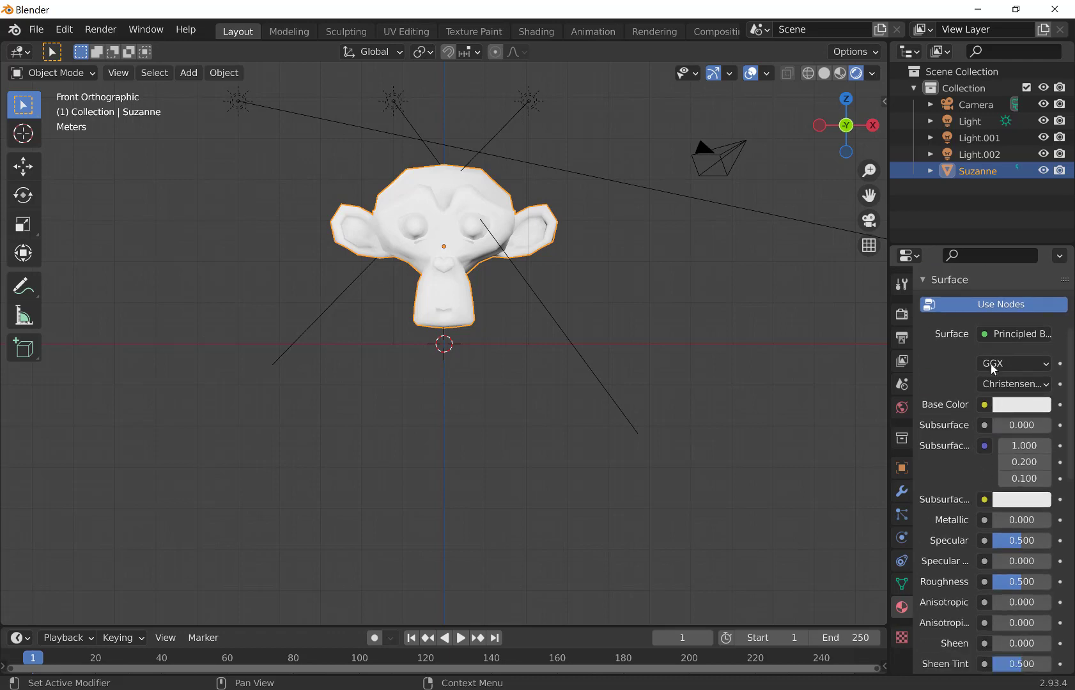
pyautogui.click(1021, 404)
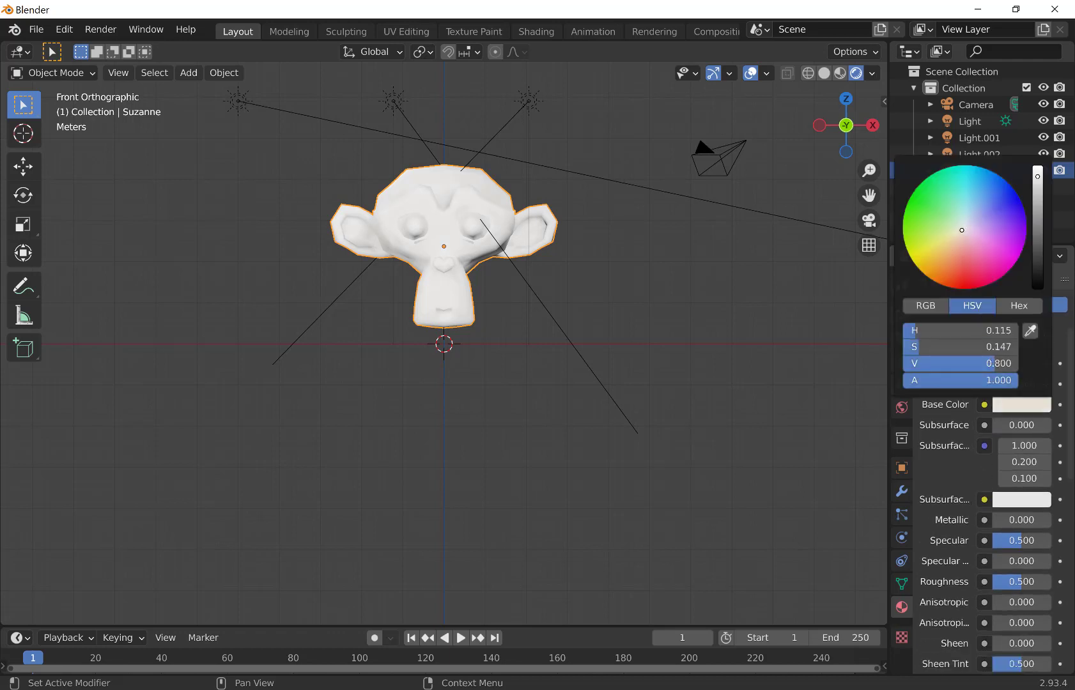
pyautogui.click(917, 256)
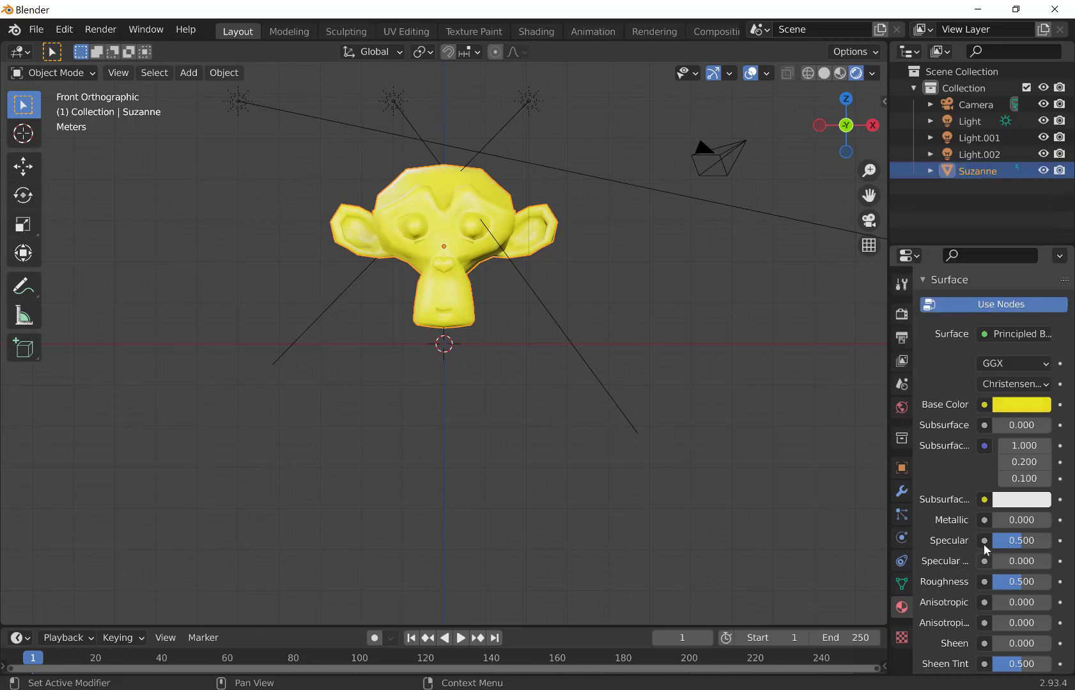
# Step: Make the material fully metallic with roughness 0.275 for a gold look
pyautogui.moveTo(1021, 519); pyautogui.dragTo(1021, 518)
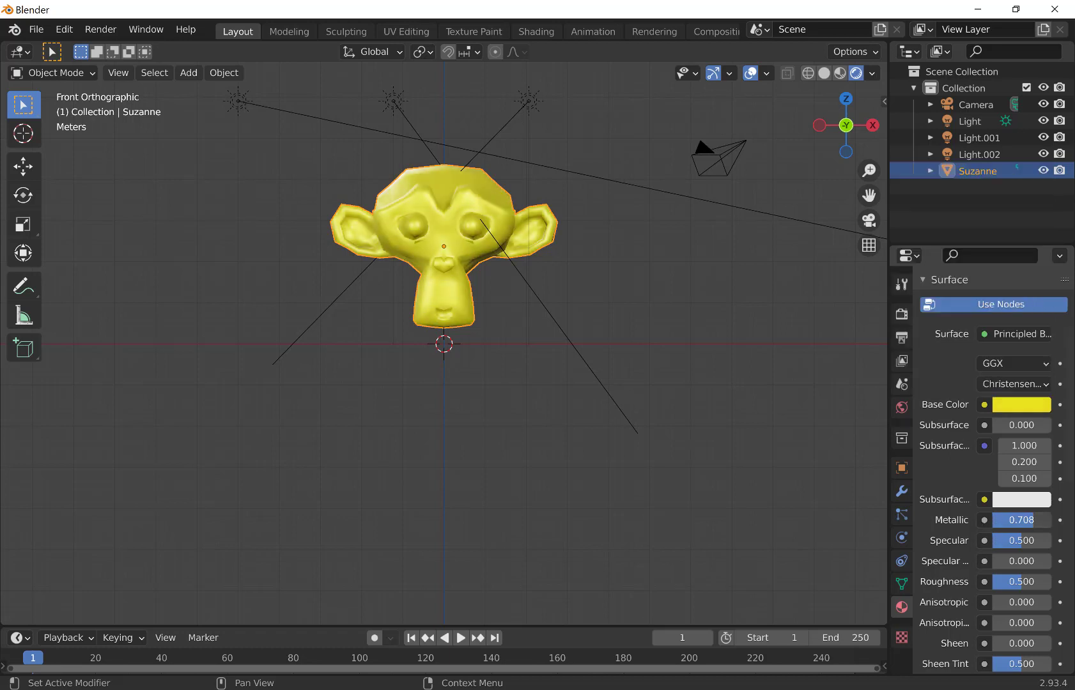
pyautogui.moveTo(1021, 519); pyautogui.dragTo(1035, 519)
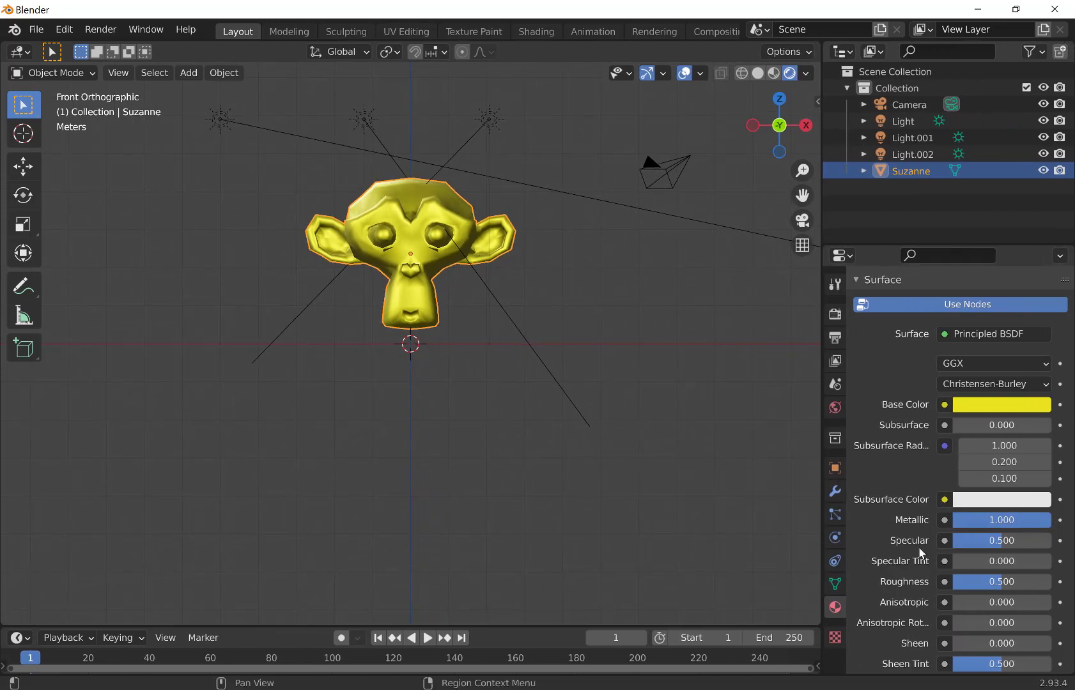
pyautogui.moveTo(1029, 581); pyautogui.dragTo(974, 582)
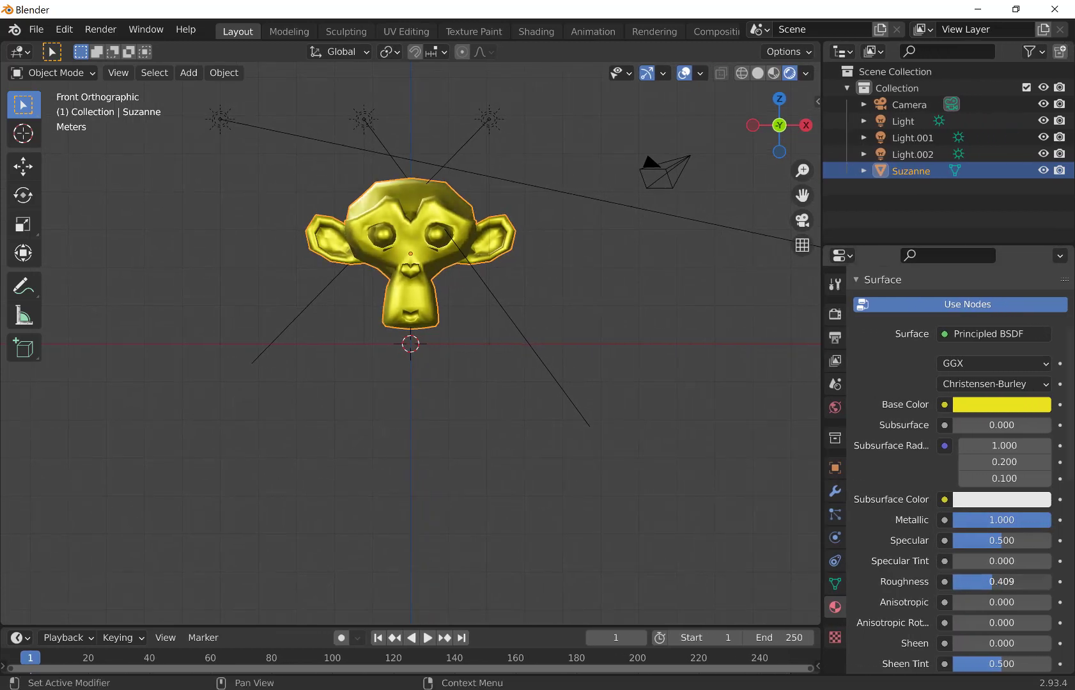
pyautogui.moveTo(1000, 582); pyautogui.dragTo(978, 581)
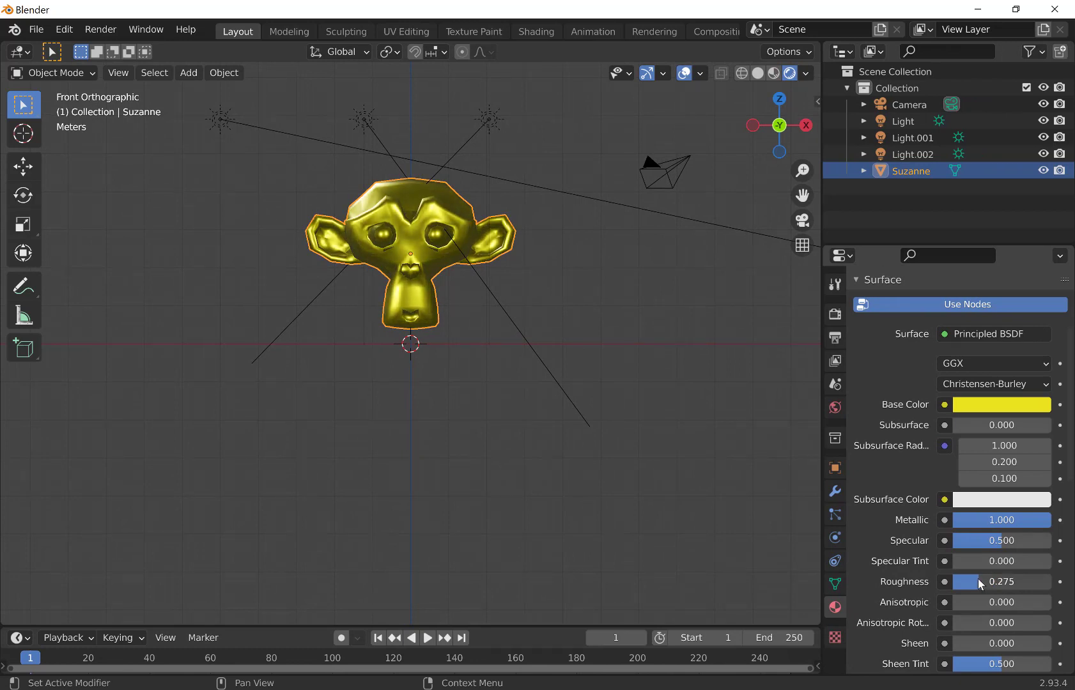
pyautogui.click(541, 299)
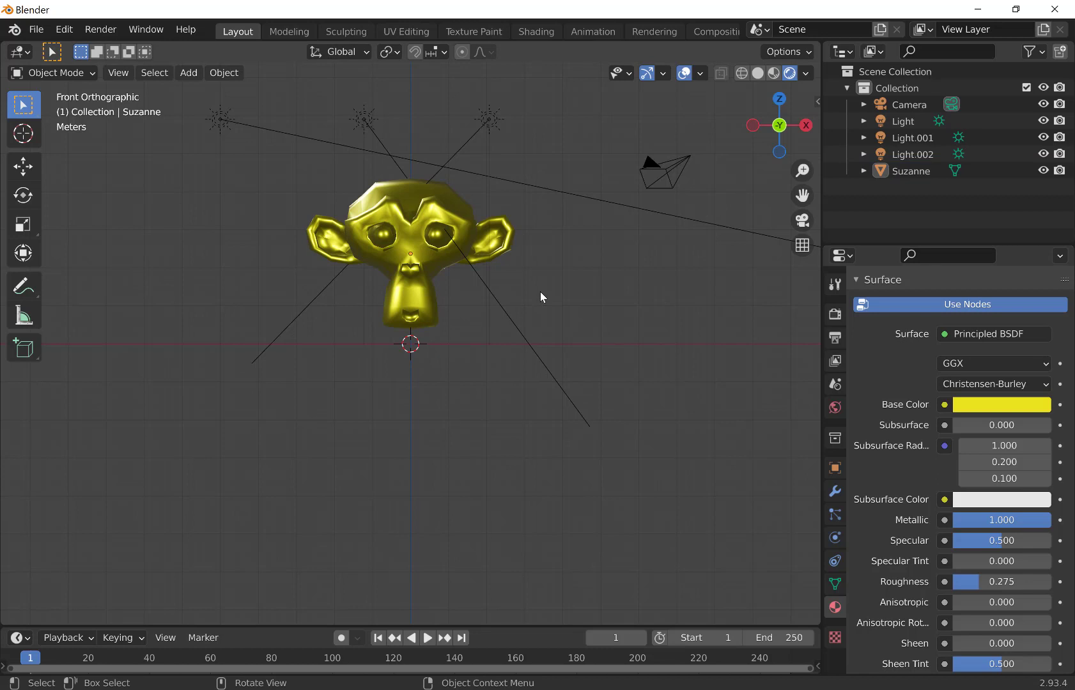
pyautogui.moveTo(688, 172)
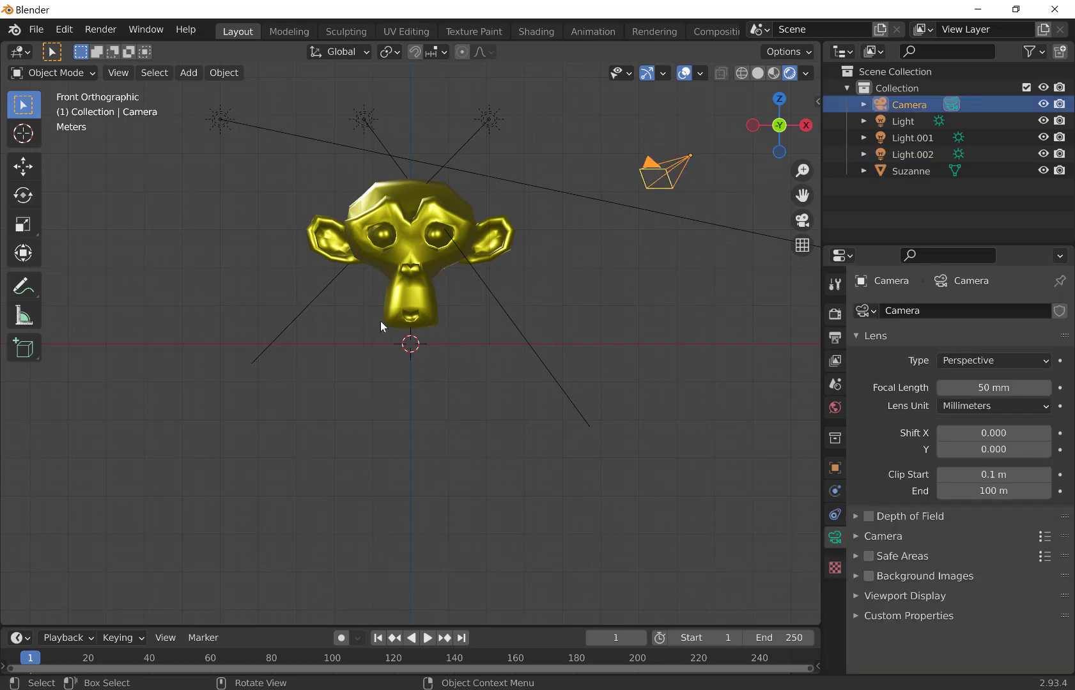
pyautogui.moveTo(433, 350)
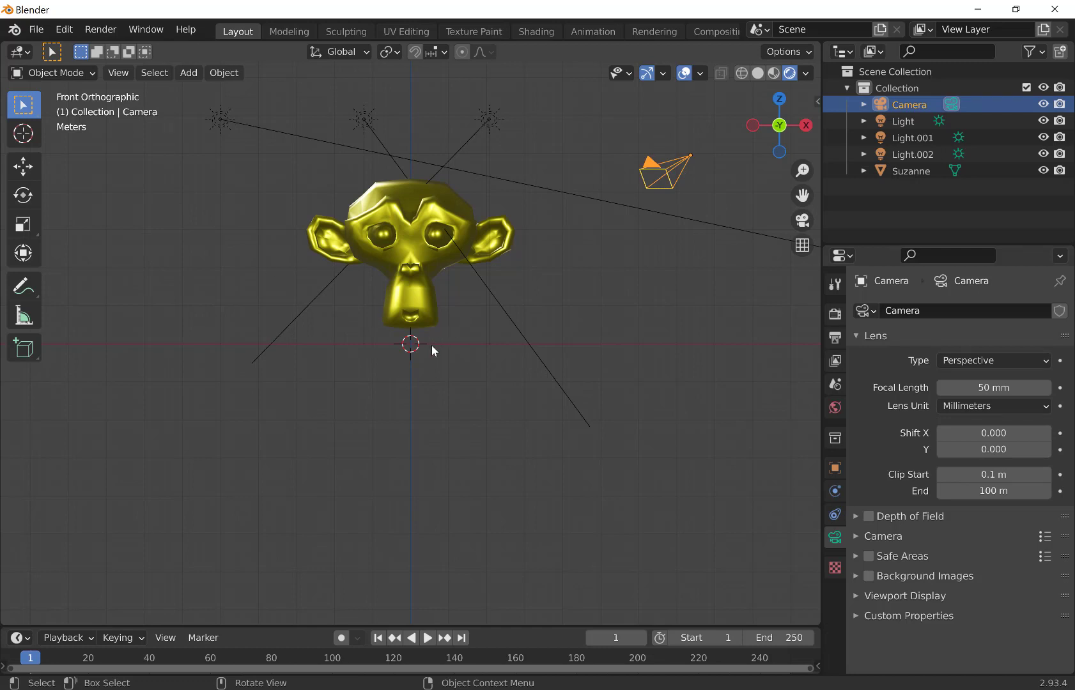
# Step: Add a Bezier circle curve and start scaling it up around the monkey
pyautogui.click(188, 73)
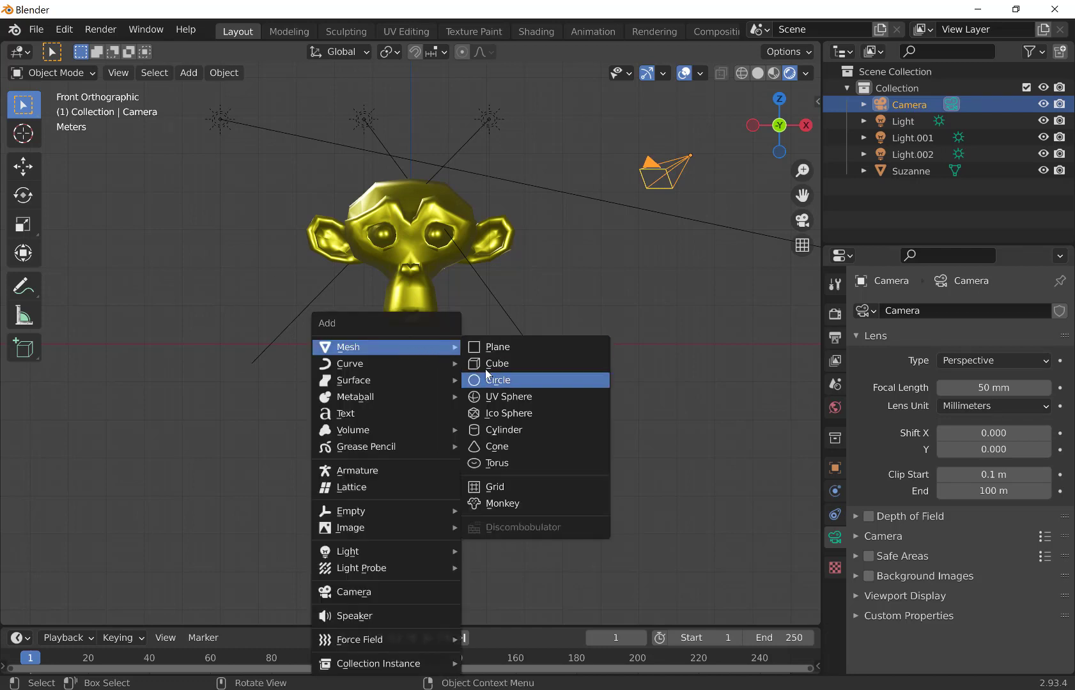
pyautogui.moveTo(350, 363)
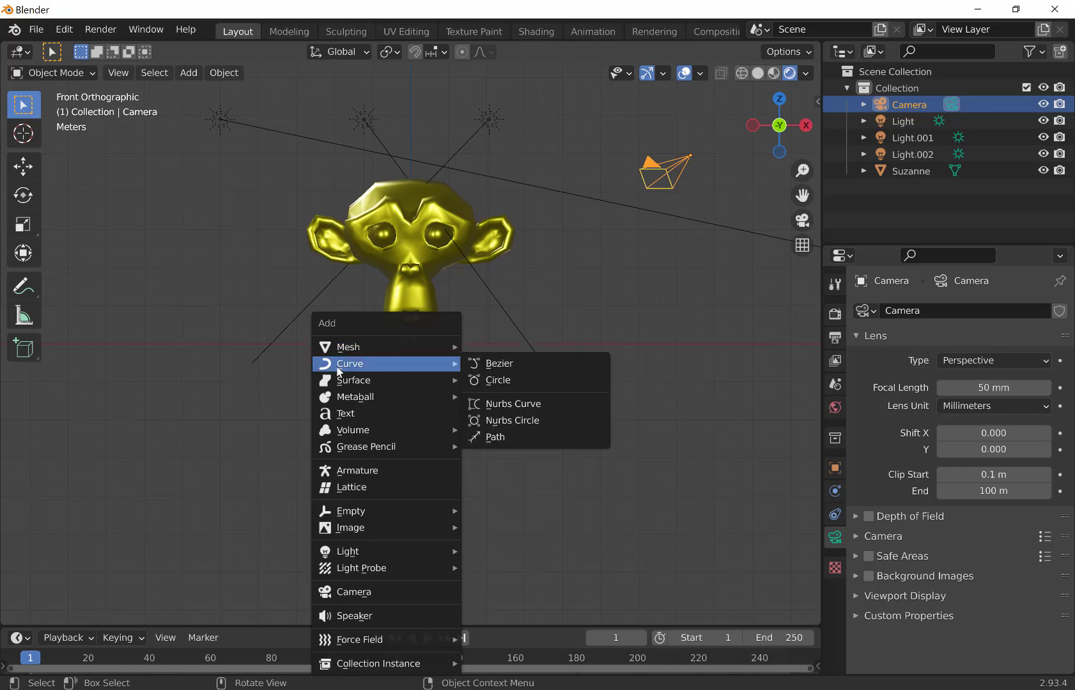
pyautogui.moveTo(347, 347)
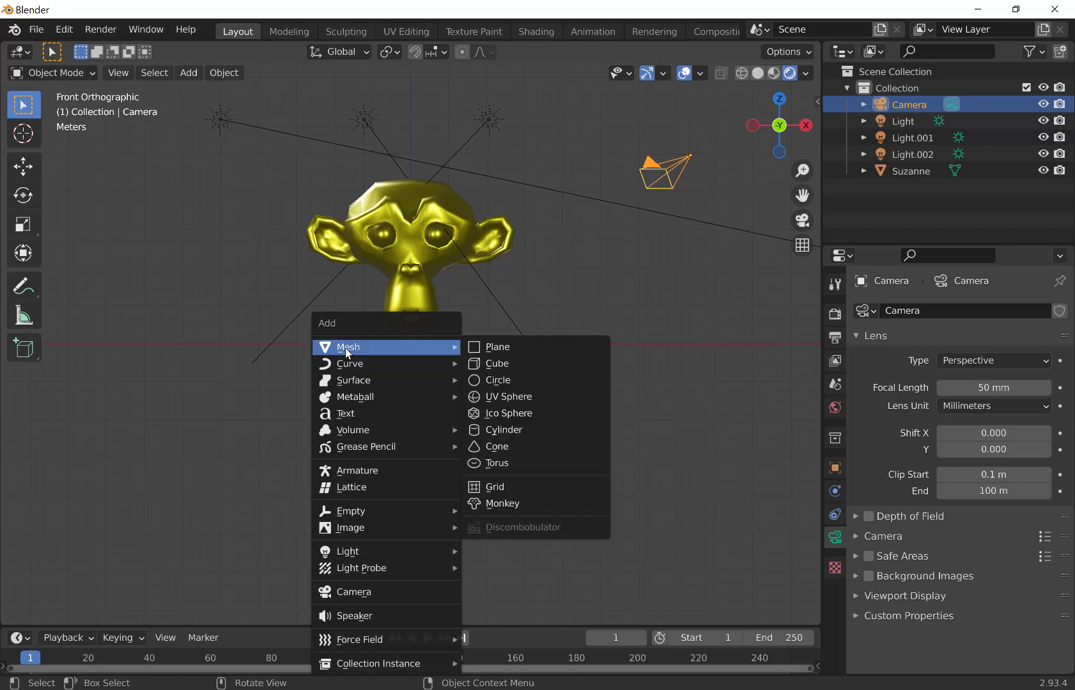
pyautogui.moveTo(351, 363)
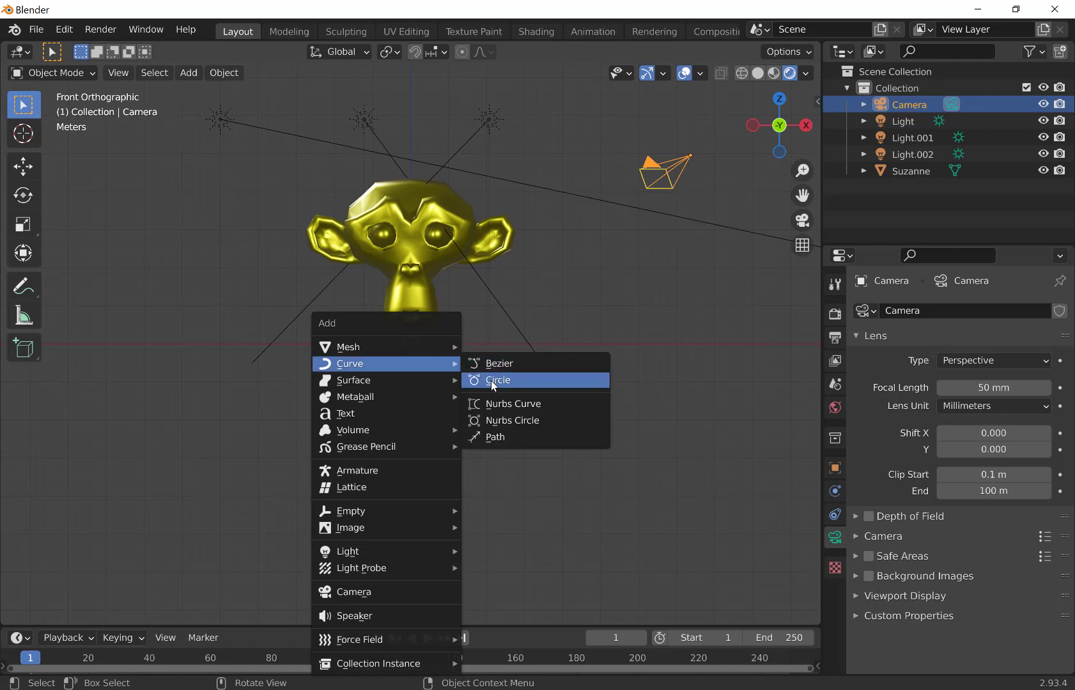
pyautogui.moveTo(497, 381)
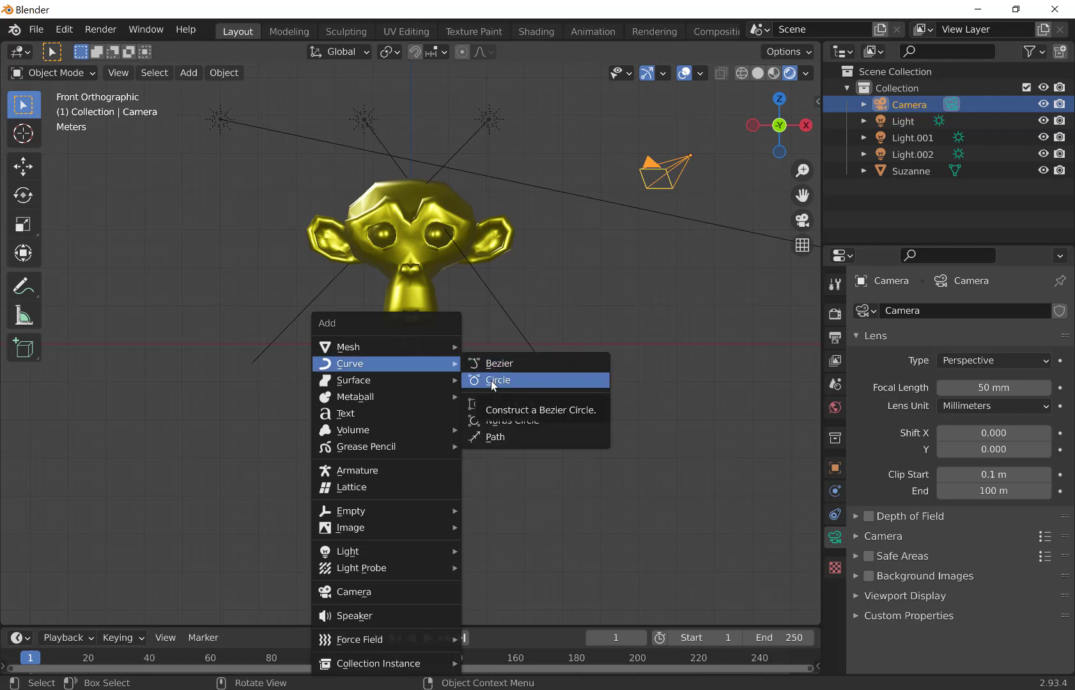
pyautogui.click(497, 381)
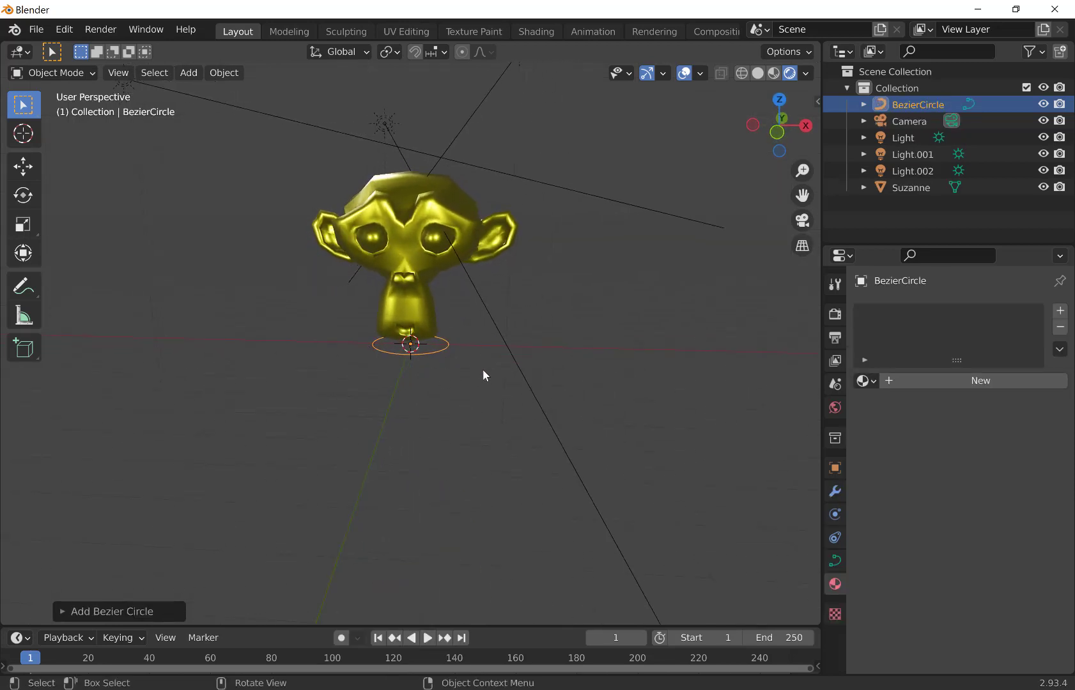
pyautogui.press('s')
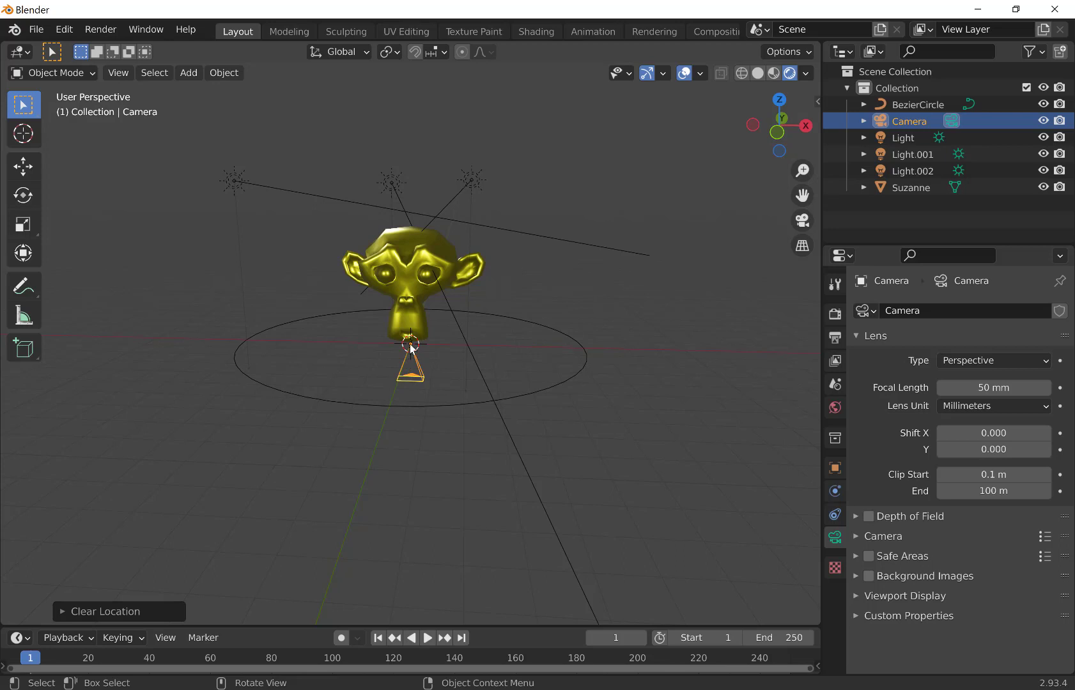
pyautogui.moveTo(411, 412)
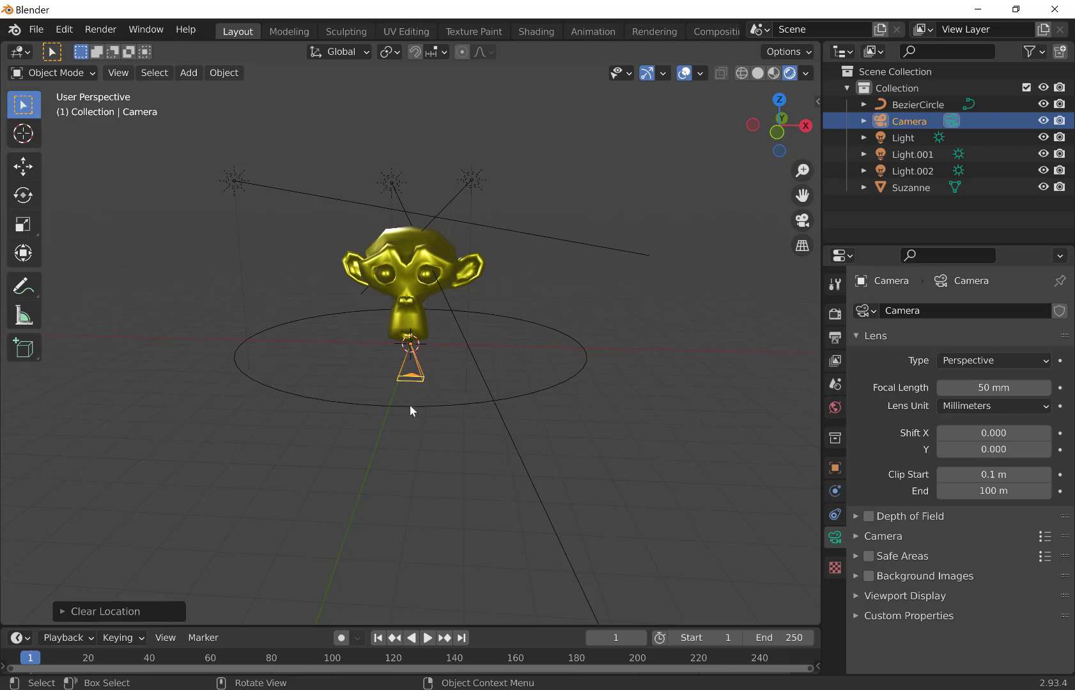
pyautogui.moveTo(530, 316)
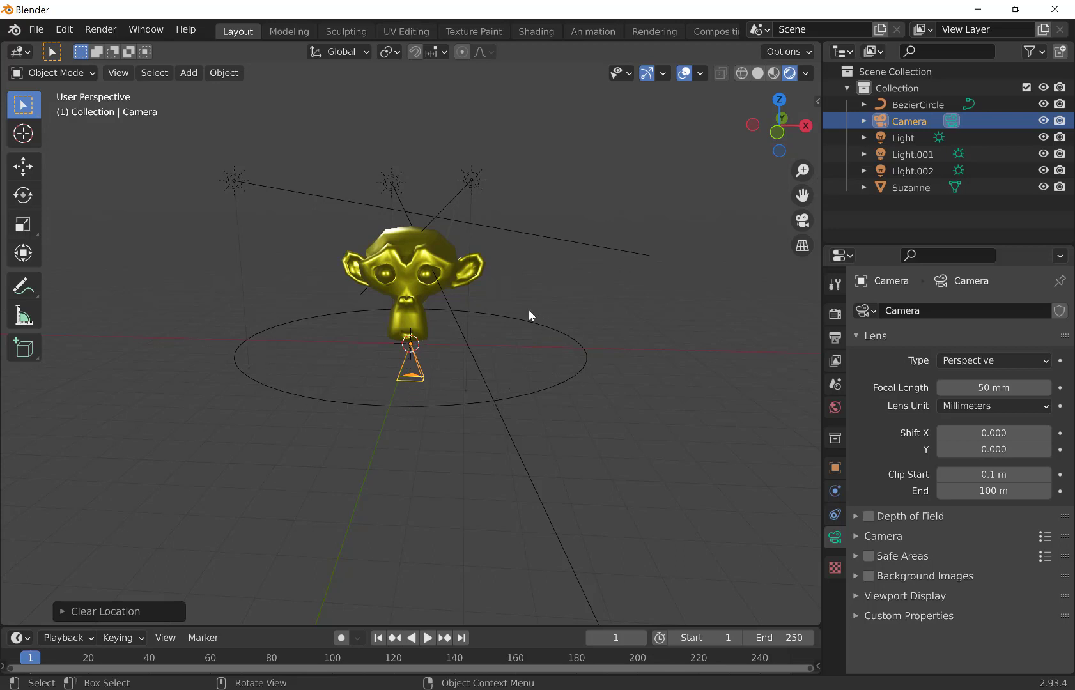
pyautogui.moveTo(632, 240)
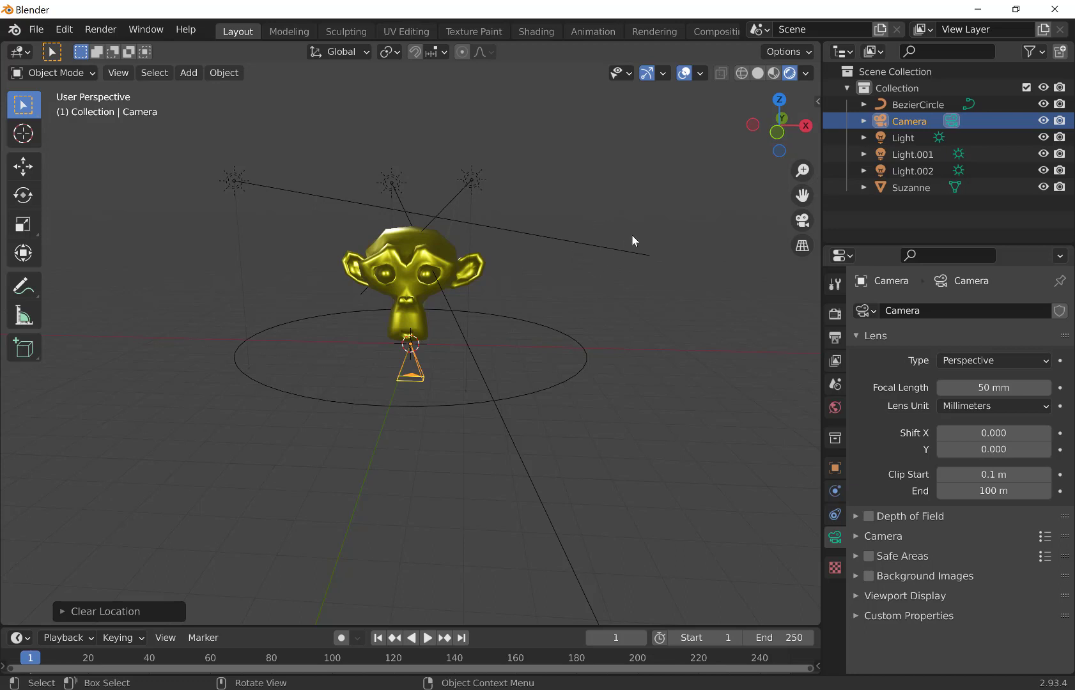
pyautogui.moveTo(630, 235)
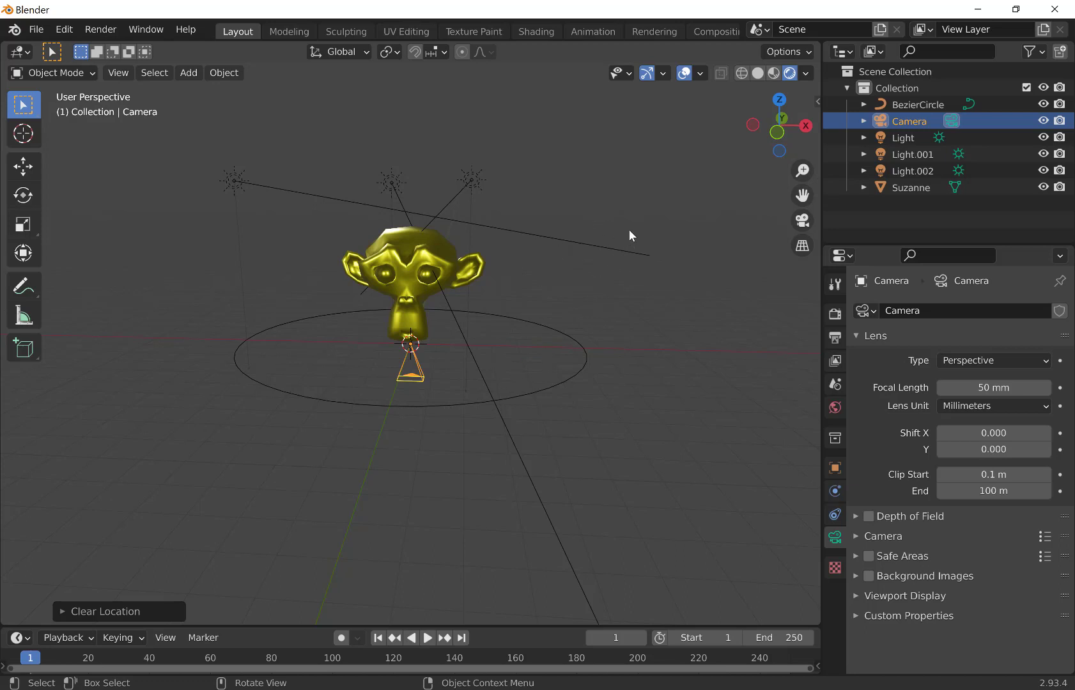
pyautogui.moveTo(565, 390)
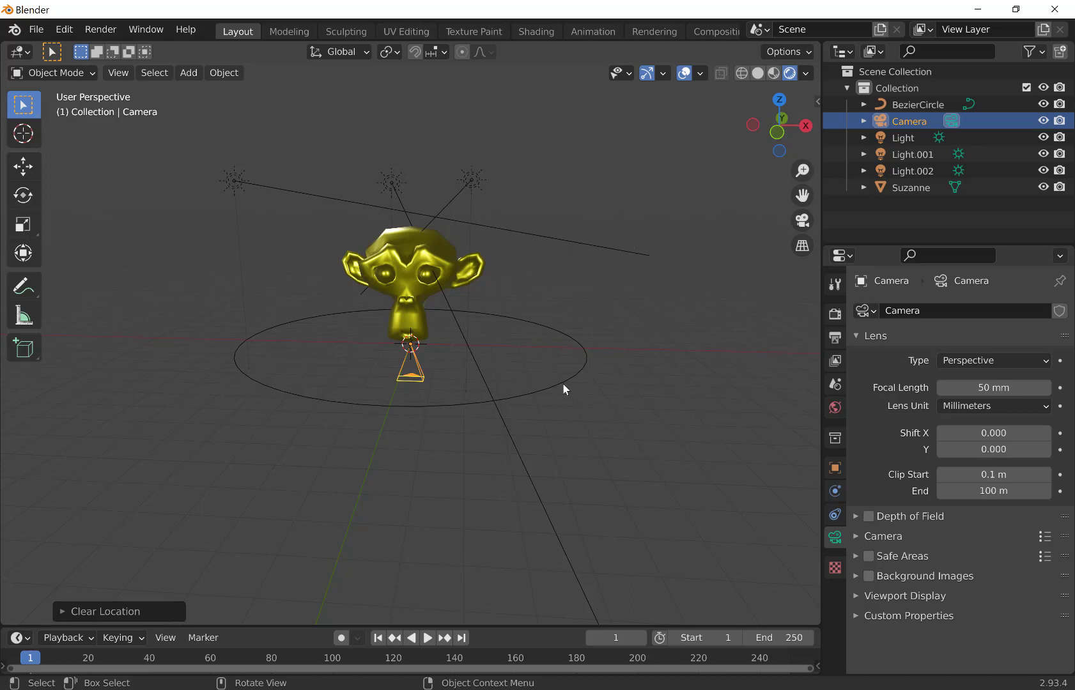
pyautogui.moveTo(285, 405)
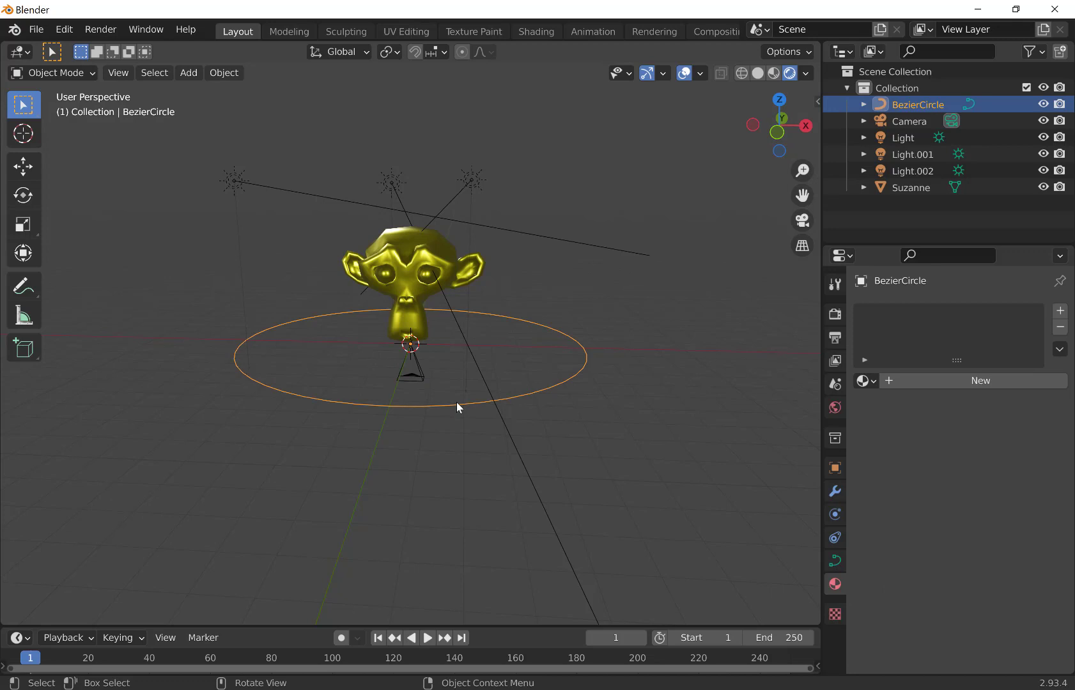
# Step: Rename the BezierCircle object to 'circular path' in the Outliner
pyautogui.moveTo(457, 408); pyautogui.dragTo(469, 385)
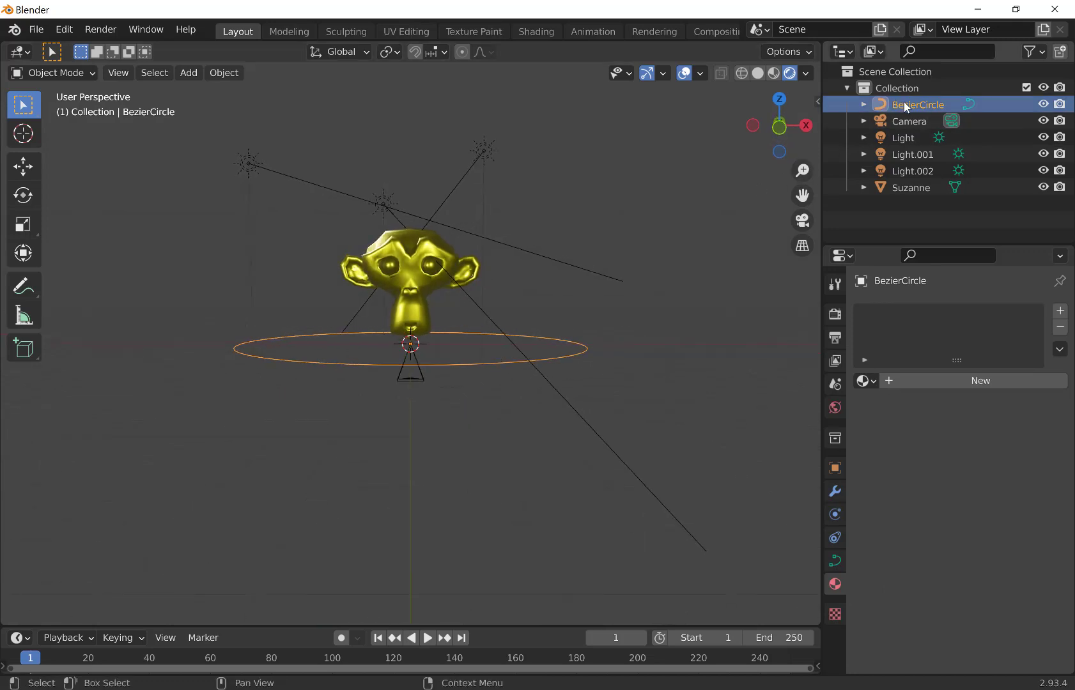
pyautogui.doubleClick(917, 104)
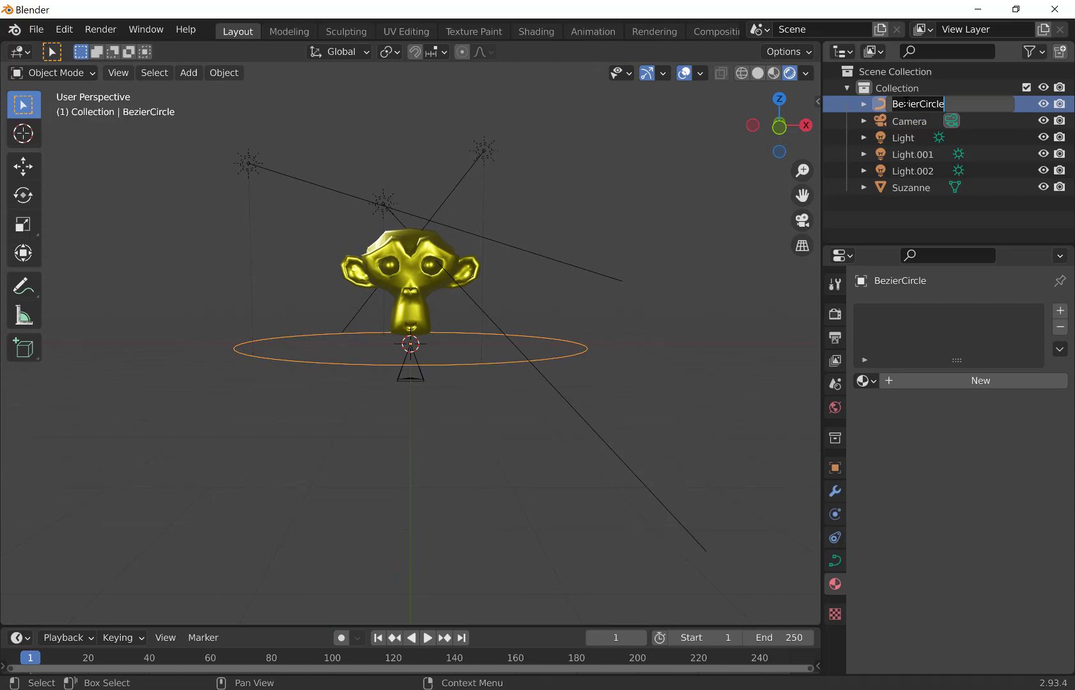
pyautogui.write('circular')
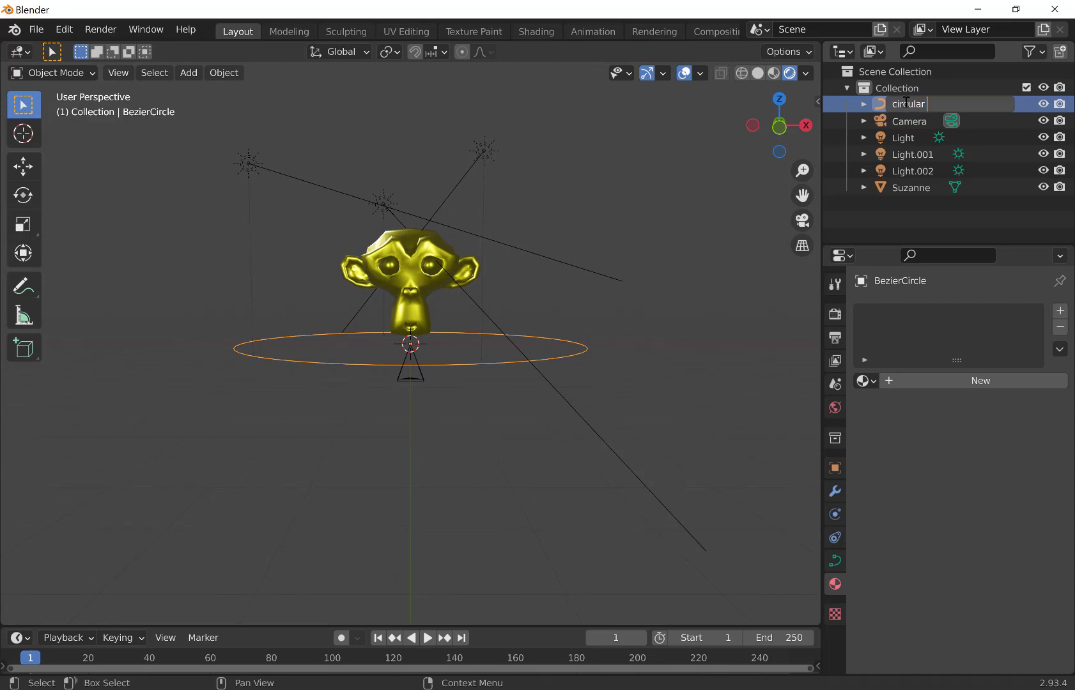
pyautogui.write('path')
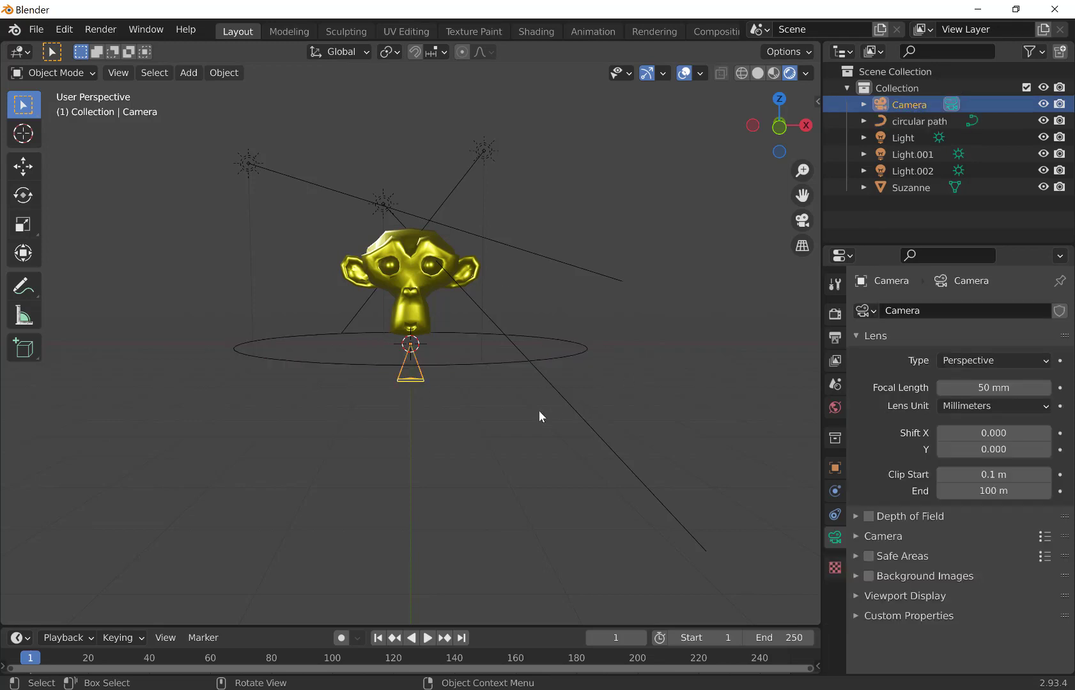
pyautogui.moveTo(816, 525)
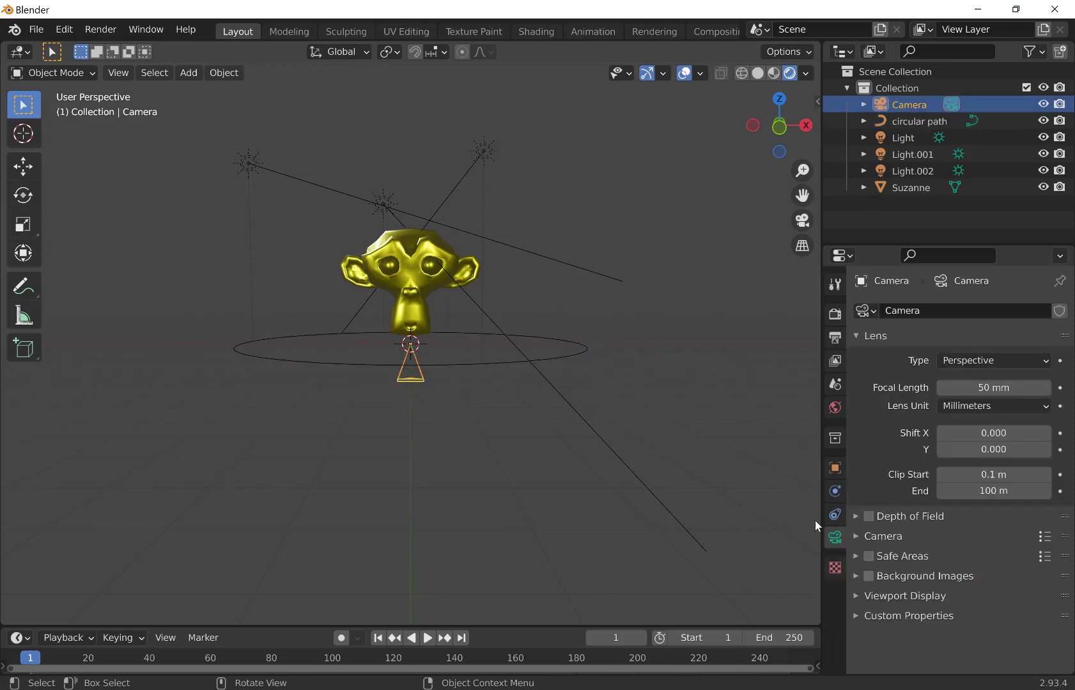
pyautogui.moveTo(835, 515)
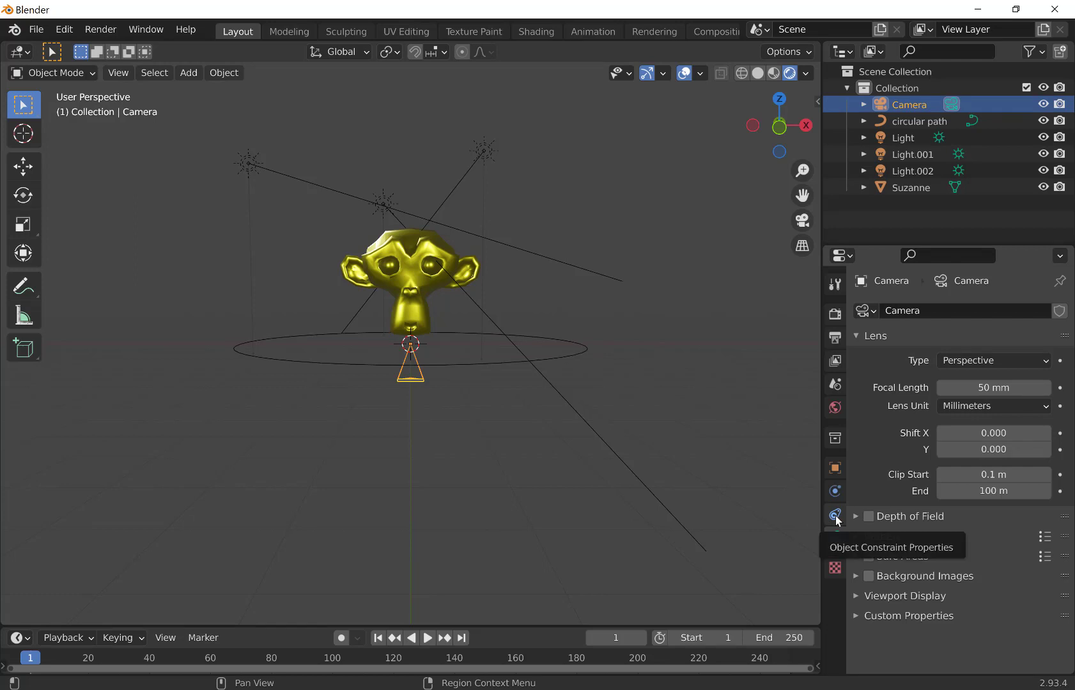
# Step: Add a Follow Path object constraint to the camera, target still empty
pyautogui.click(835, 515)
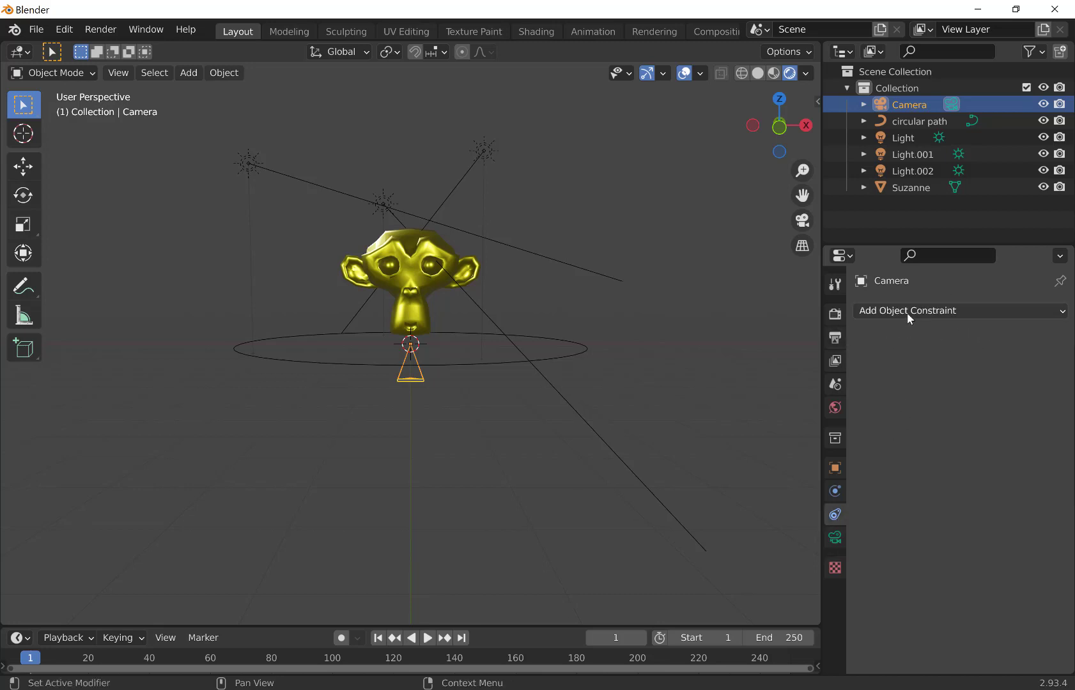
pyautogui.moveTo(905, 316)
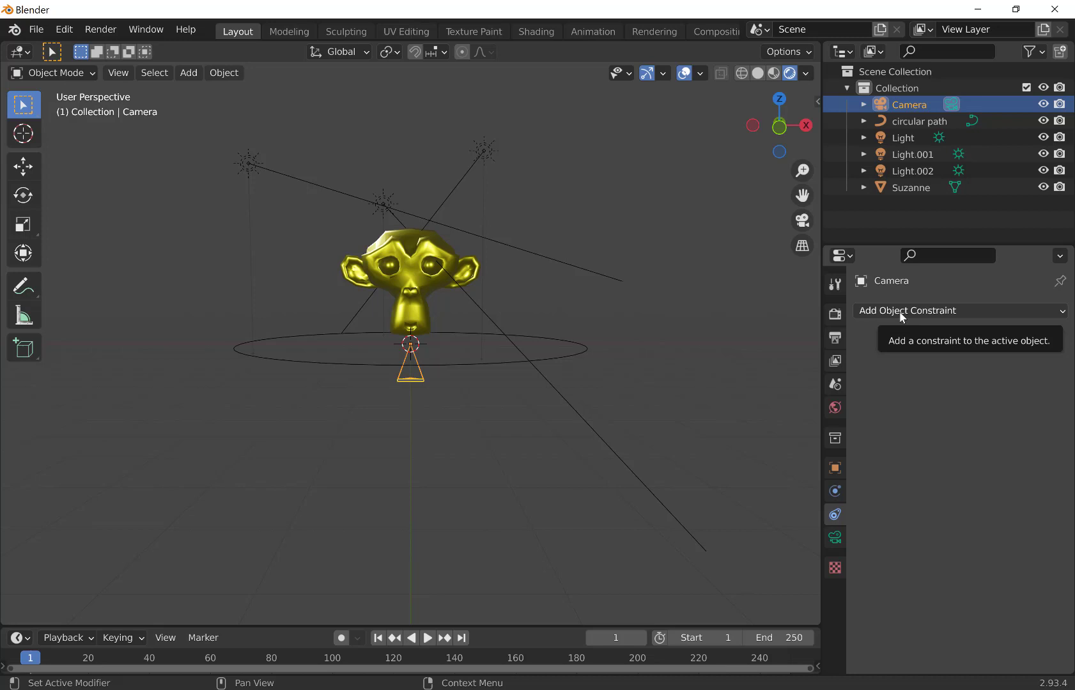
pyautogui.click(954, 311)
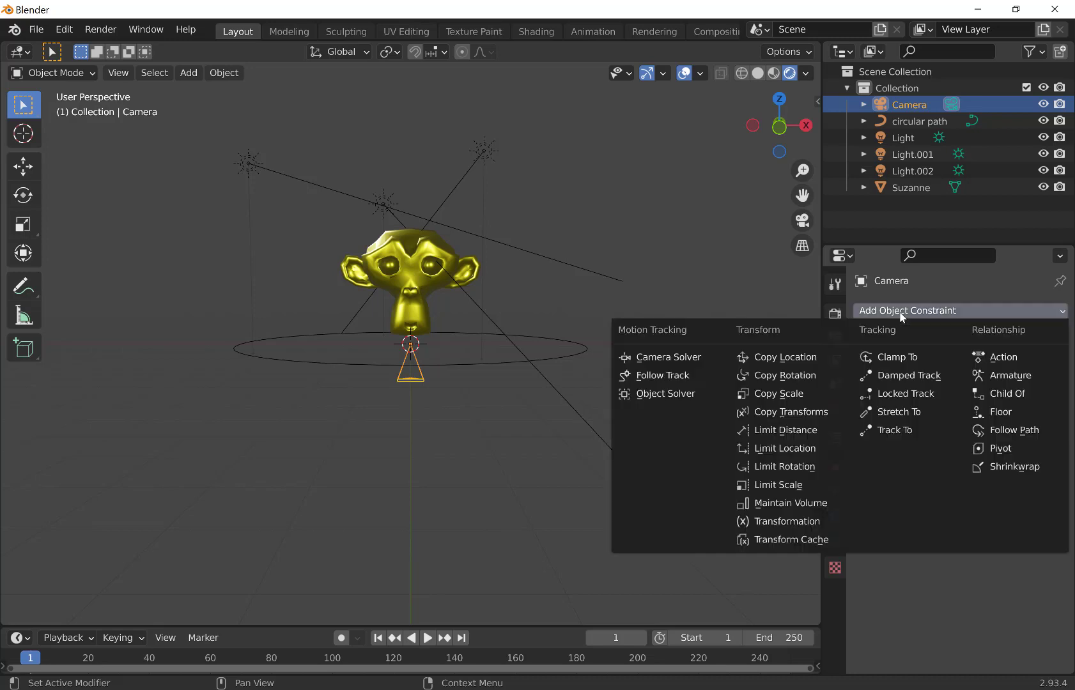
pyautogui.moveTo(997, 341)
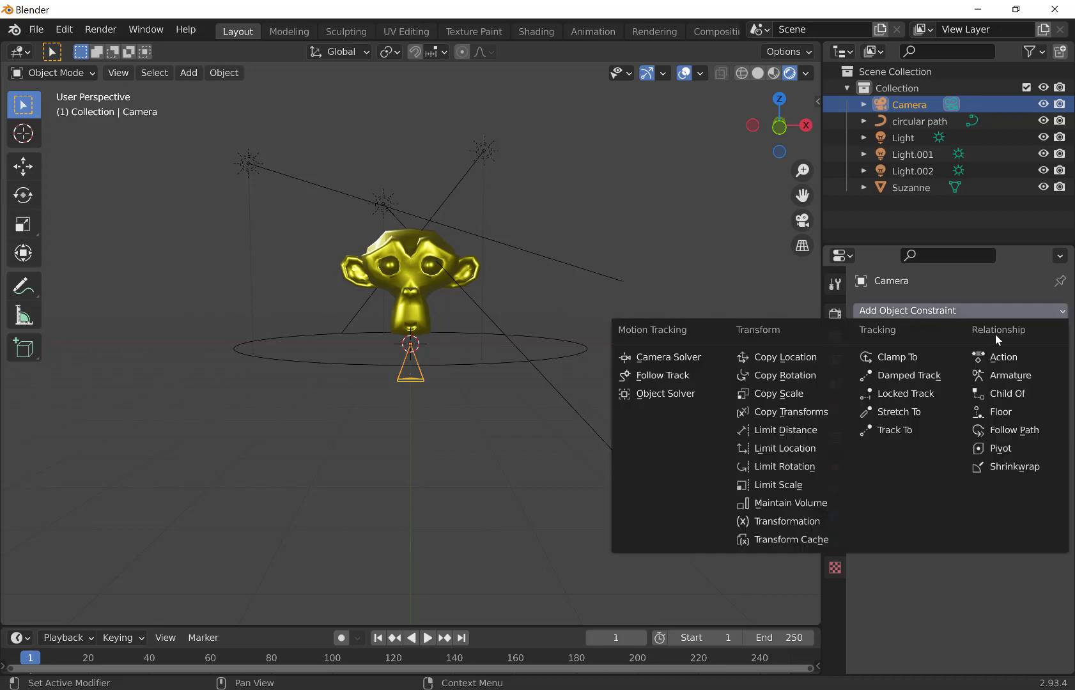
pyautogui.moveTo(1005, 360)
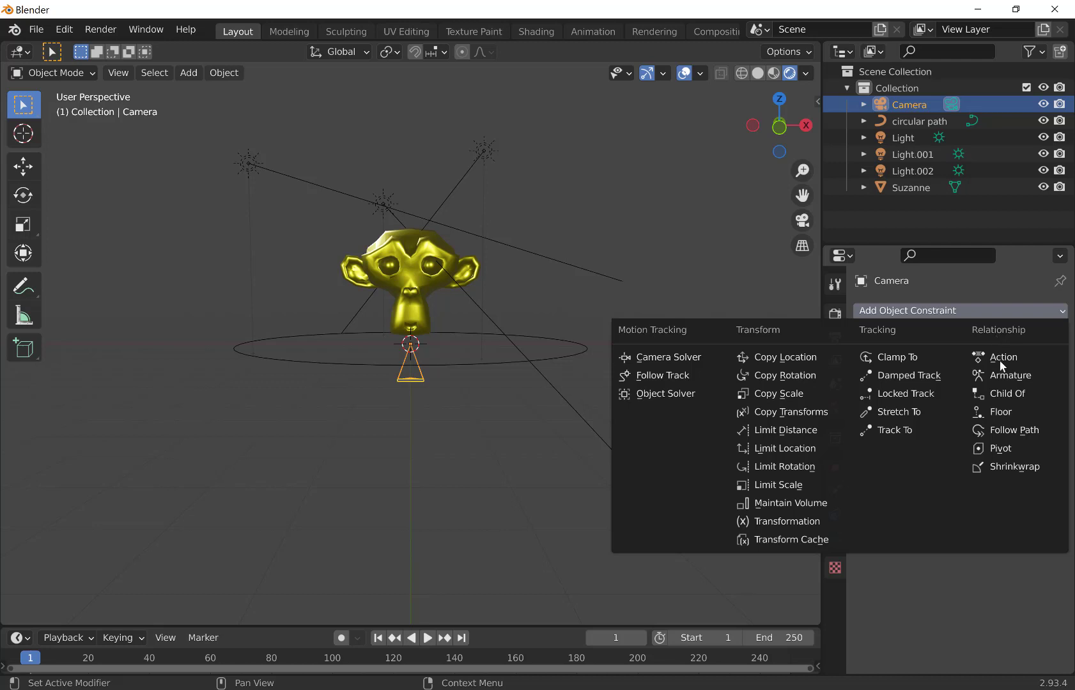
pyautogui.moveTo(1013, 429)
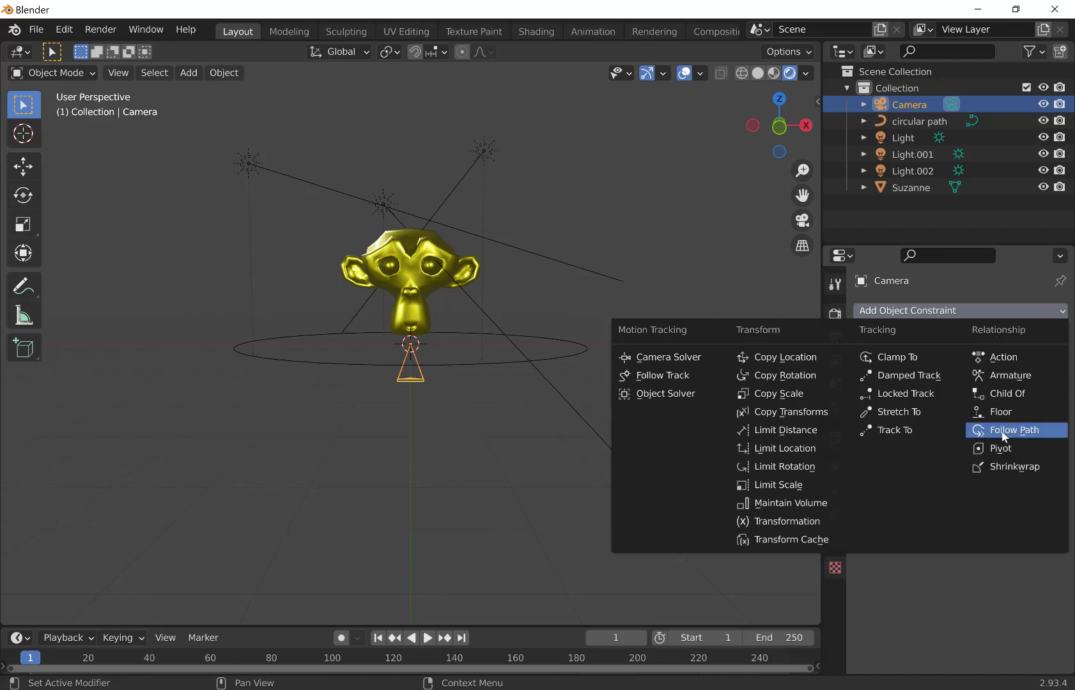
pyautogui.click(1011, 430)
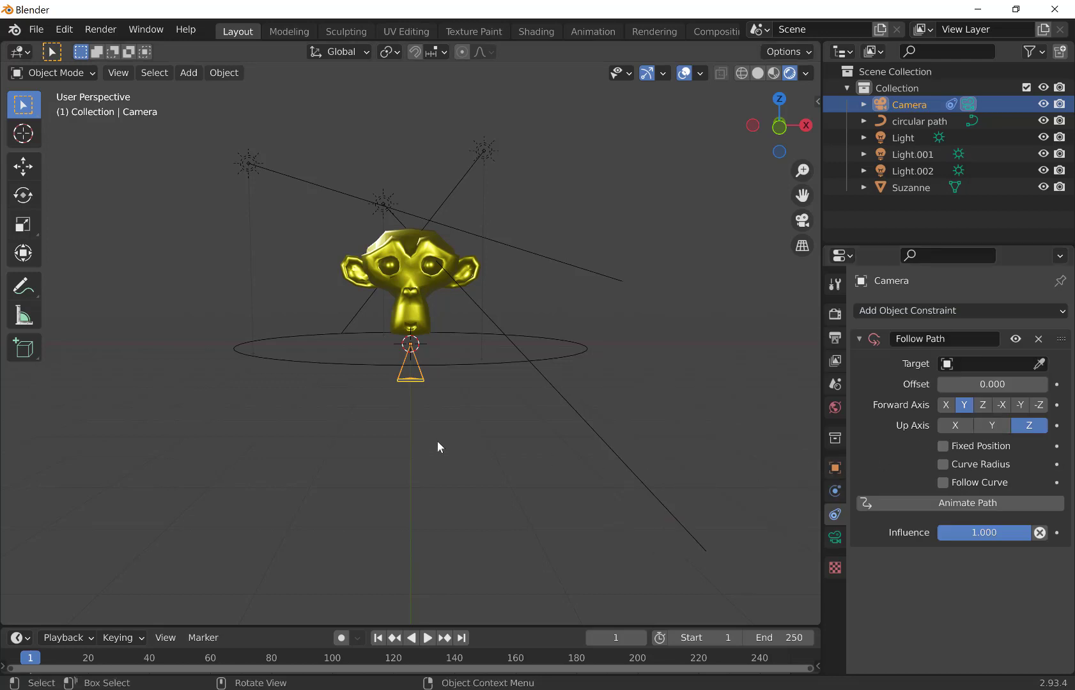
pyautogui.moveTo(418, 383)
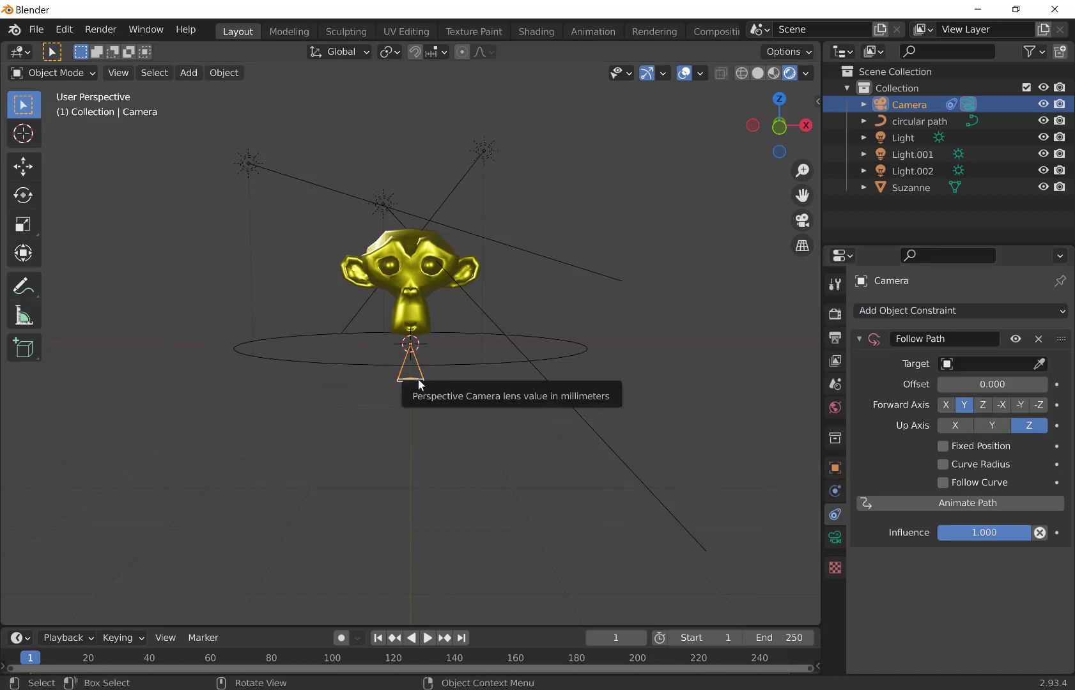
pyautogui.moveTo(423, 392)
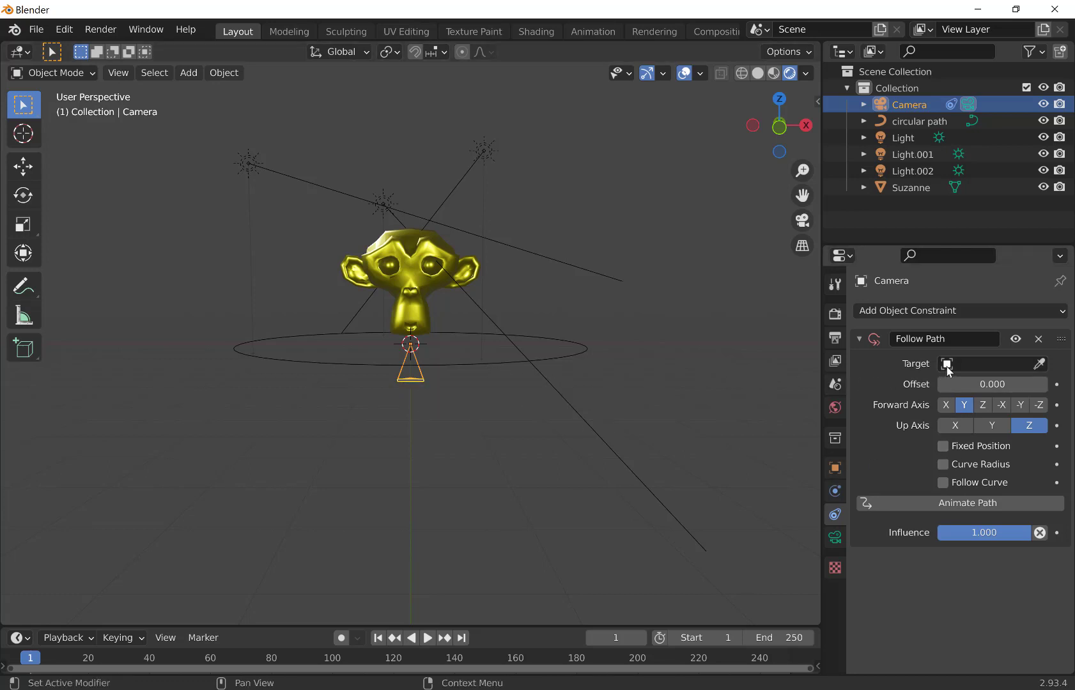
# Step: Target the constraint at 'circular path' with Fixed Position and Follow Curve enabled
pyautogui.click(986, 364)
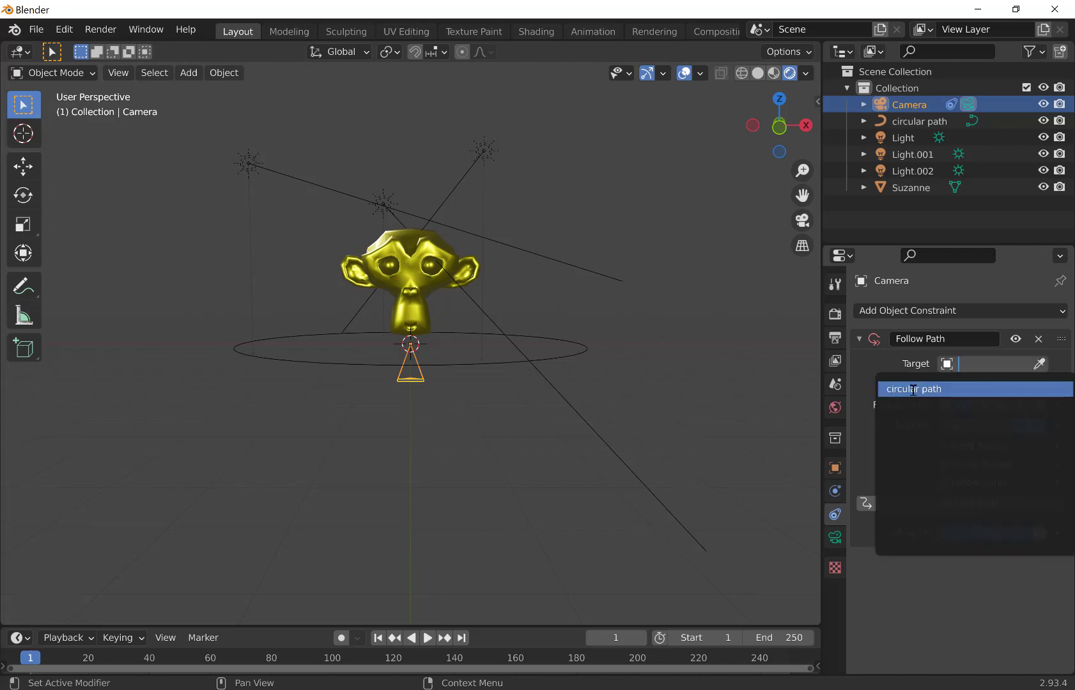
pyautogui.click(911, 388)
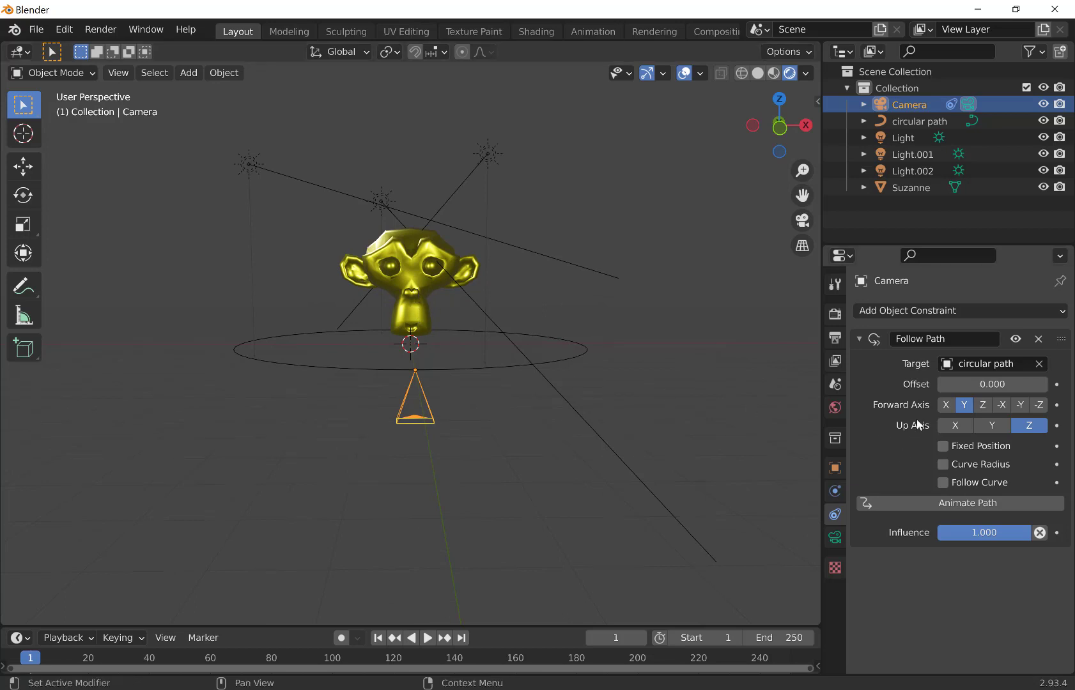
pyautogui.moveTo(945, 451)
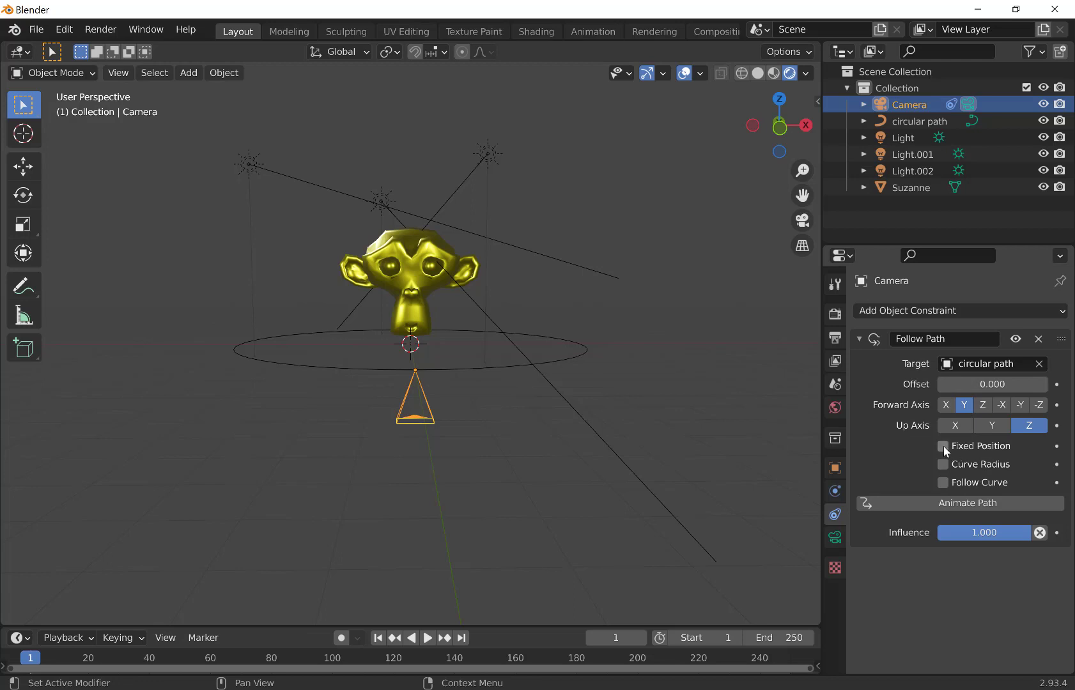
pyautogui.click(942, 446)
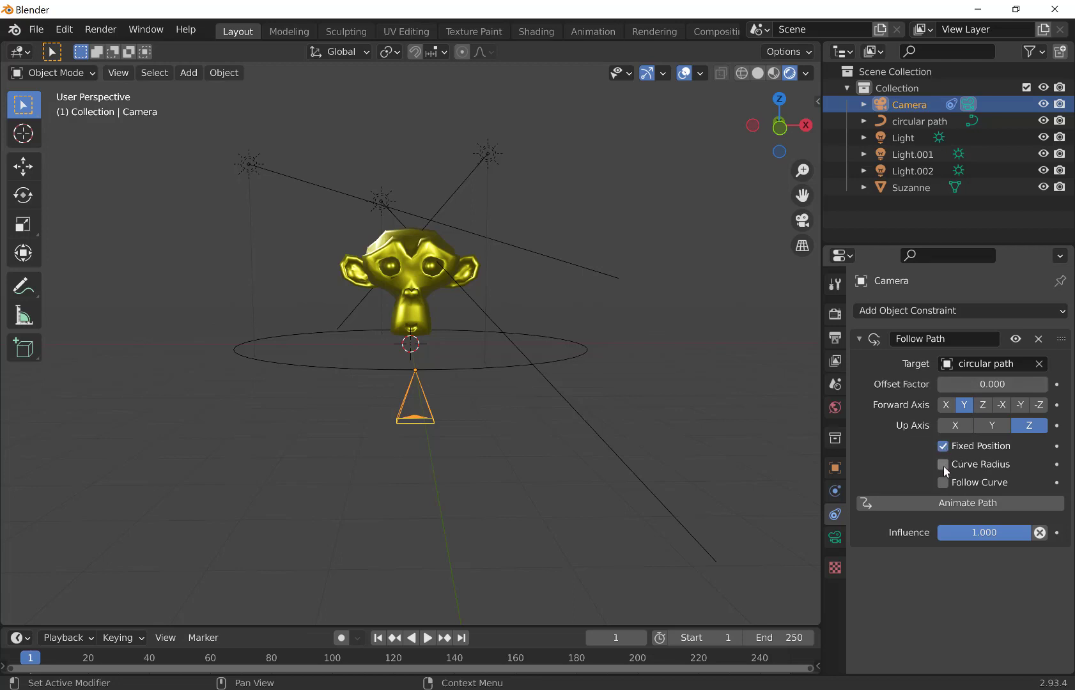
pyautogui.click(942, 483)
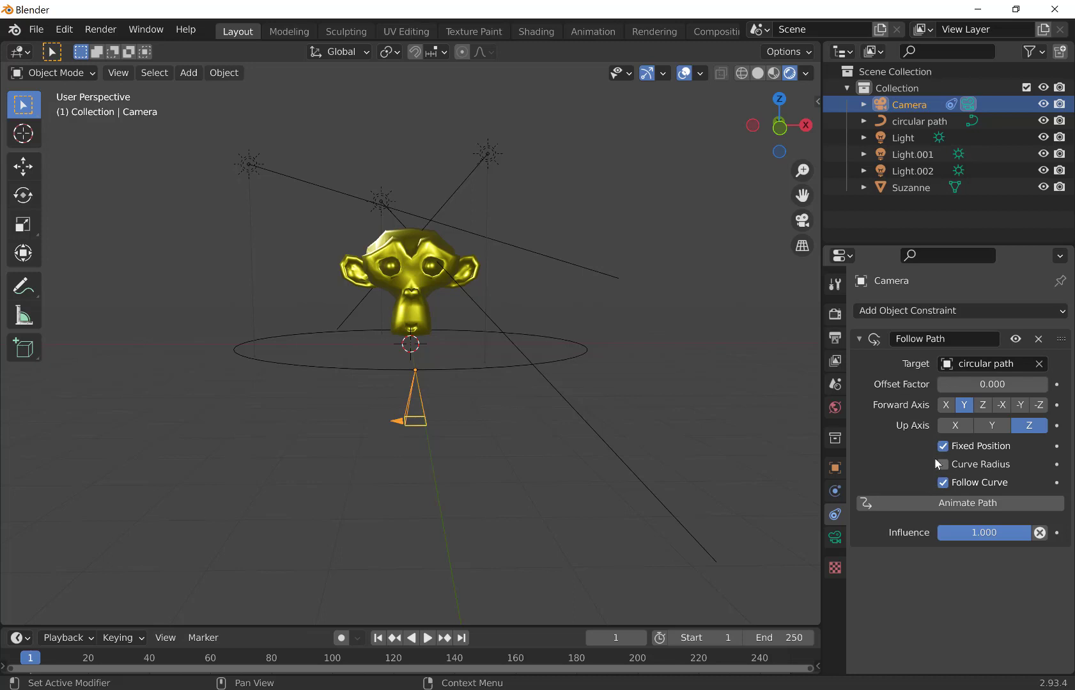
pyautogui.click(943, 446)
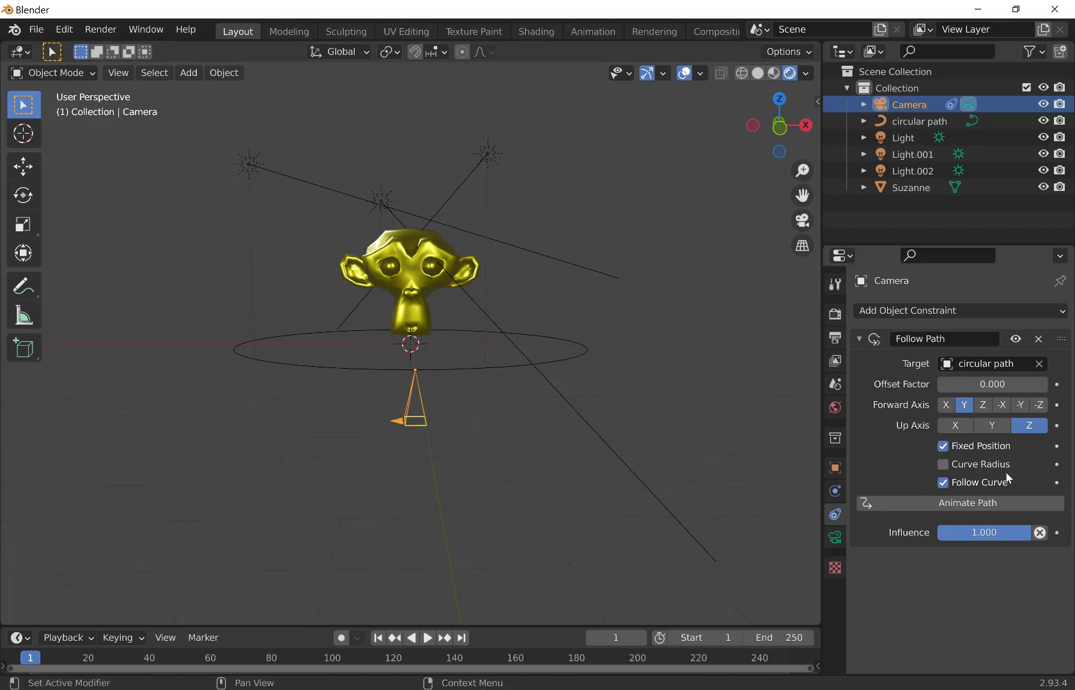
pyautogui.moveTo(992, 494)
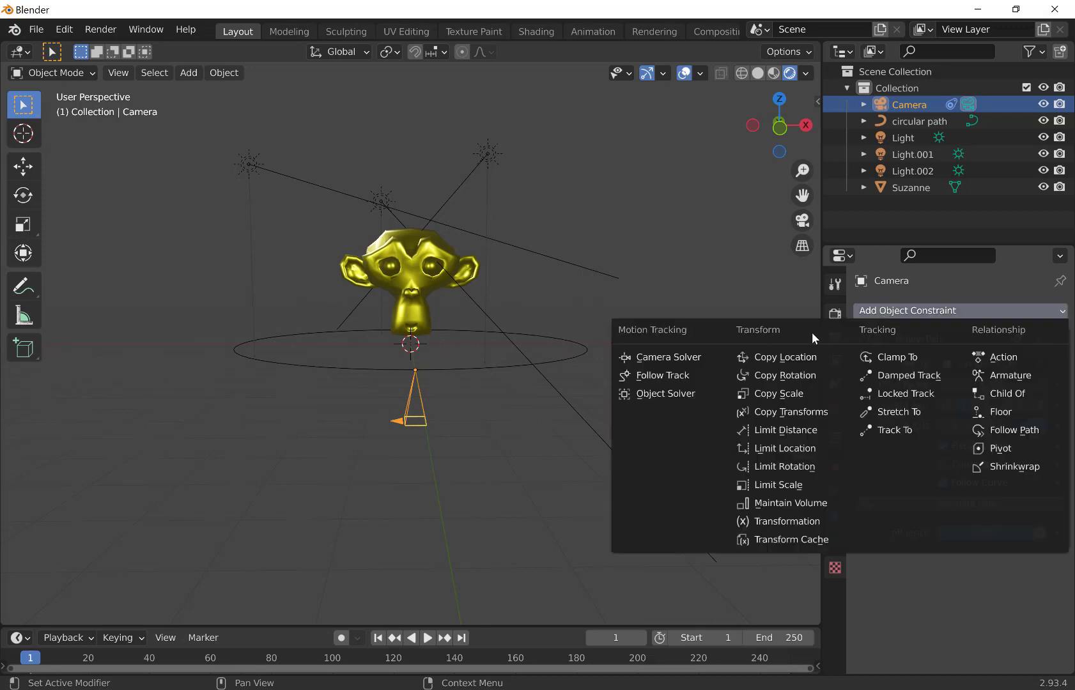
pyautogui.moveTo(895, 429)
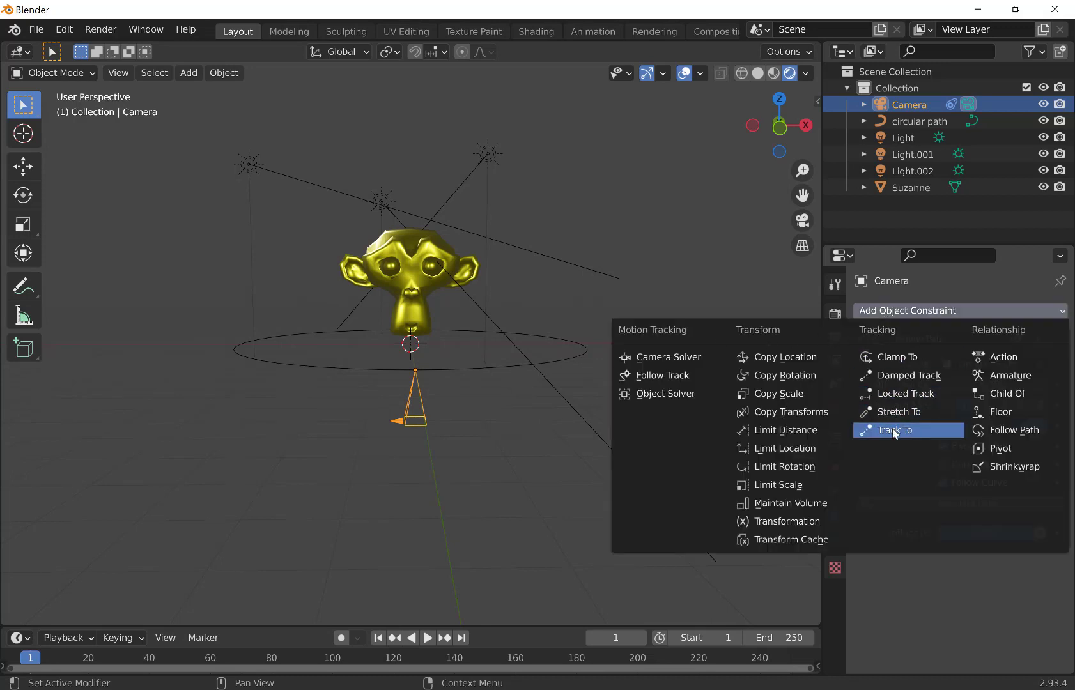
pyautogui.moveTo(895, 429)
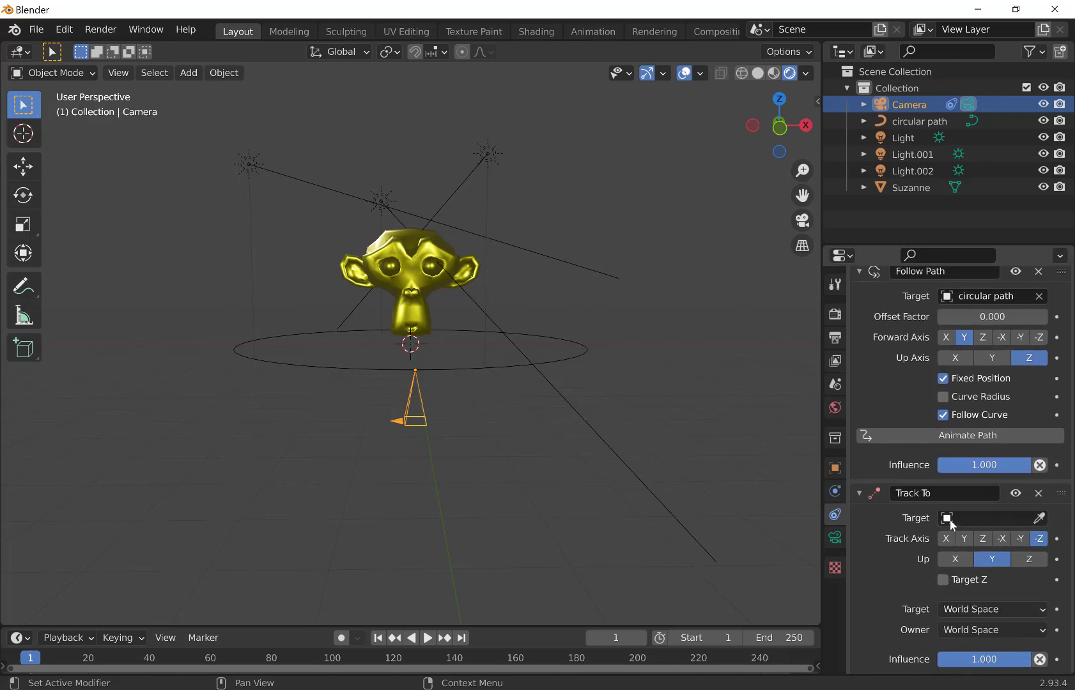
# Step: Set the camera's Track To target to Suzanne and check its orientation
pyautogui.click(948, 517)
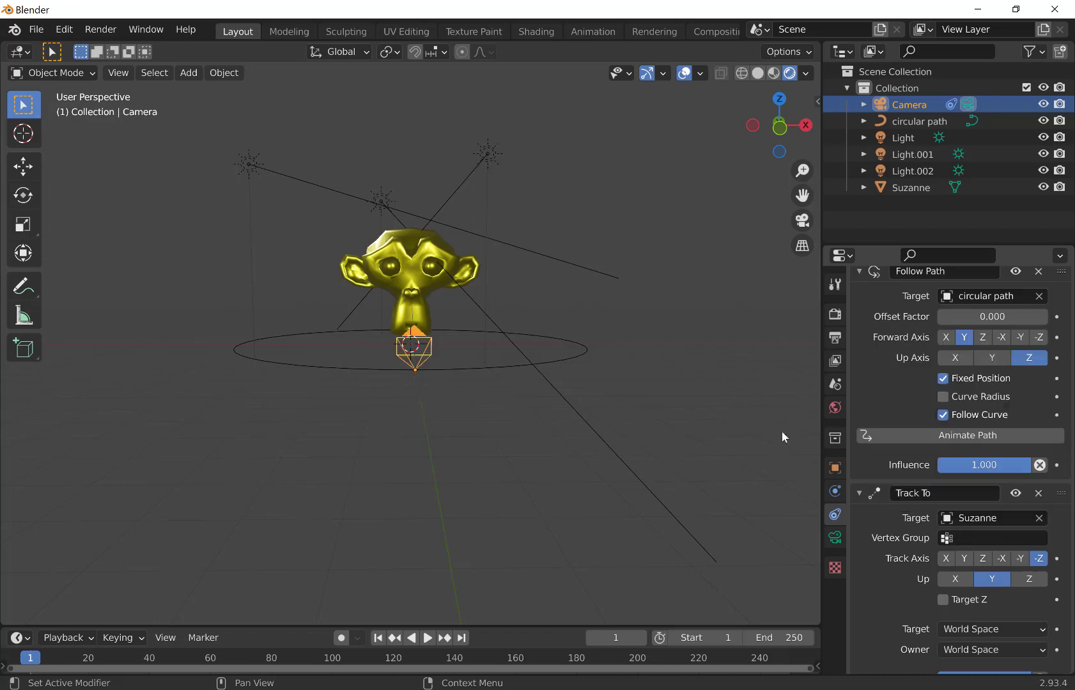
pyautogui.moveTo(479, 456)
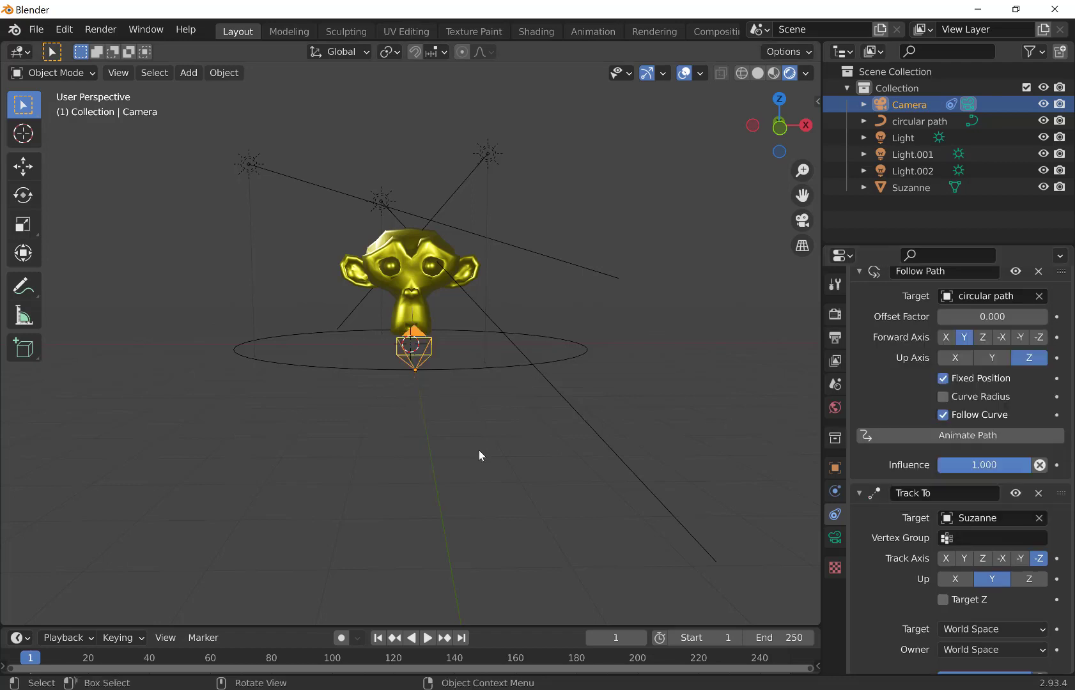
pyautogui.moveTo(480, 457); pyautogui.dragTo(623, 455)
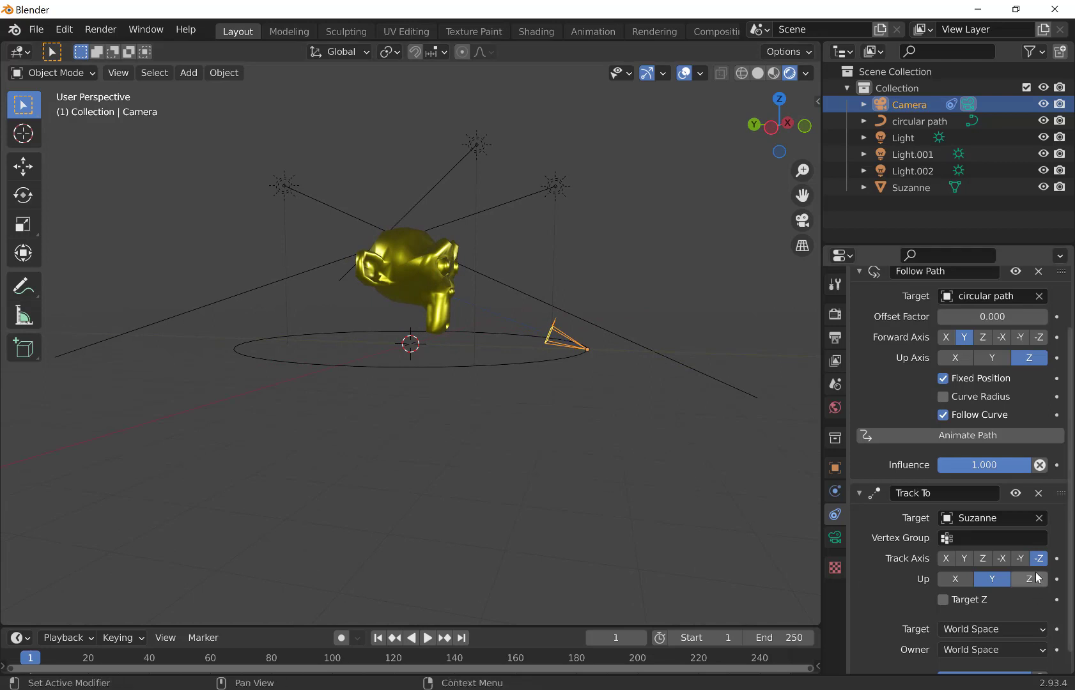
pyautogui.moveTo(1040, 559)
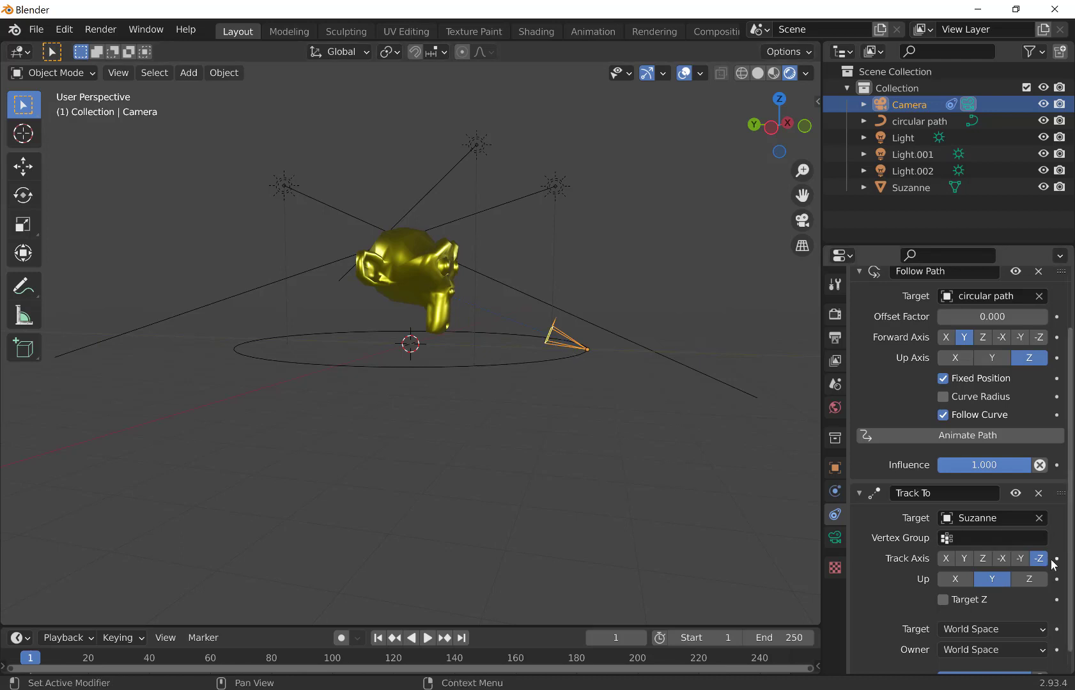
pyautogui.moveTo(1039, 558)
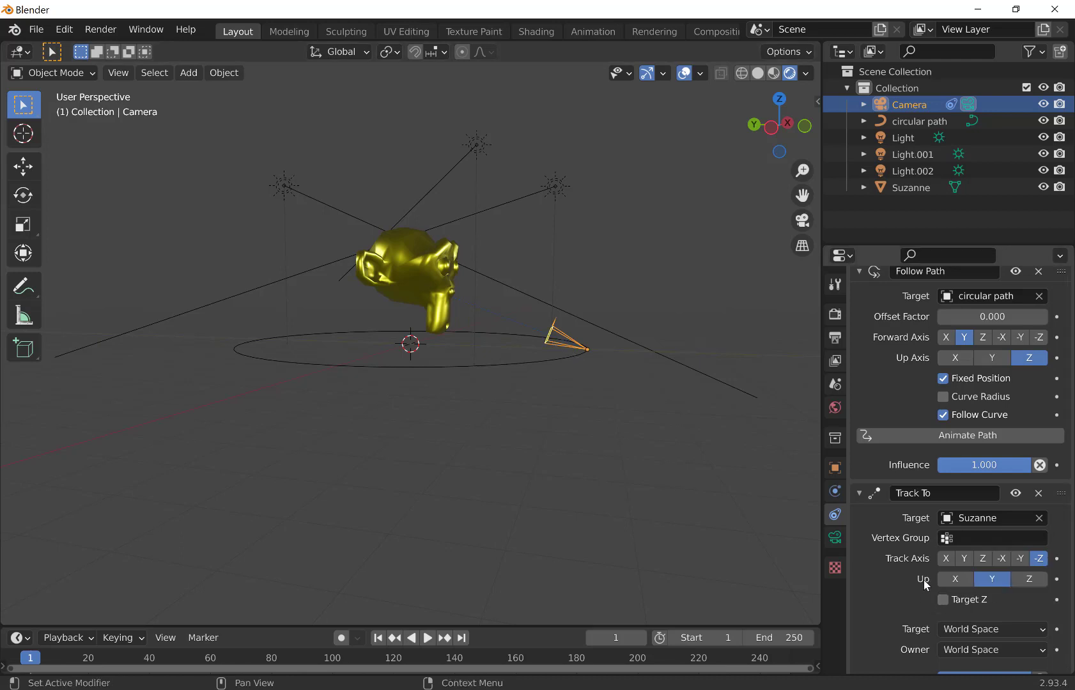
pyautogui.moveTo(957, 574)
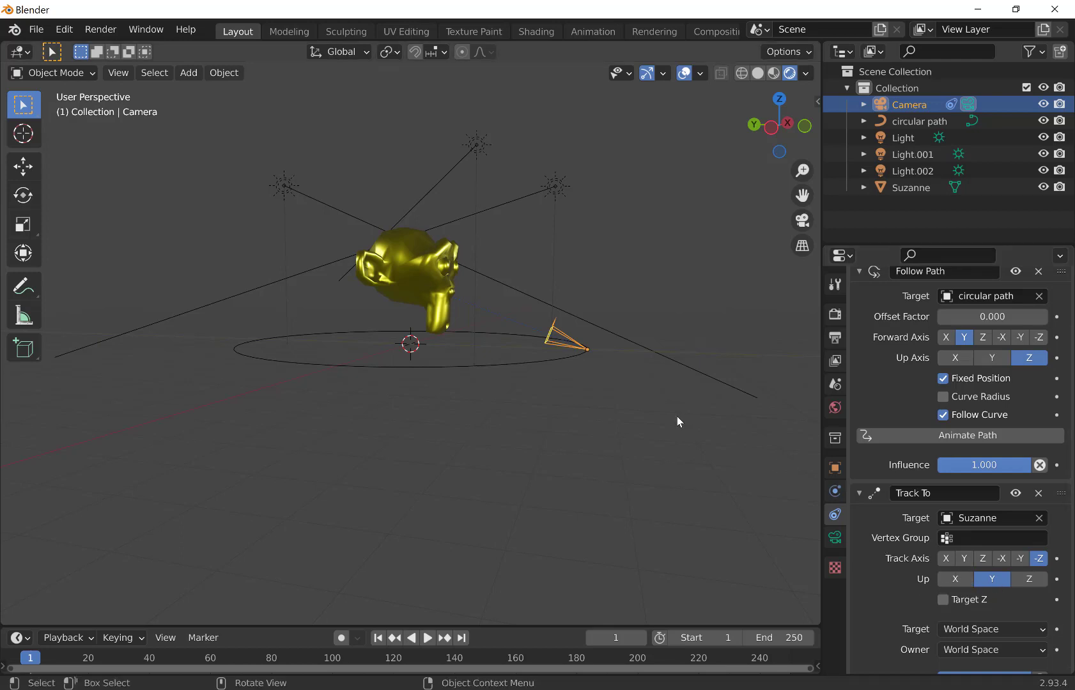
# Step: Check the framing of Suzanne through the camera from the enlarged path, then reselect the camera
pyautogui.click(801, 220)
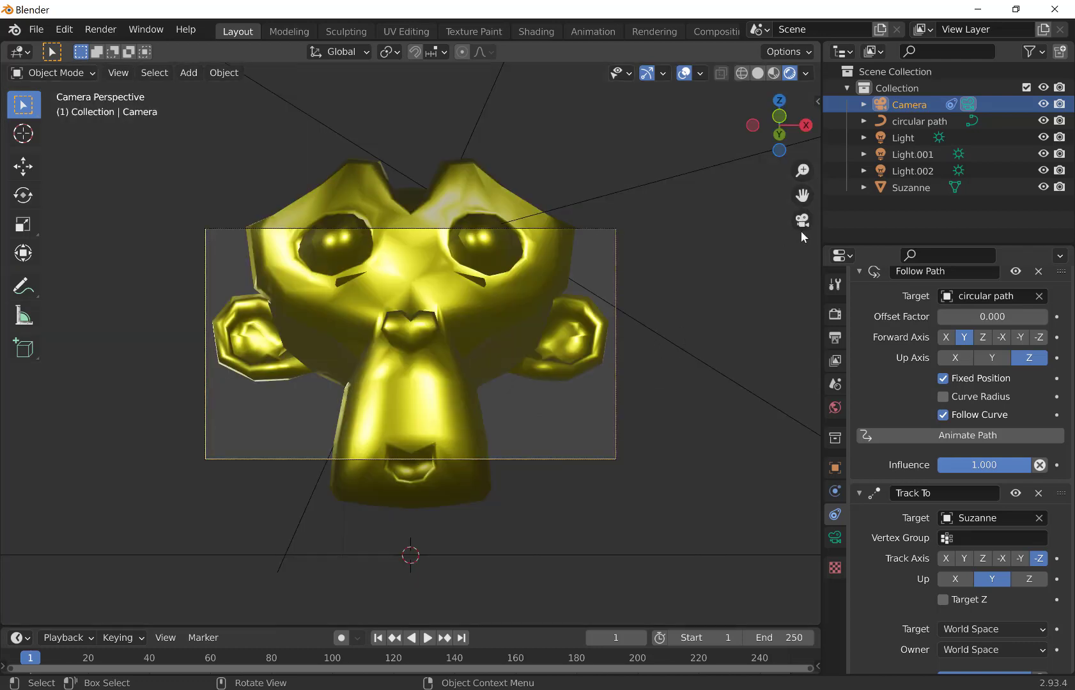
pyautogui.moveTo(801, 221)
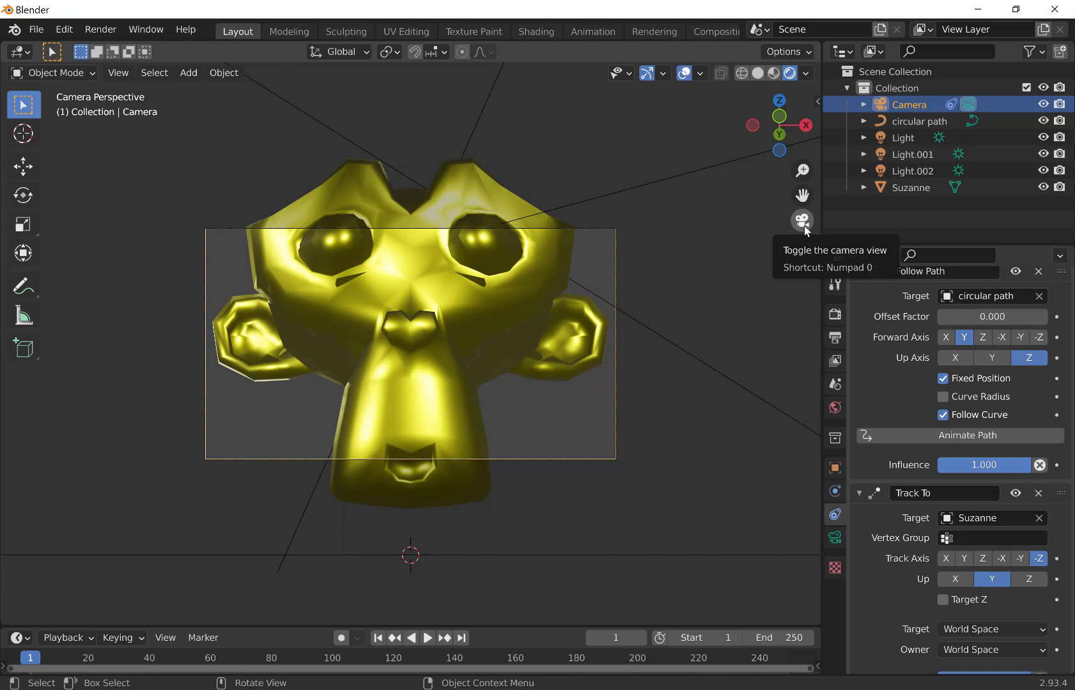
pyautogui.click(801, 220)
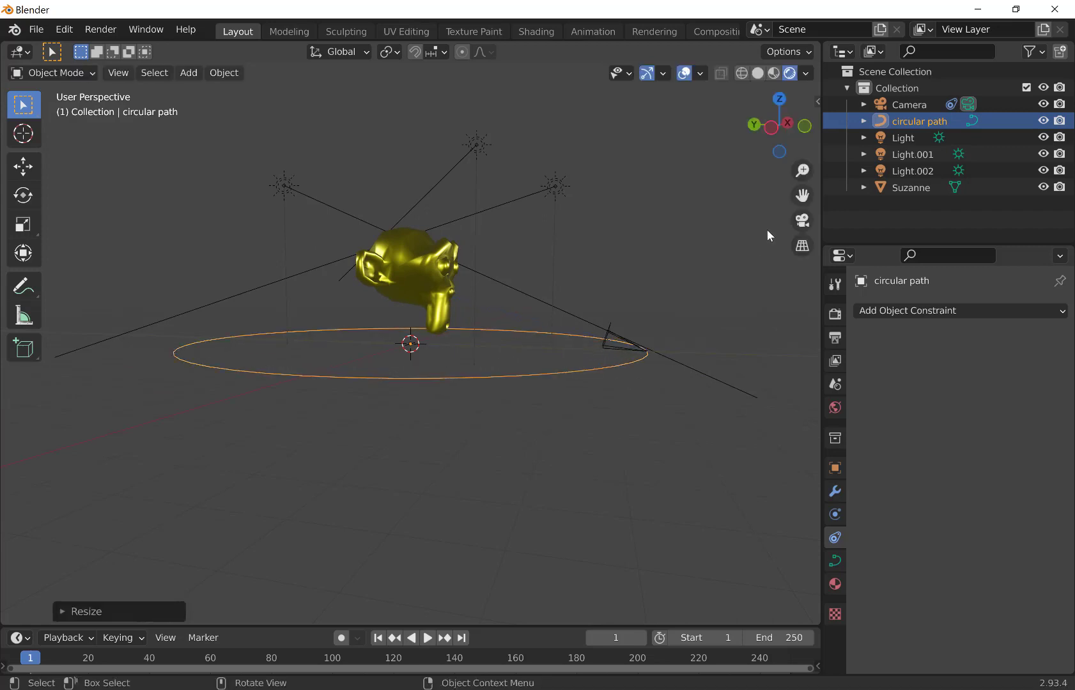
pyautogui.click(802, 220)
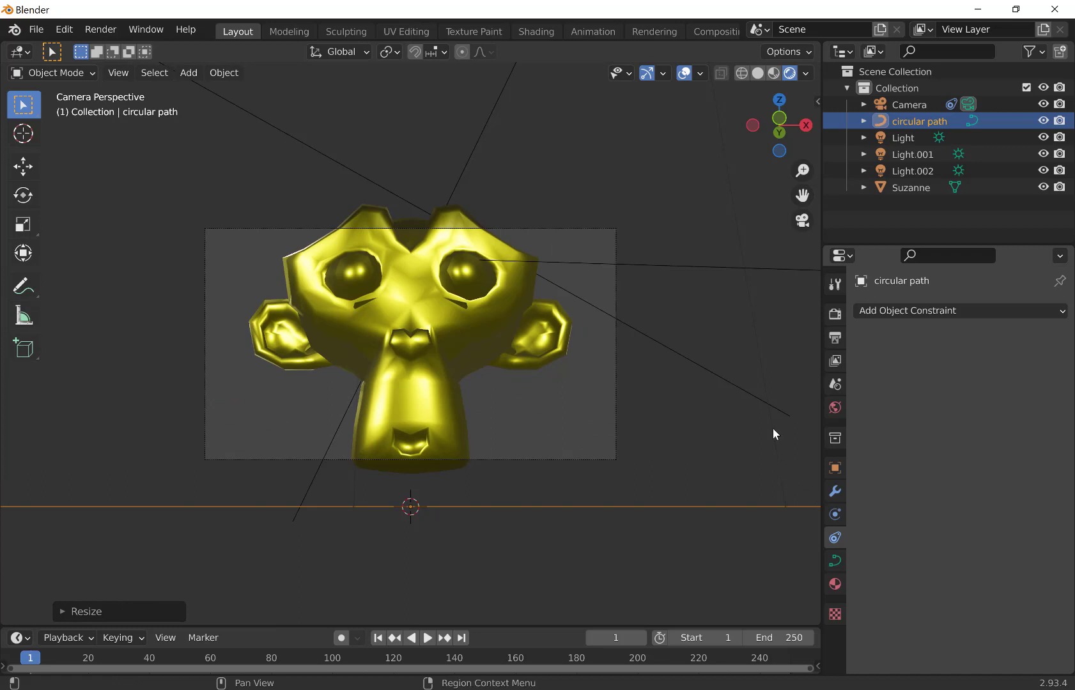
pyautogui.click(910, 105)
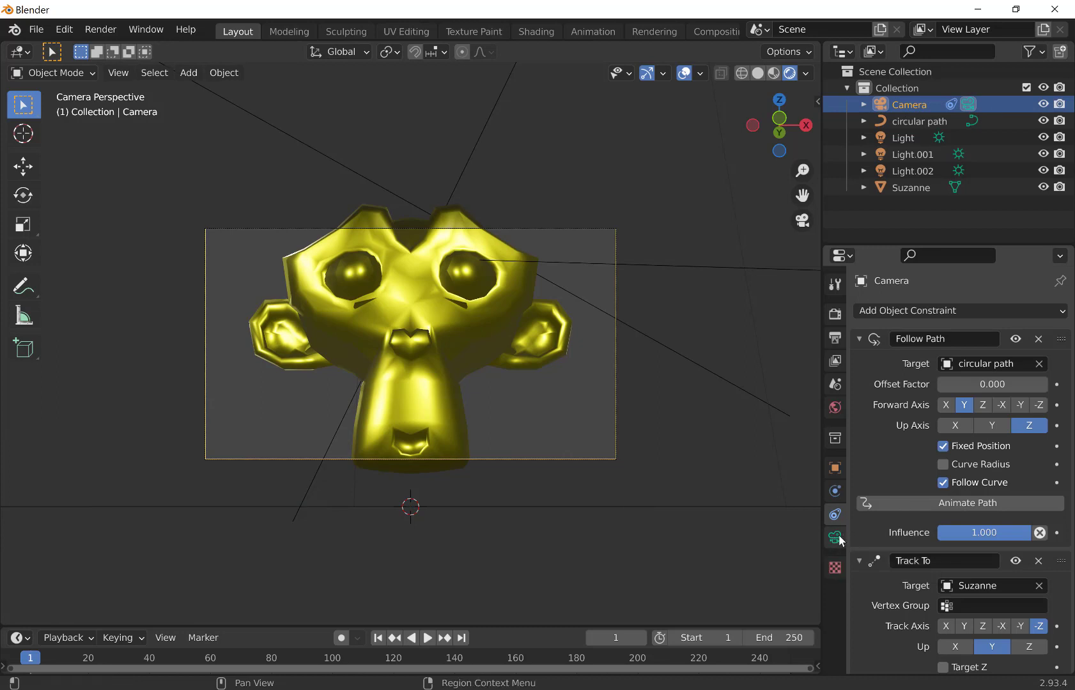
# Step: Set the camera's focal length to 26 mm in its lens settings
pyautogui.click(834, 536)
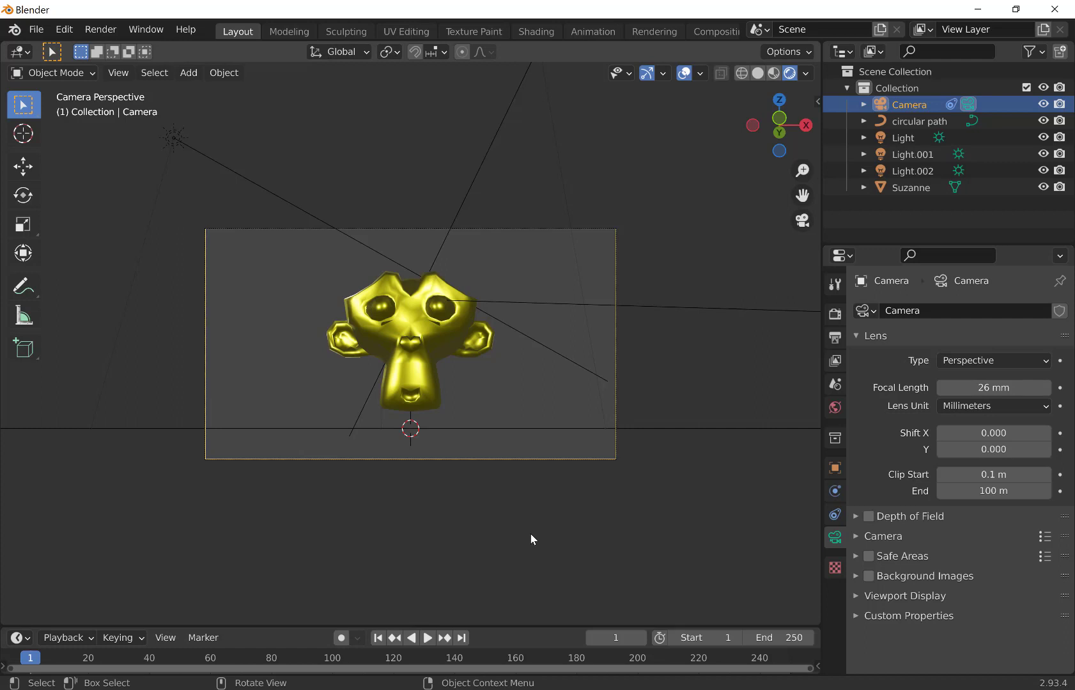
pyautogui.moveTo(802, 221)
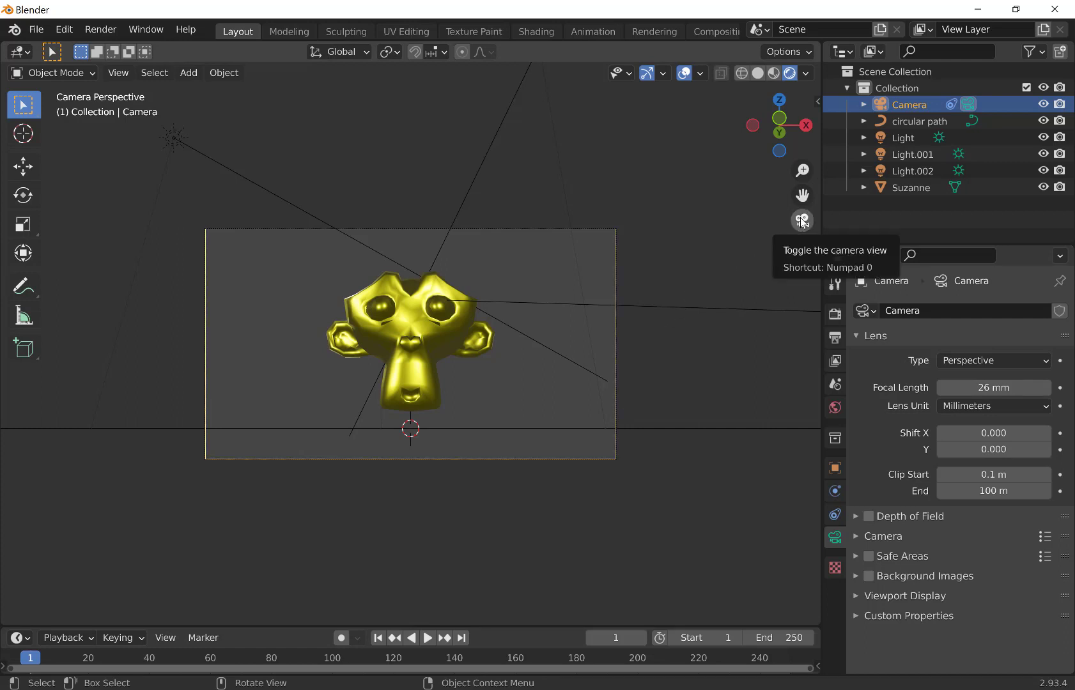
pyautogui.click(801, 221)
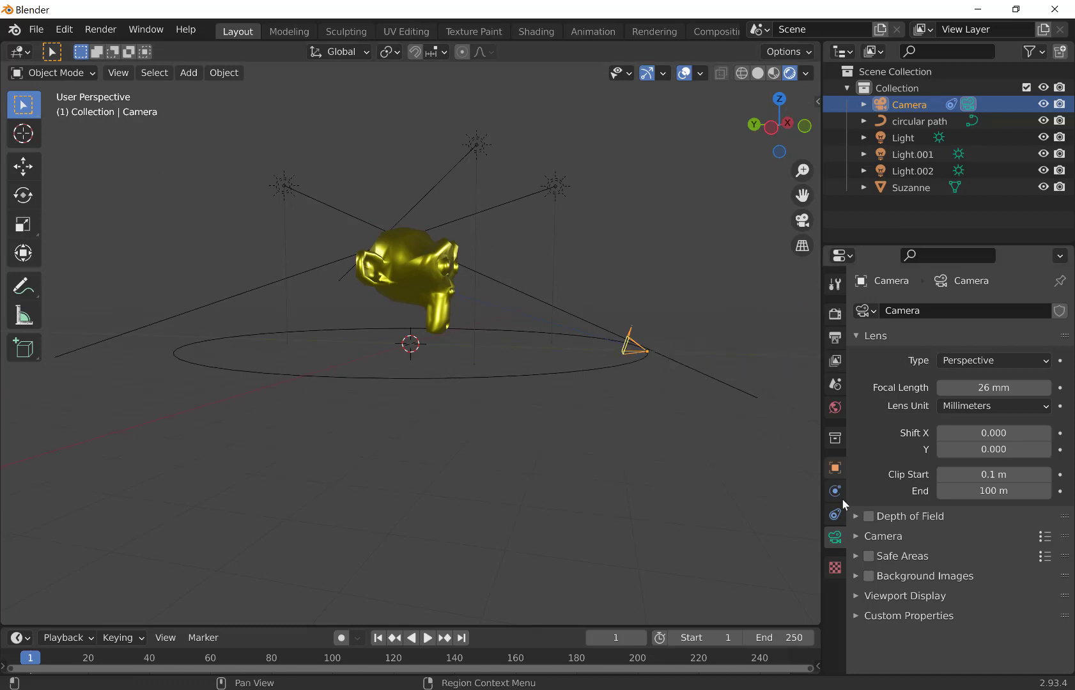
# Step: Insert a keyframe on the Follow Path Offset Factor at 0 on frame 1
pyautogui.click(834, 515)
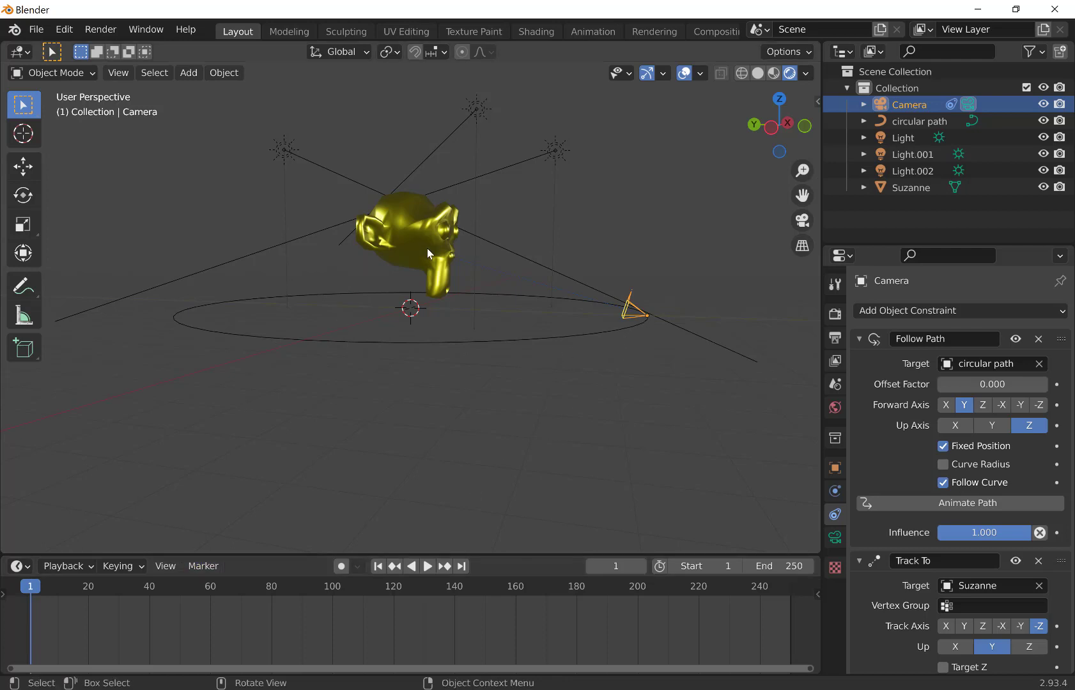
pyautogui.moveTo(383, 555)
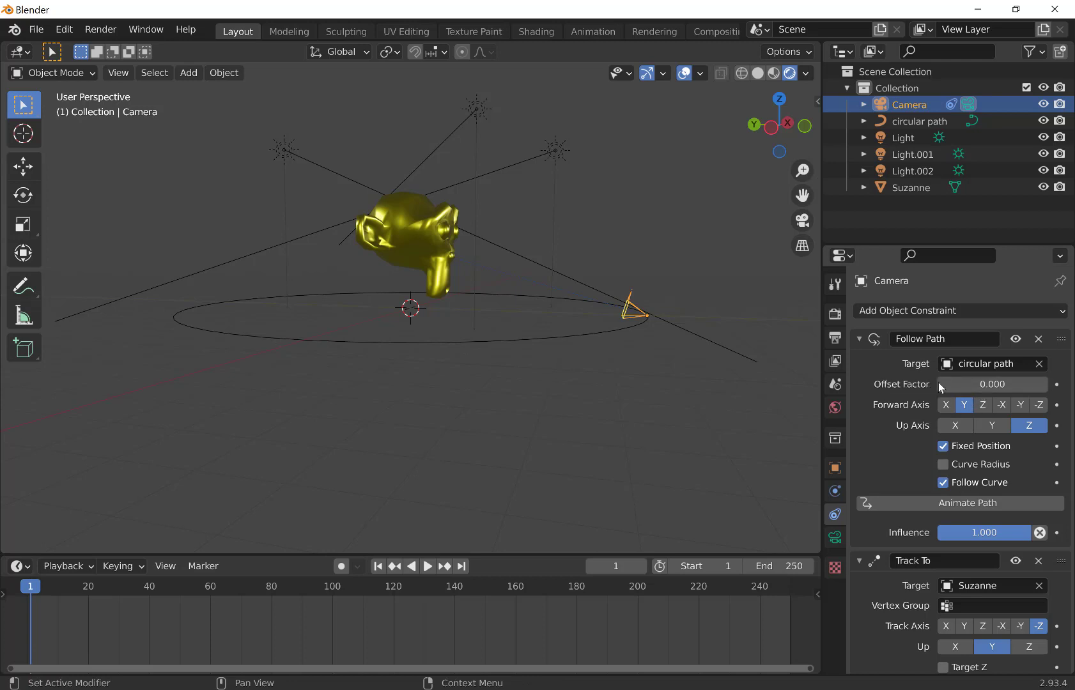
pyautogui.moveTo(990, 384)
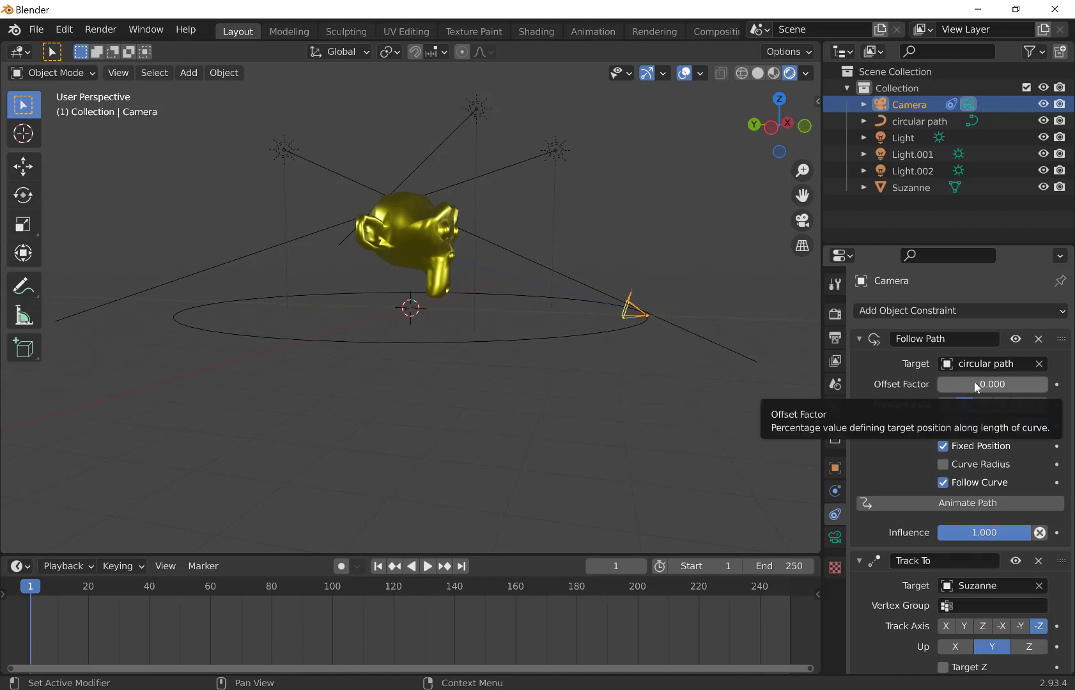
pyautogui.rightClick(992, 383)
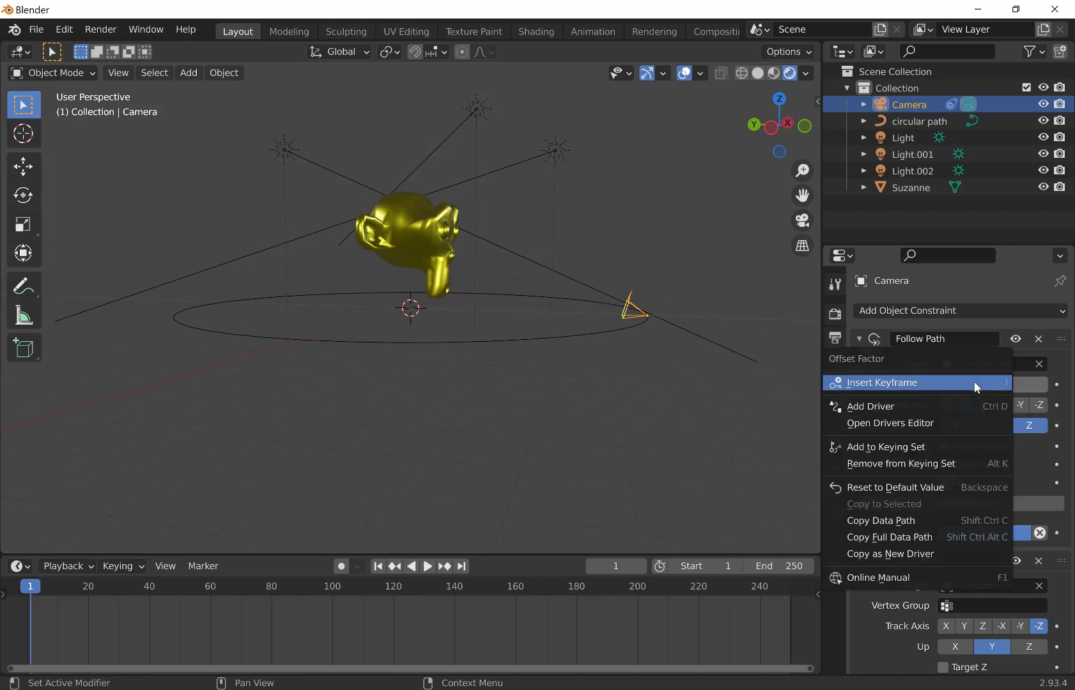
pyautogui.moveTo(887, 383)
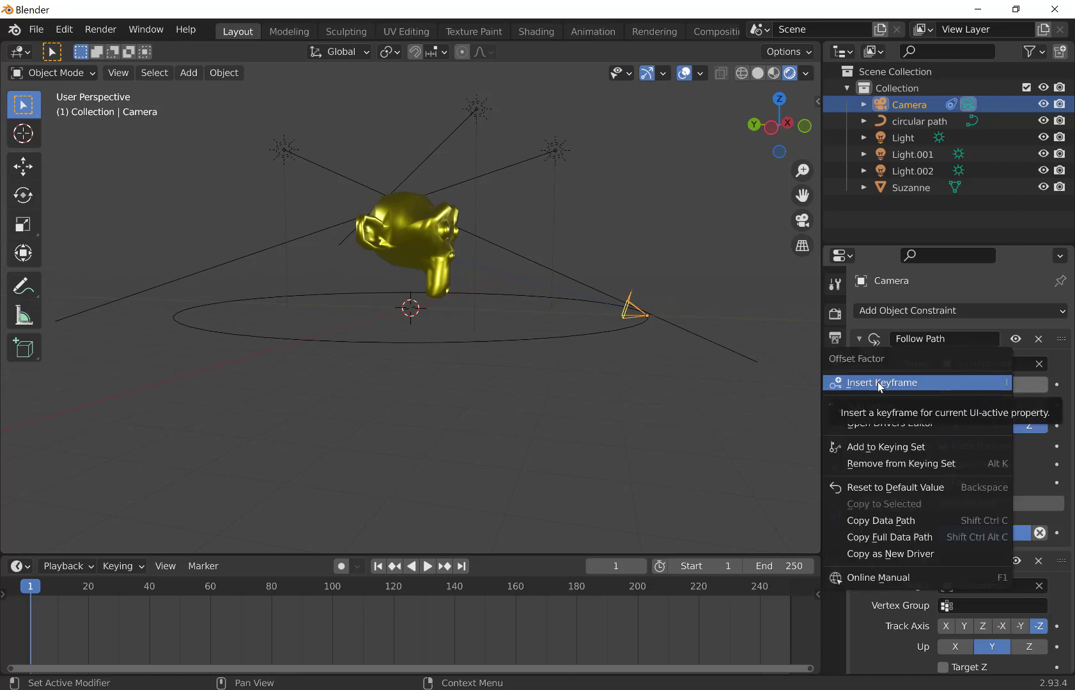
pyautogui.click(880, 382)
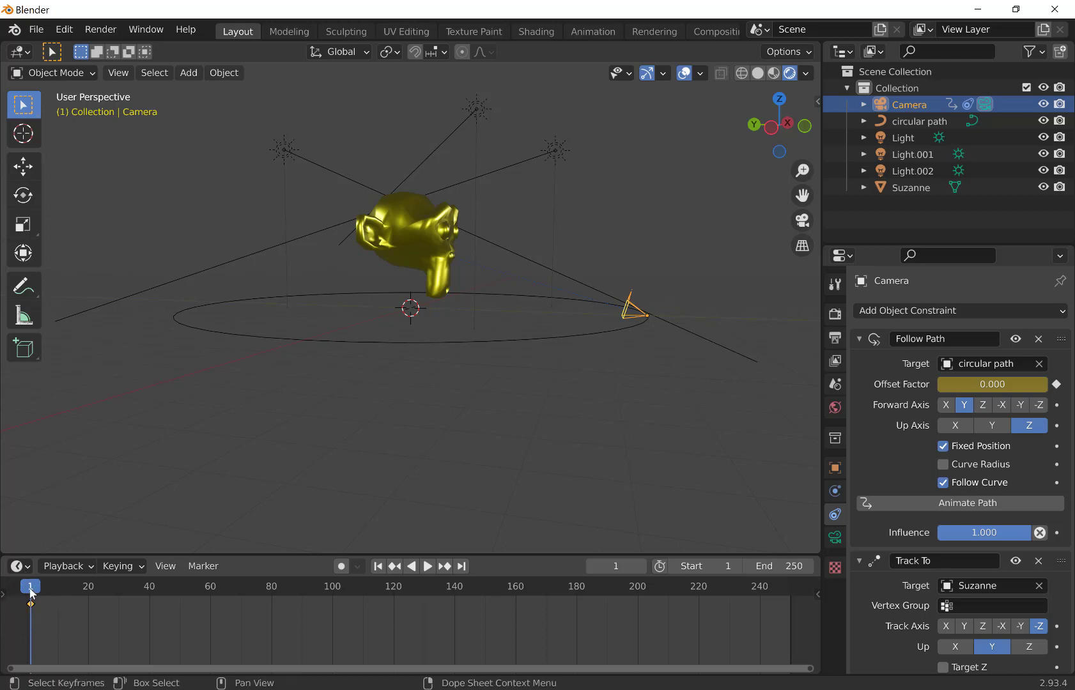
# Step: Show the output settings (frames 1–250 at 24 fps) and move the playhead to frame 72
pyautogui.click(427, 565)
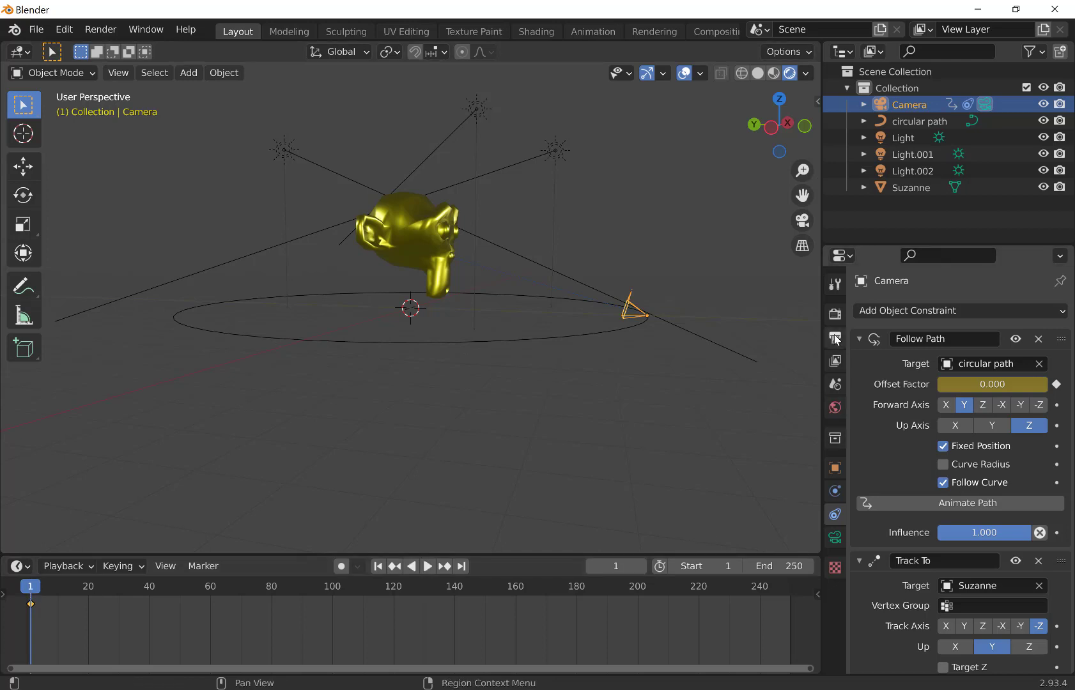
pyautogui.click(835, 336)
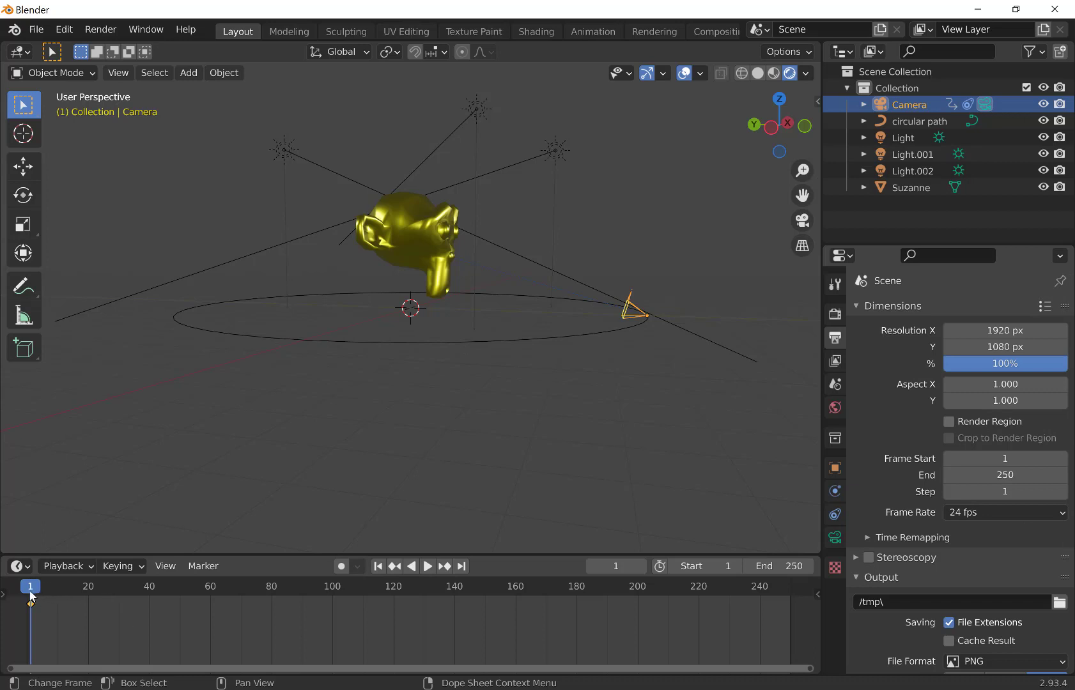
pyautogui.click(427, 566)
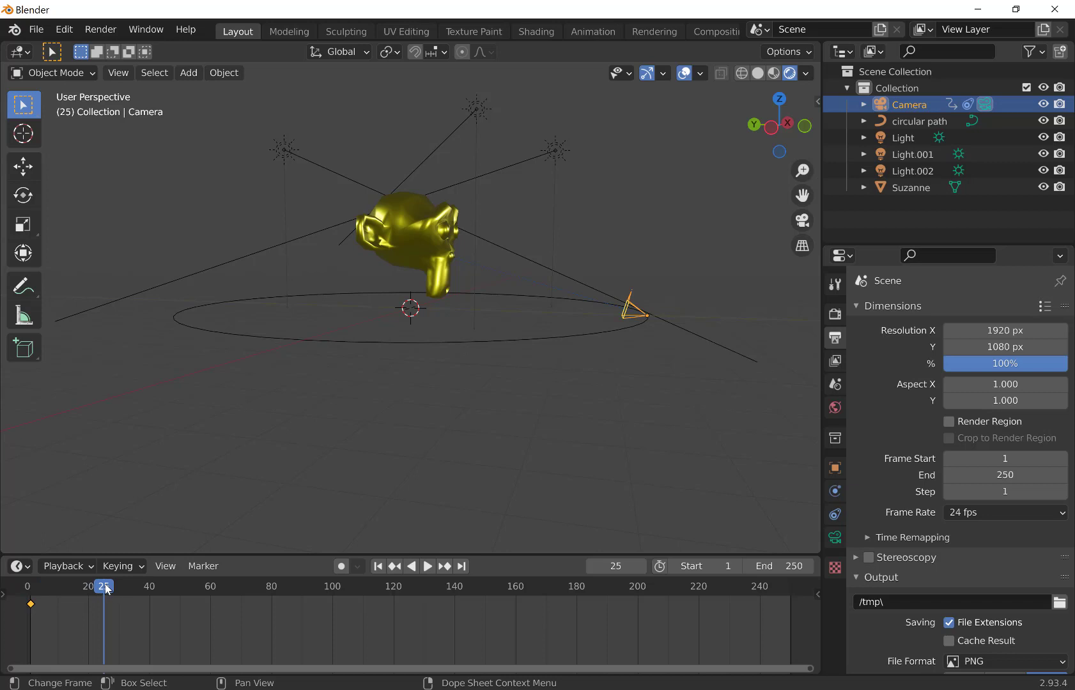
pyautogui.click(427, 565)
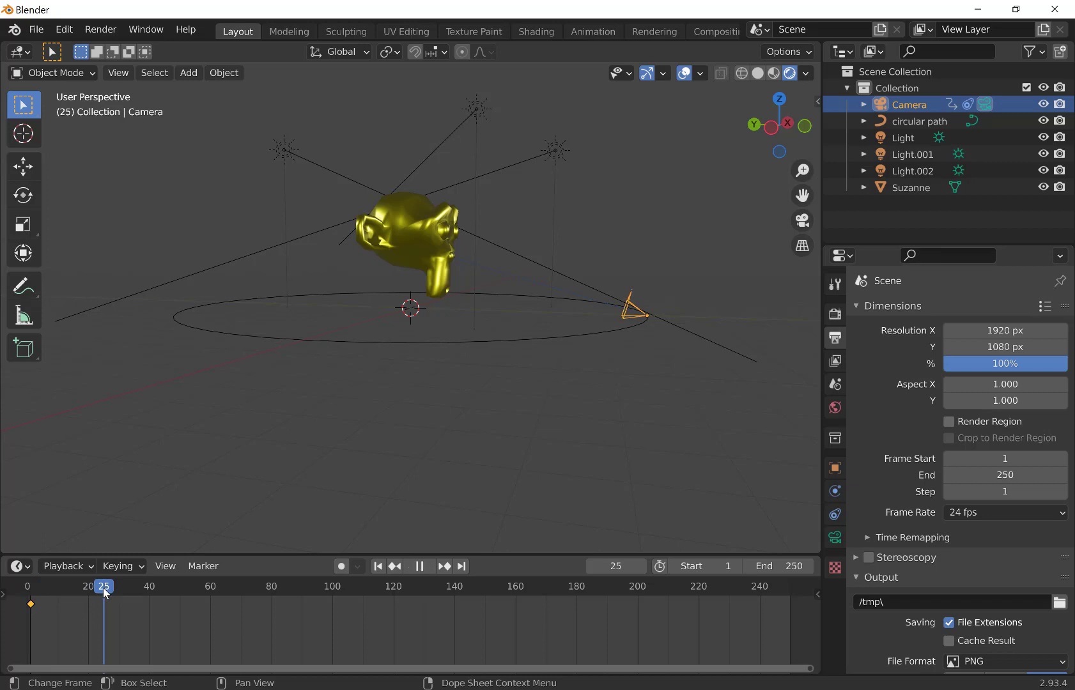
pyautogui.moveTo(103, 585); pyautogui.dragTo(165, 585)
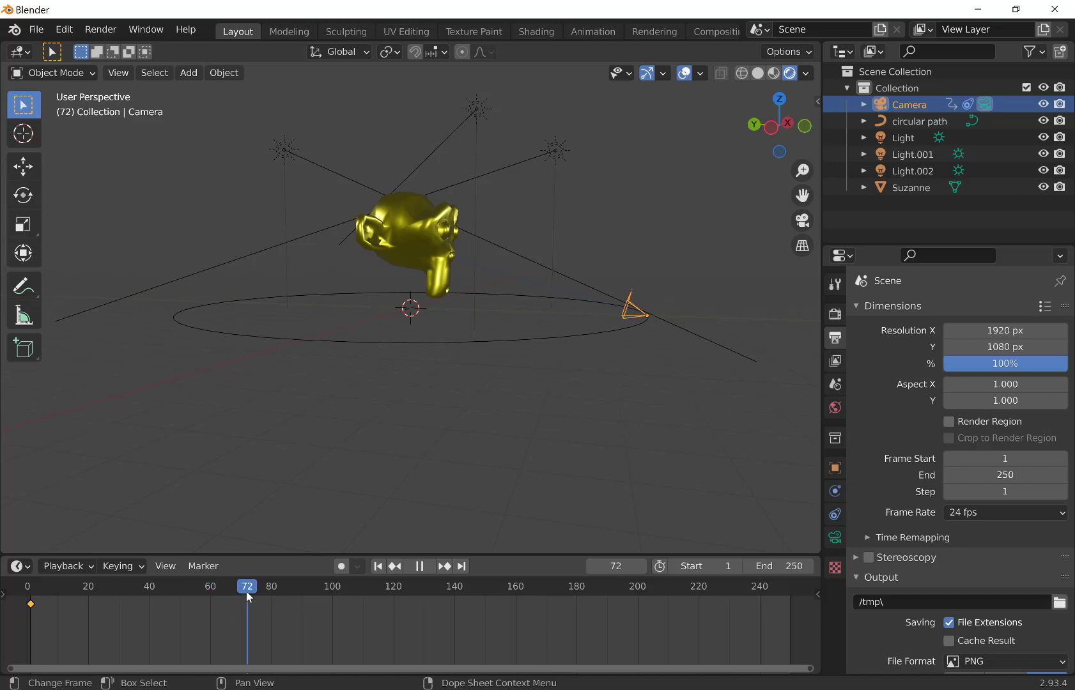
pyautogui.click(419, 565)
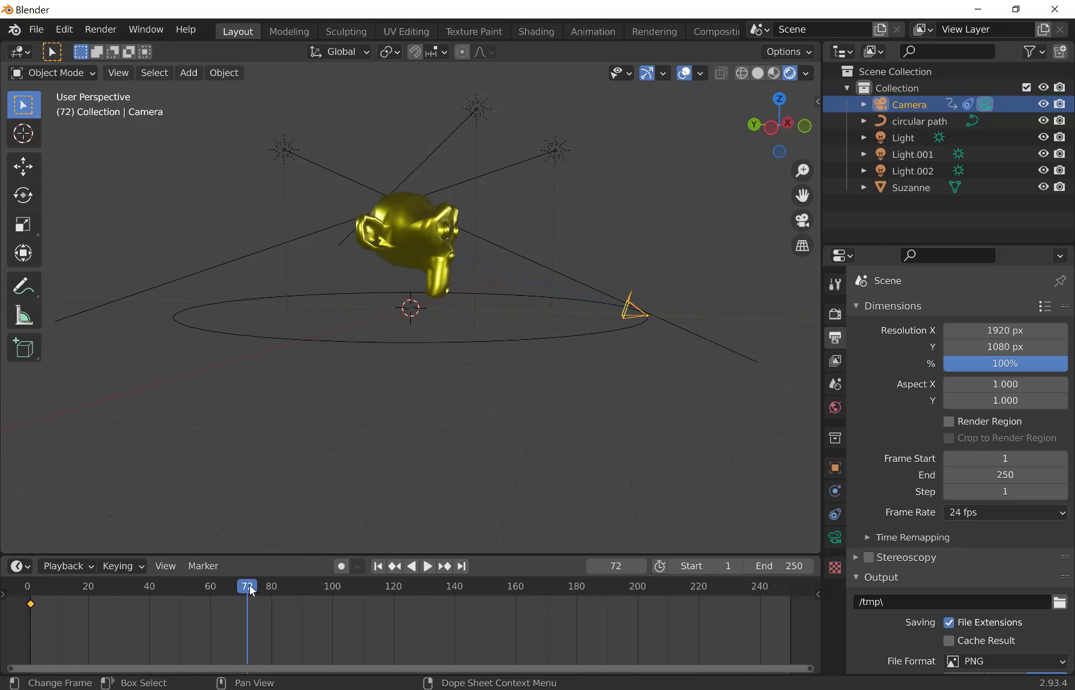
pyautogui.moveTo(508, 416)
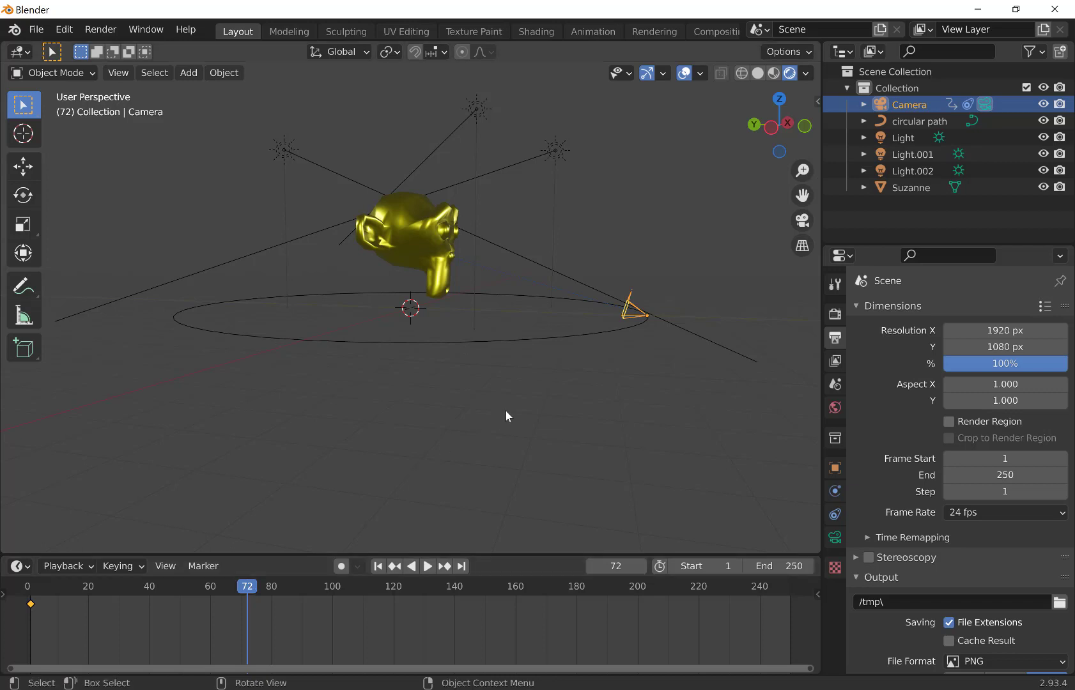
pyautogui.moveTo(728, 389)
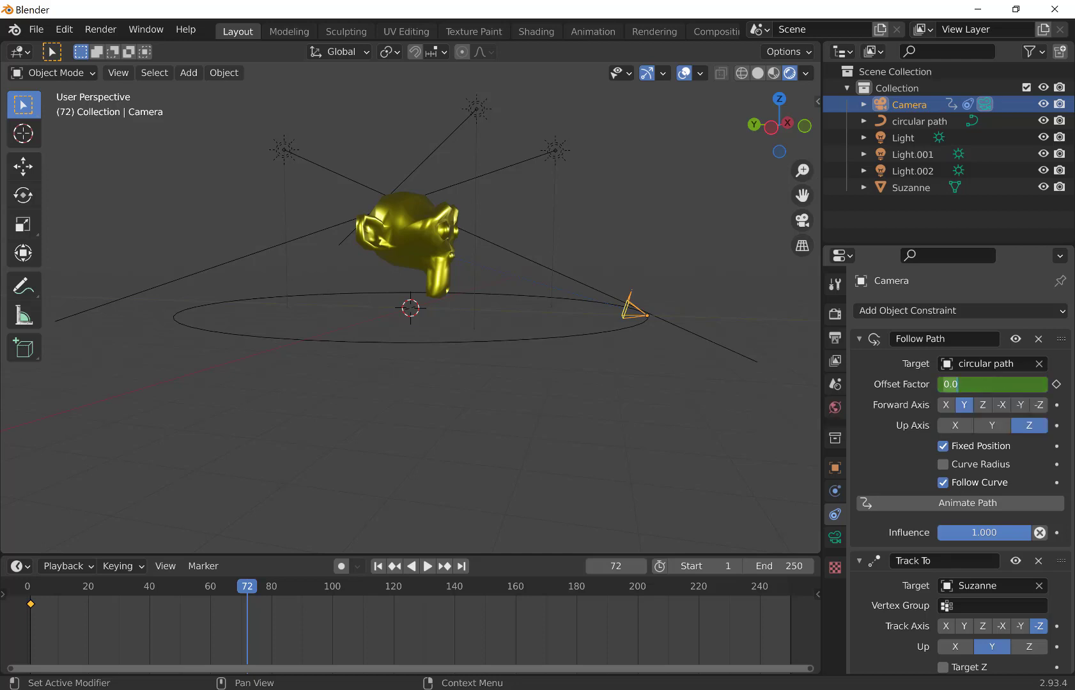
# Step: Set Offset Factor to 1, keyframe it on frame 72, and return the playhead to frame 1
pyautogui.click(992, 383)
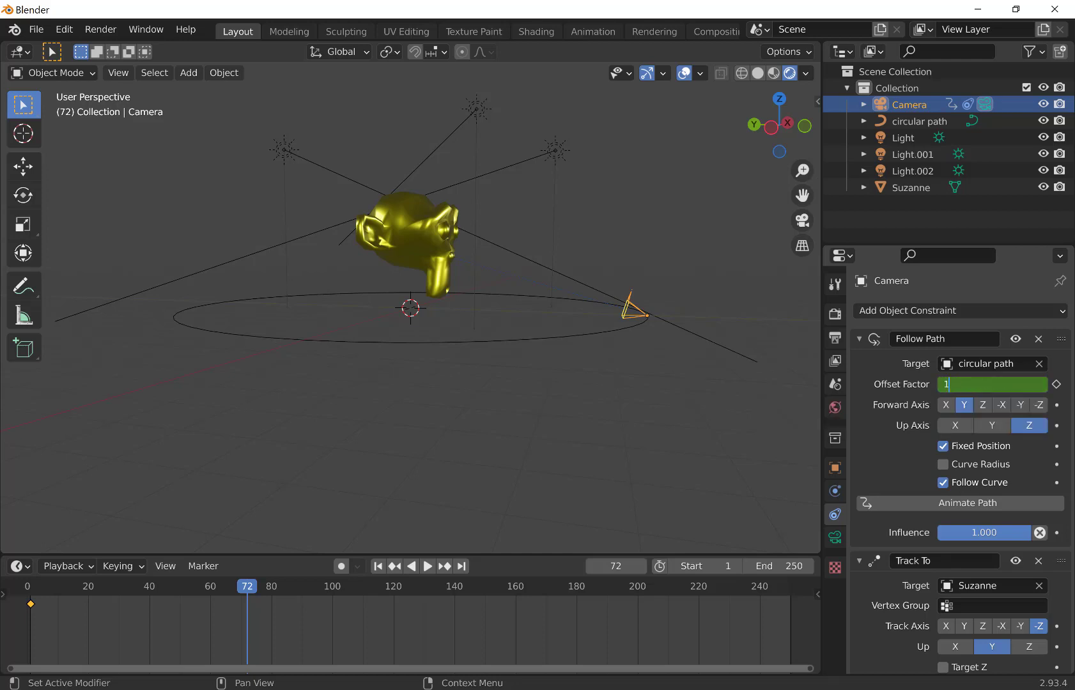
pyautogui.click(992, 383)
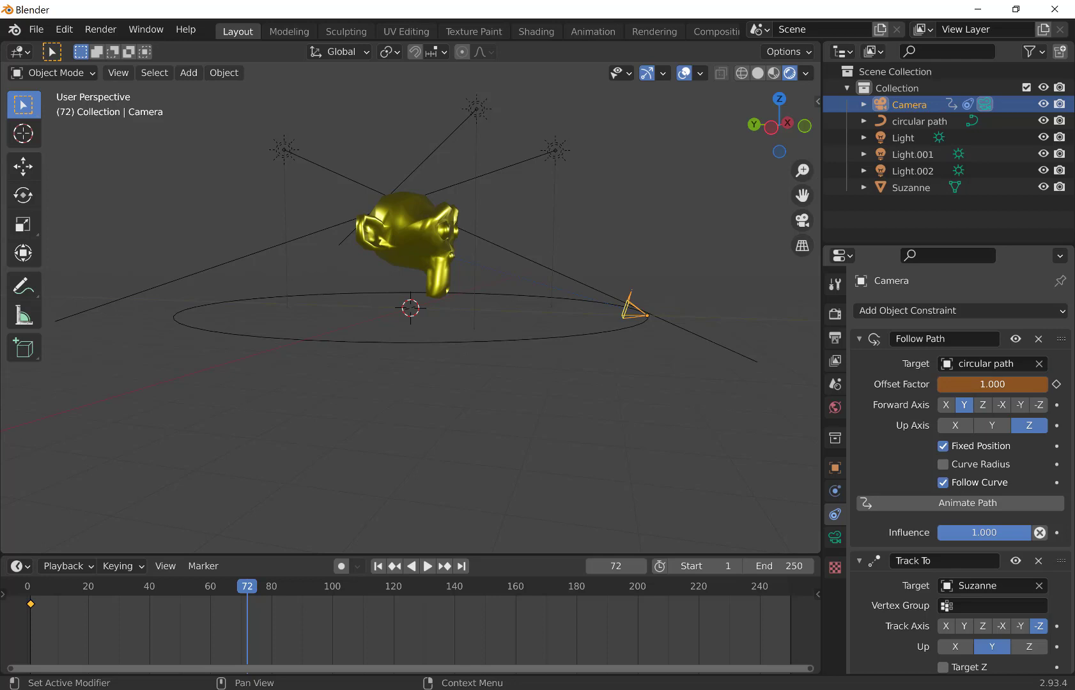
pyautogui.rightClick(991, 384)
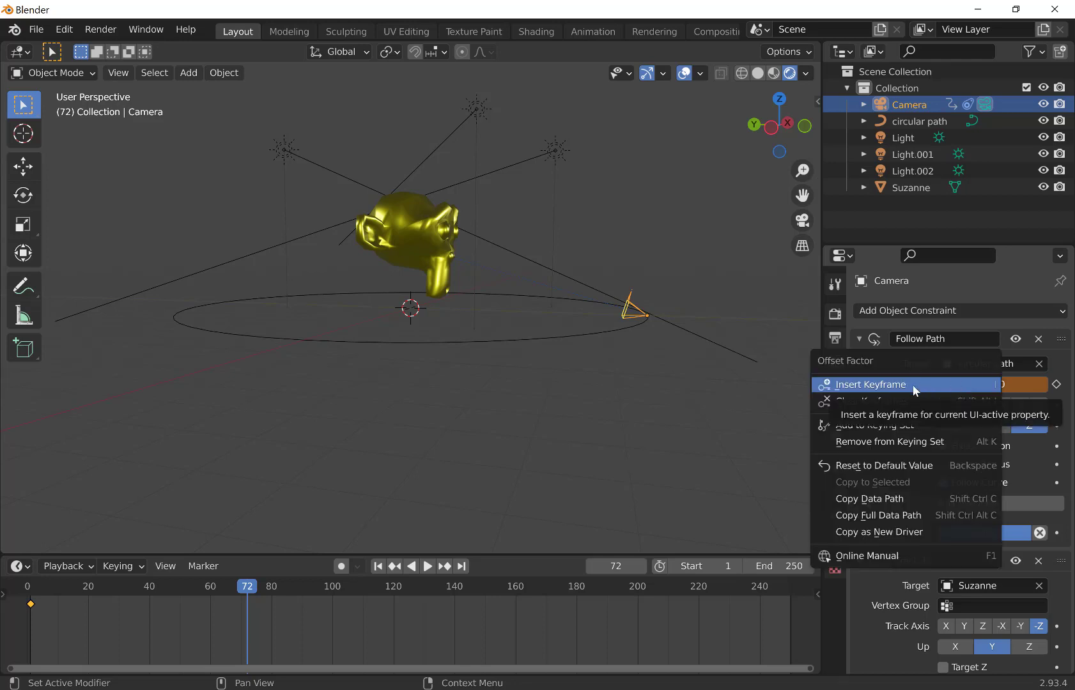
pyautogui.click(871, 384)
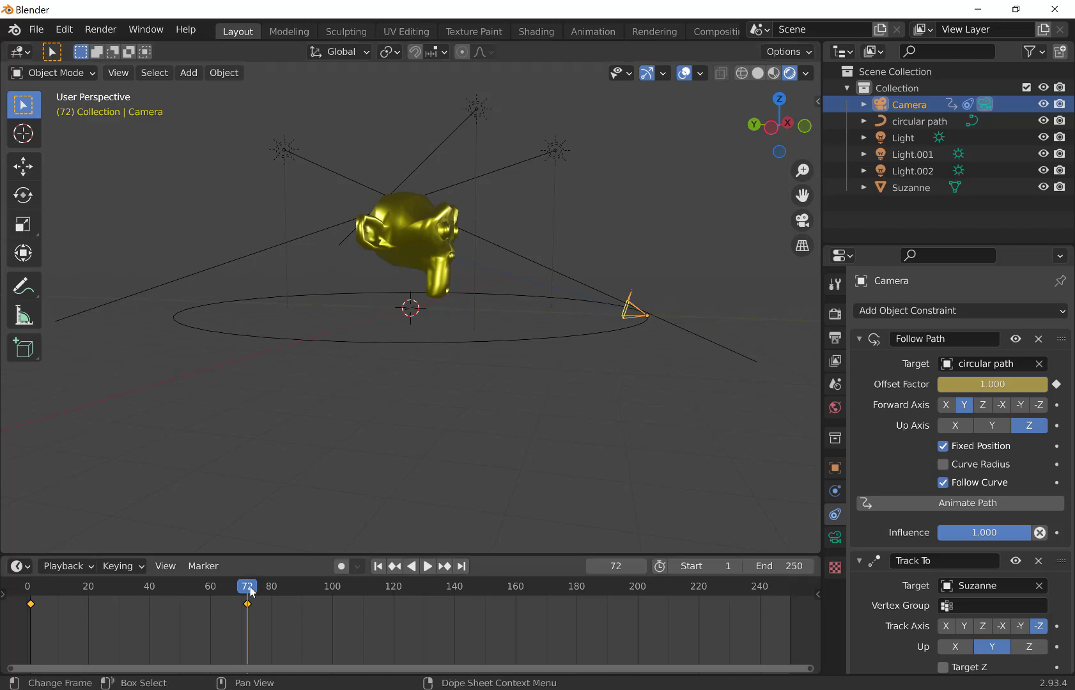
pyautogui.click(427, 565)
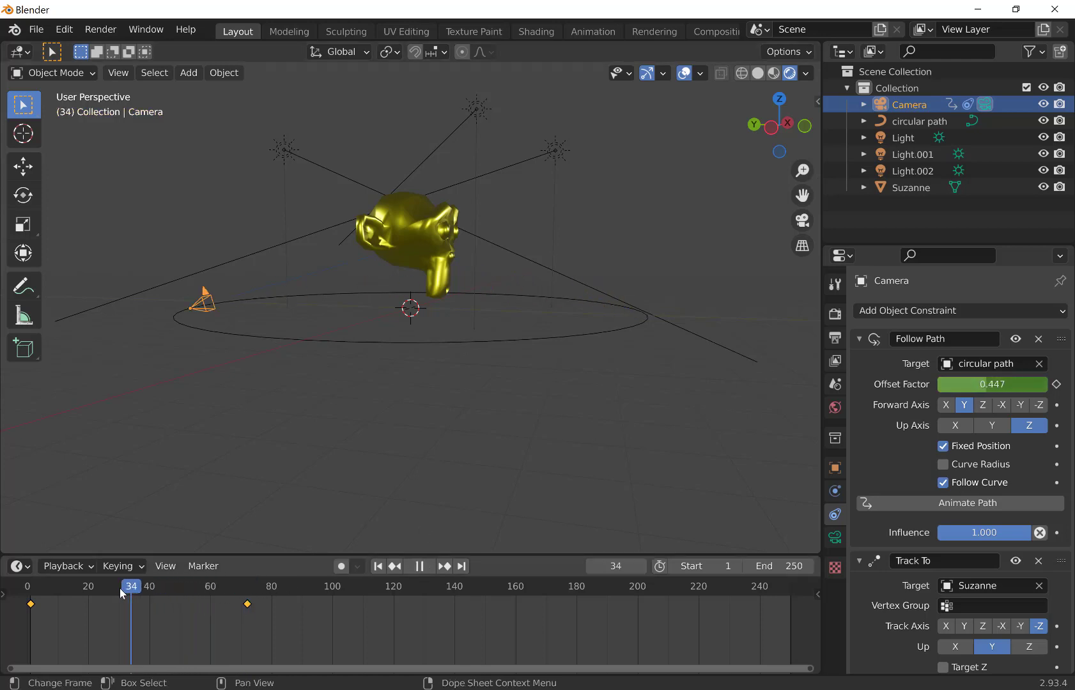
pyautogui.moveTo(130, 585); pyautogui.dragTo(156, 585)
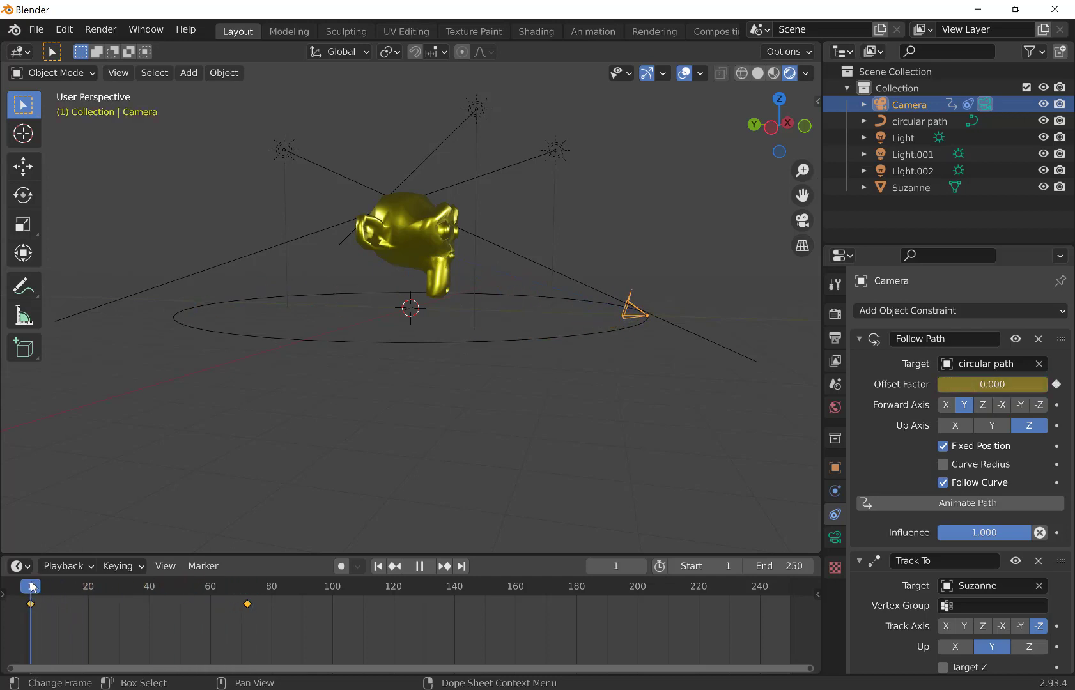
# Step: Play the orbit through the camera and drag the end keyframe to a later frame
pyautogui.click(419, 565)
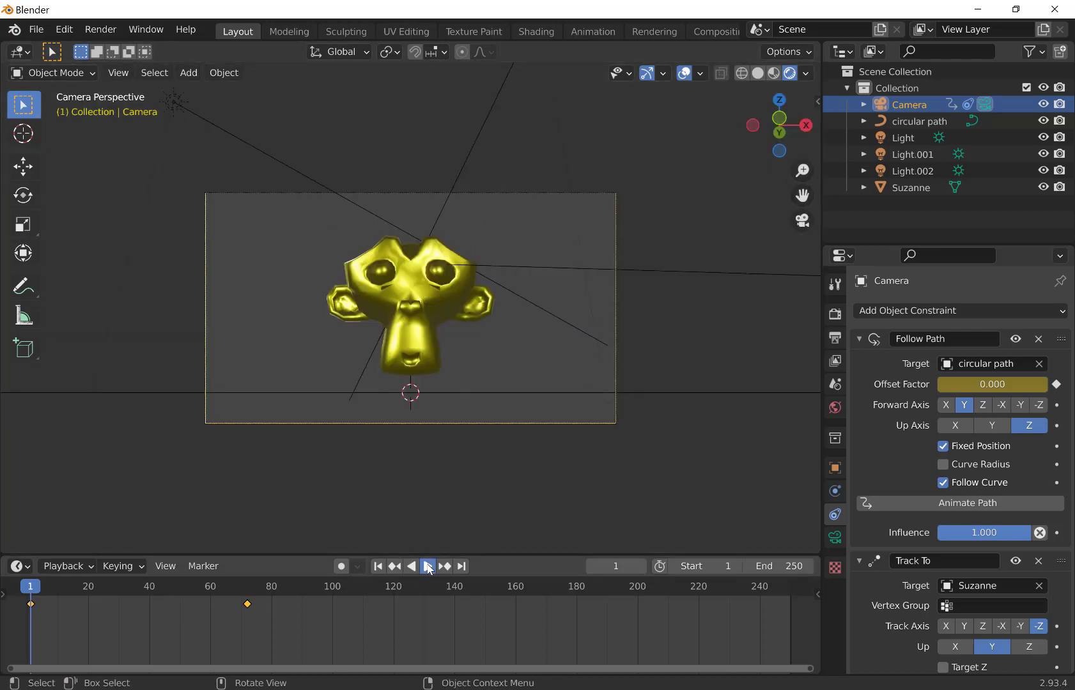
pyautogui.click(427, 565)
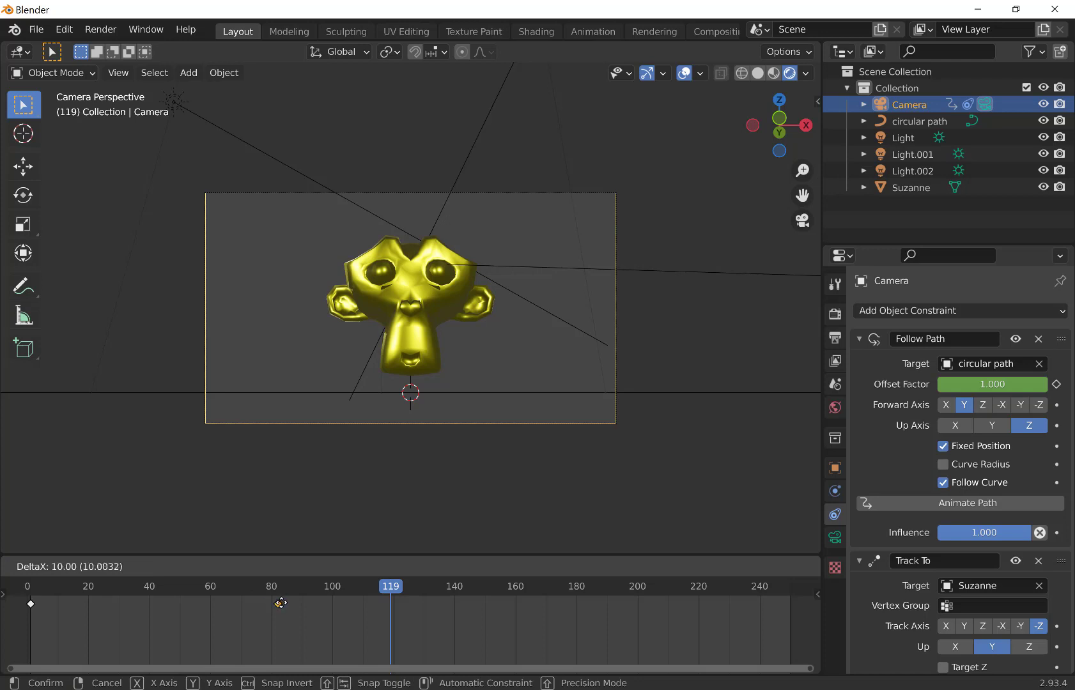
pyautogui.moveTo(280, 603); pyautogui.dragTo(289, 603)
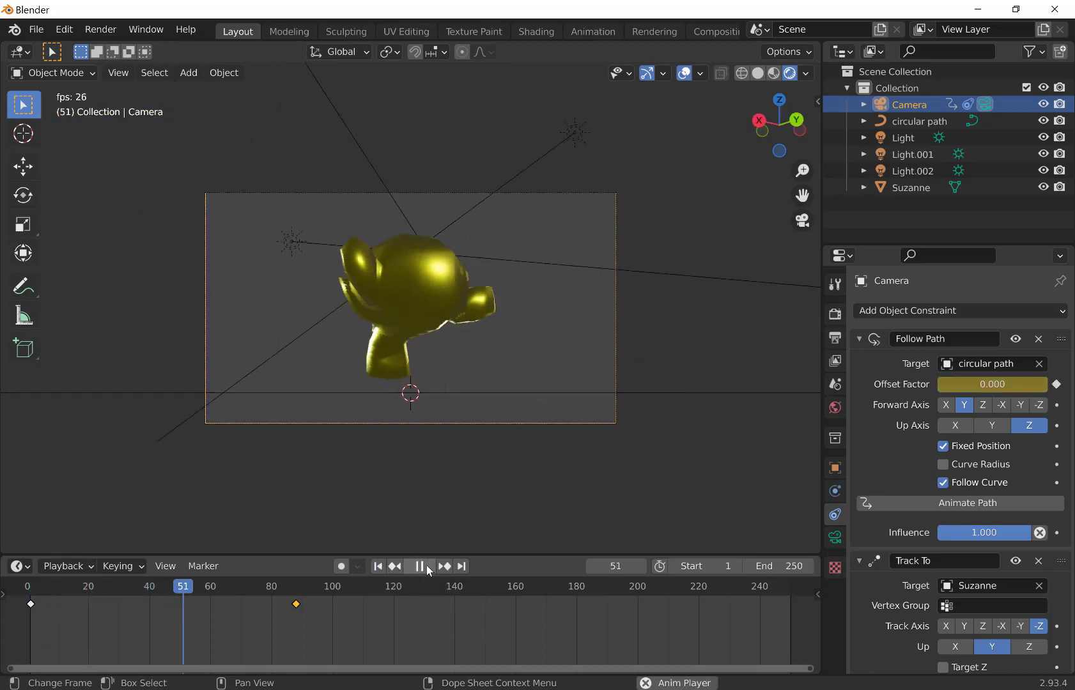
pyautogui.click(417, 565)
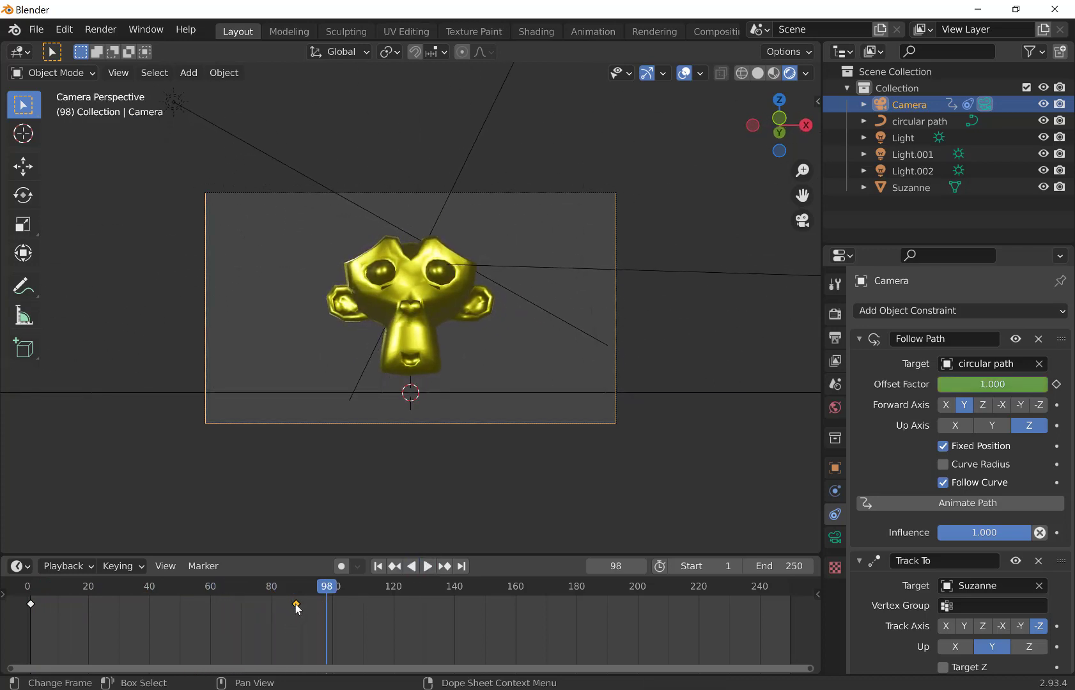
# Step: Move the end keyframe earlier and replay the orbit from frame 1
pyautogui.moveTo(296, 603); pyautogui.dragTo(163, 607)
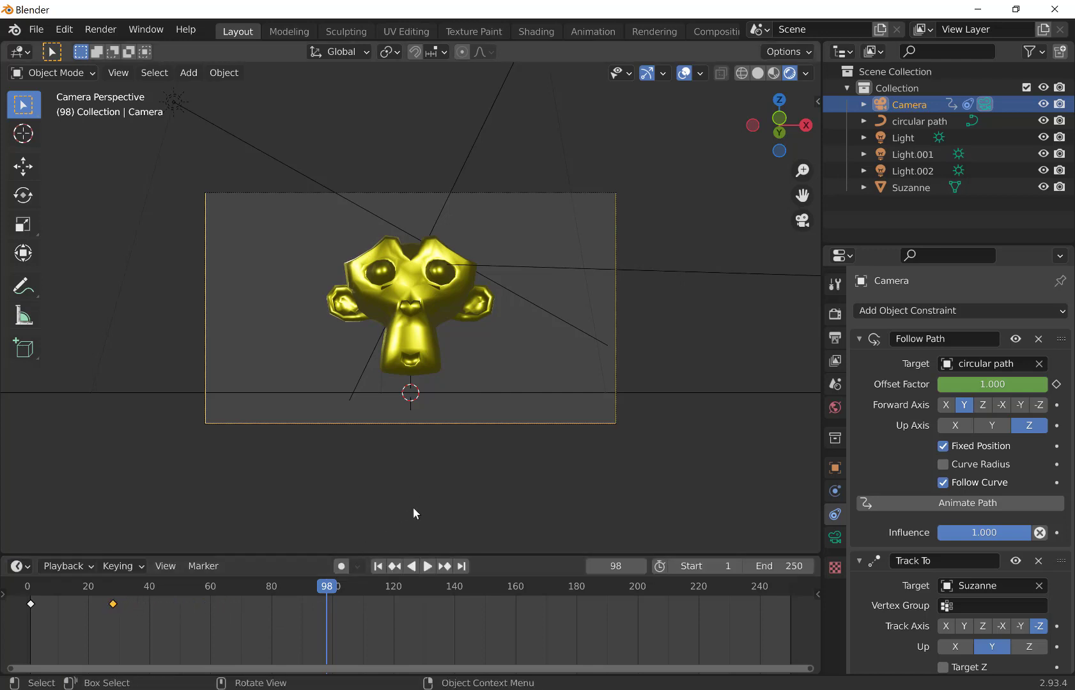
pyautogui.click(377, 565)
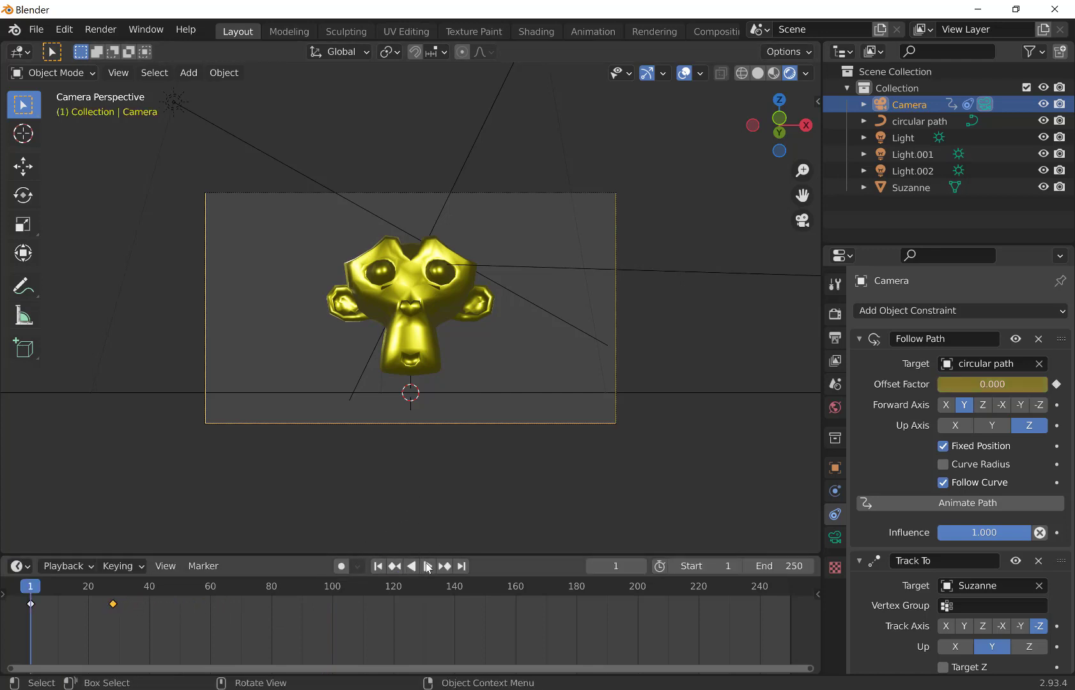
pyautogui.click(420, 565)
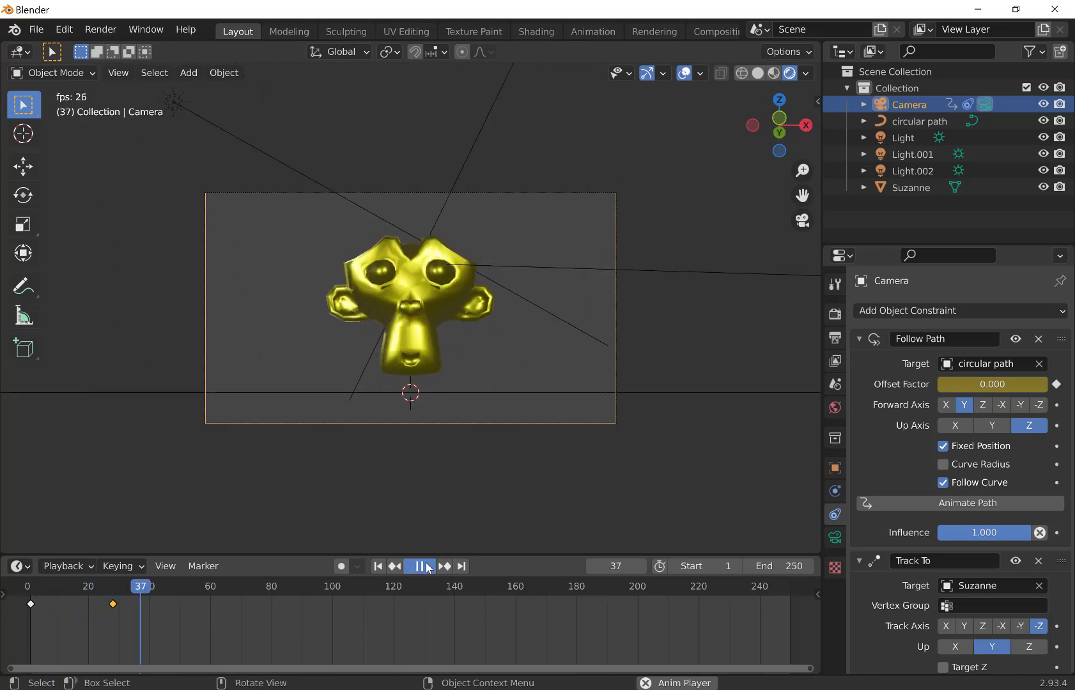
pyautogui.click(419, 565)
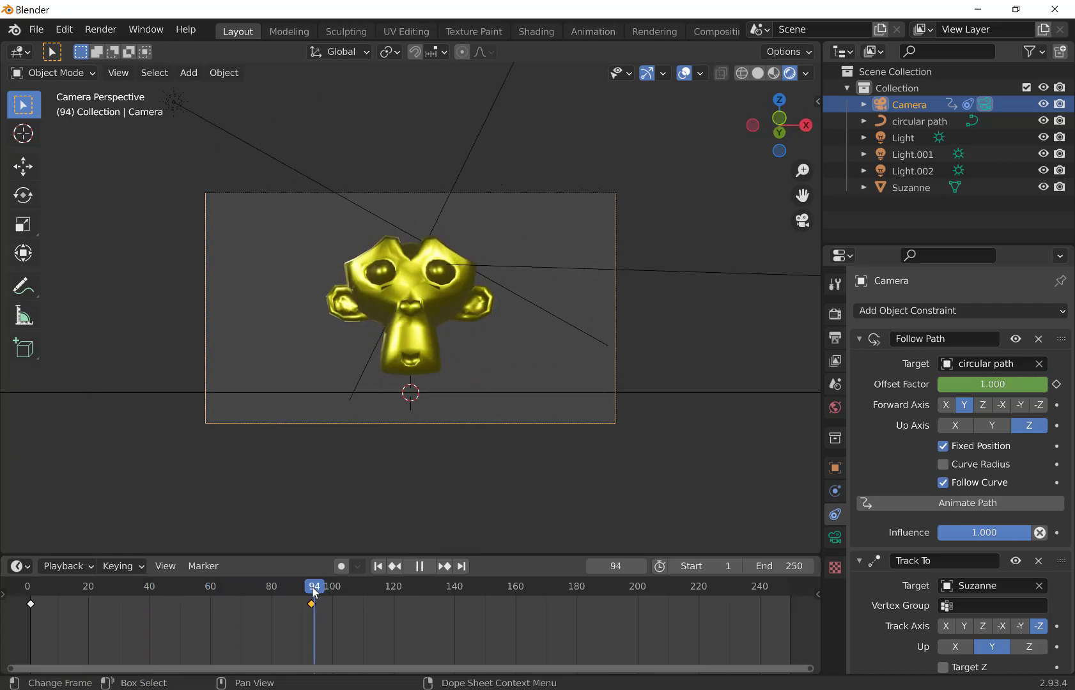
# Step: Place the end keyframe on frame 96 and set the scene's end frame to 96
pyautogui.click(418, 565)
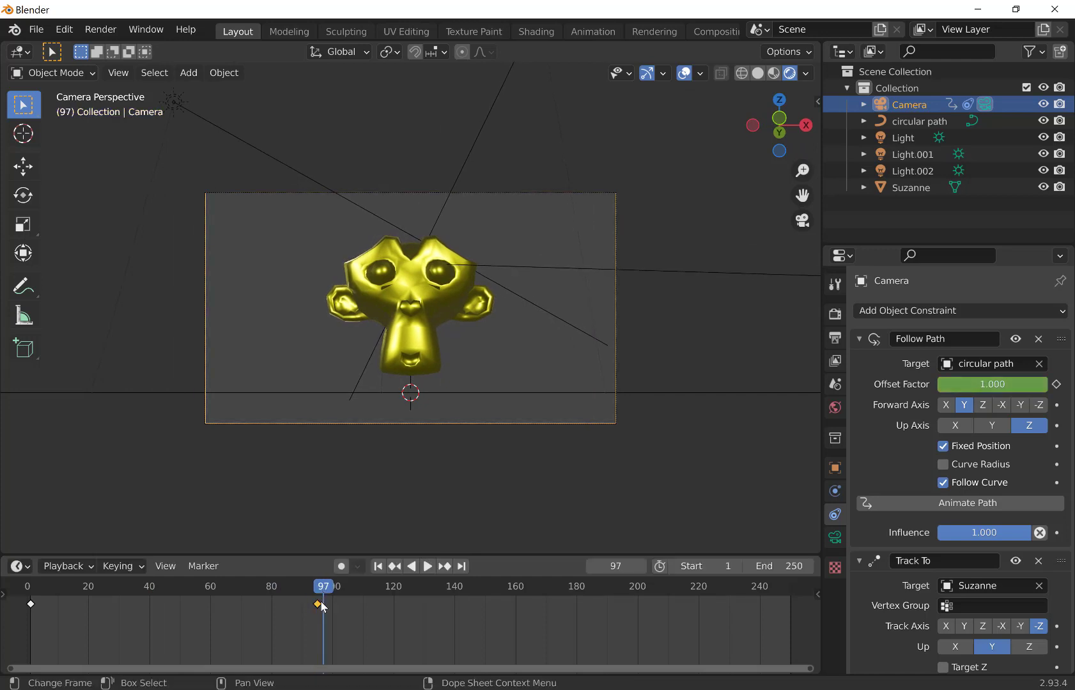
pyautogui.click(426, 565)
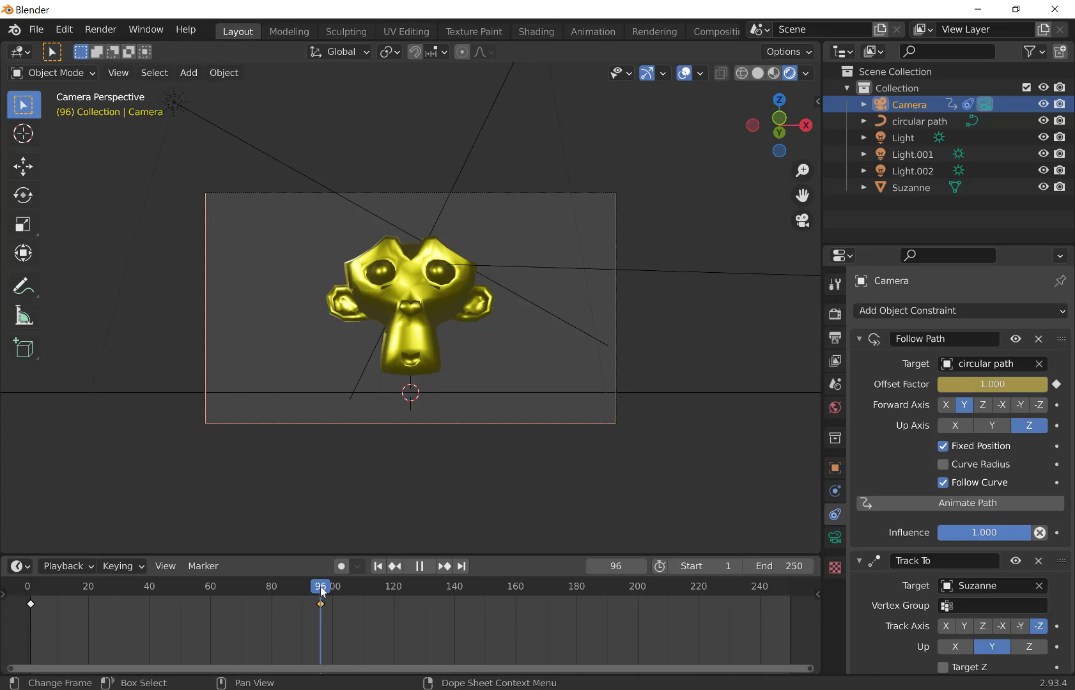
pyautogui.click(418, 564)
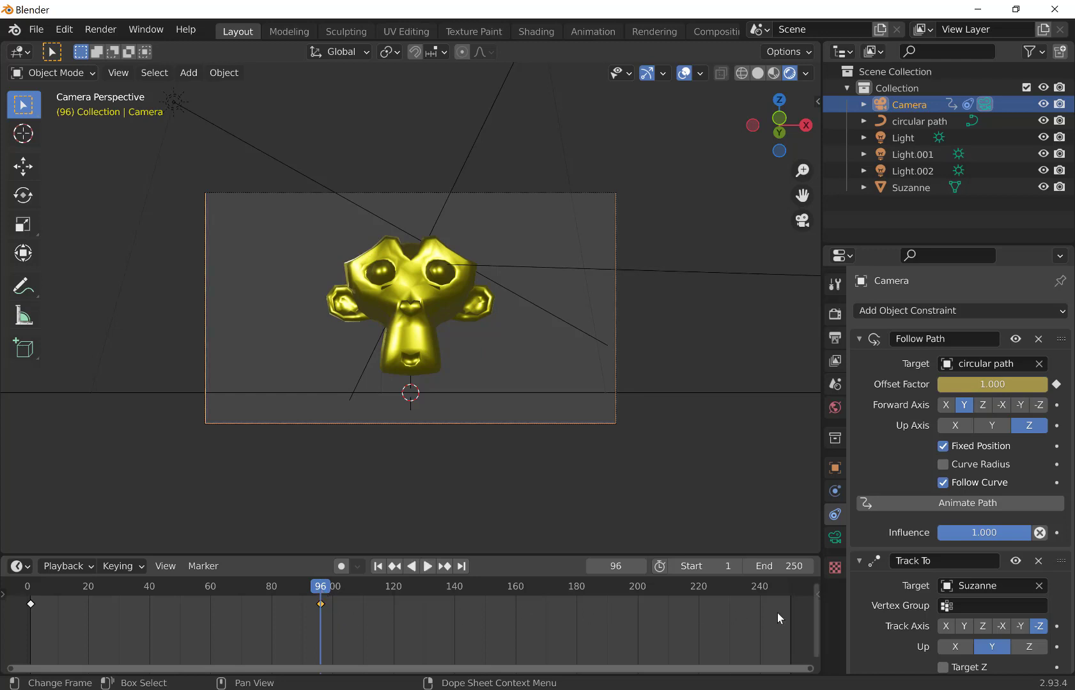
pyautogui.click(777, 565)
pyautogui.write('96')
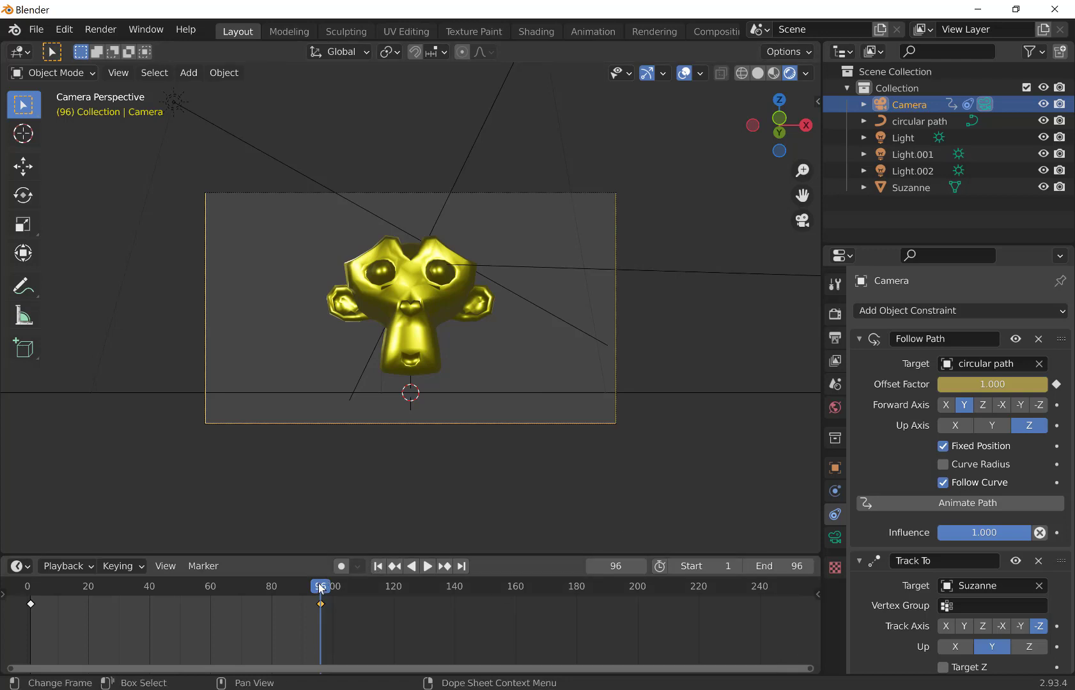
# Step: Play the shortened 96-frame orbit animation and stop it
pyautogui.click(427, 565)
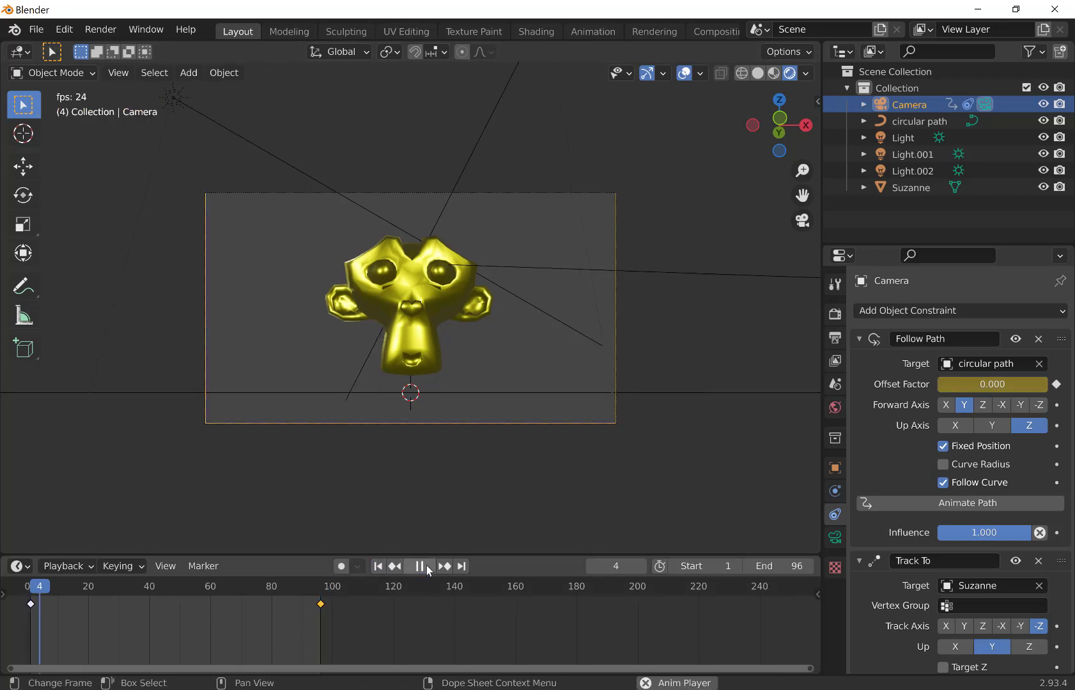
pyautogui.click(418, 565)
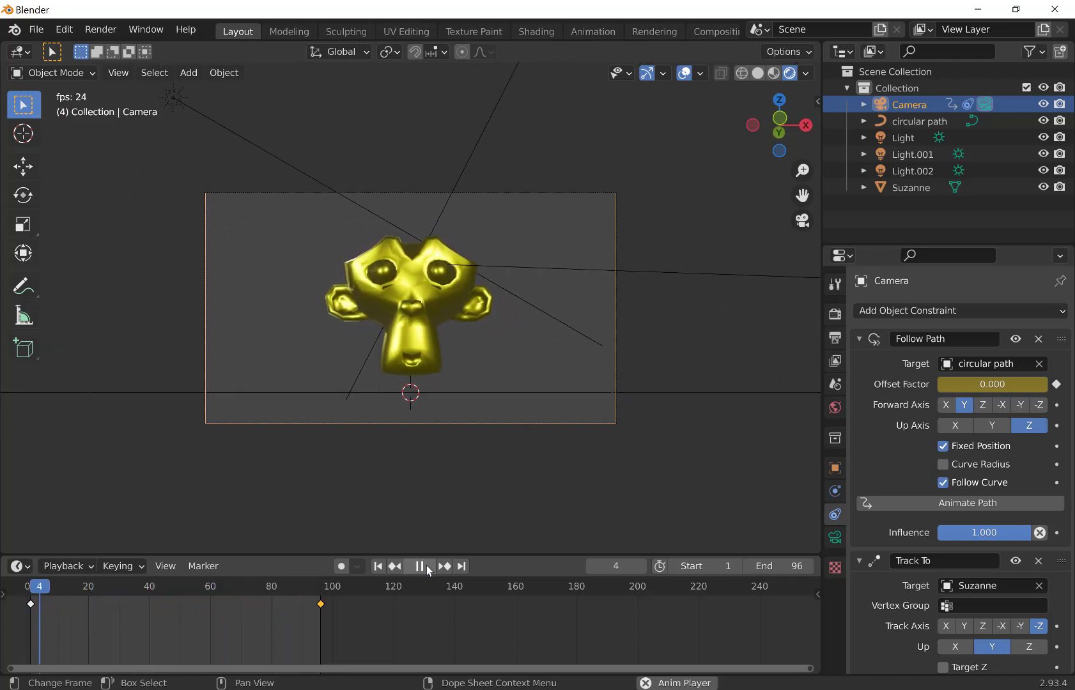
pyautogui.click(419, 565)
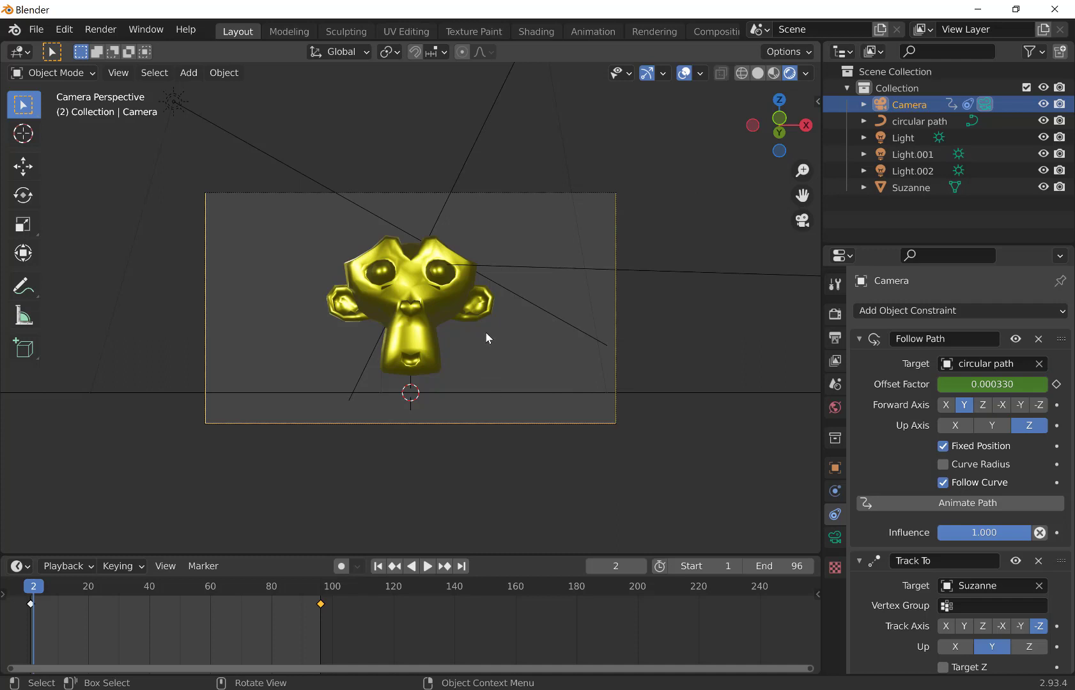
pyautogui.moveTo(543, 336)
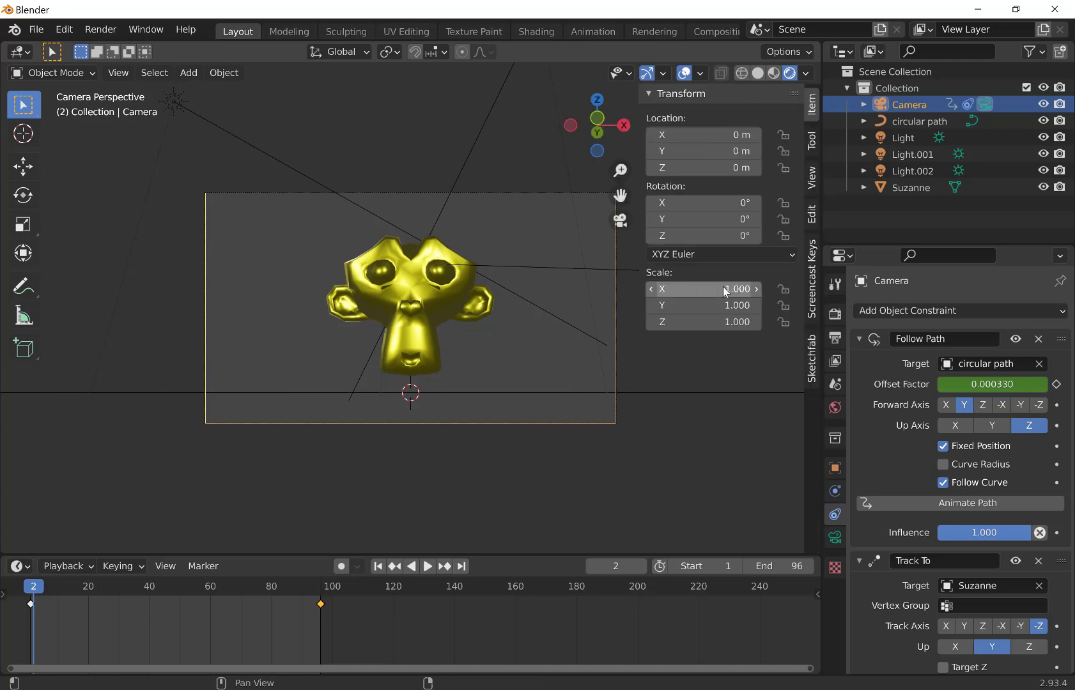
pyautogui.click(812, 181)
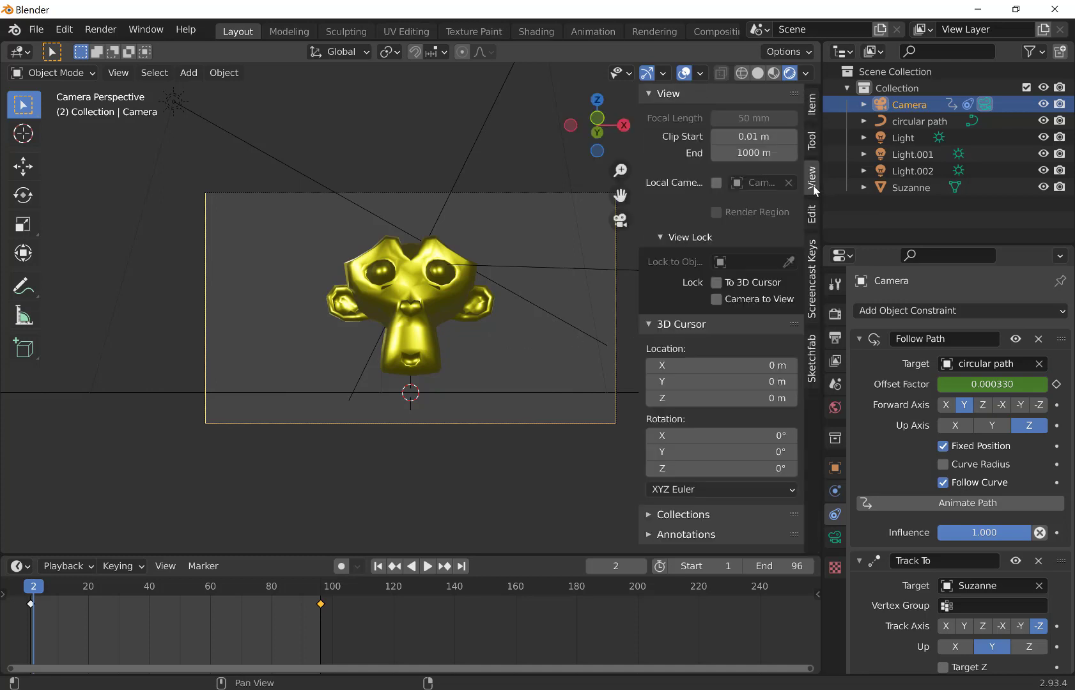
pyautogui.click(717, 299)
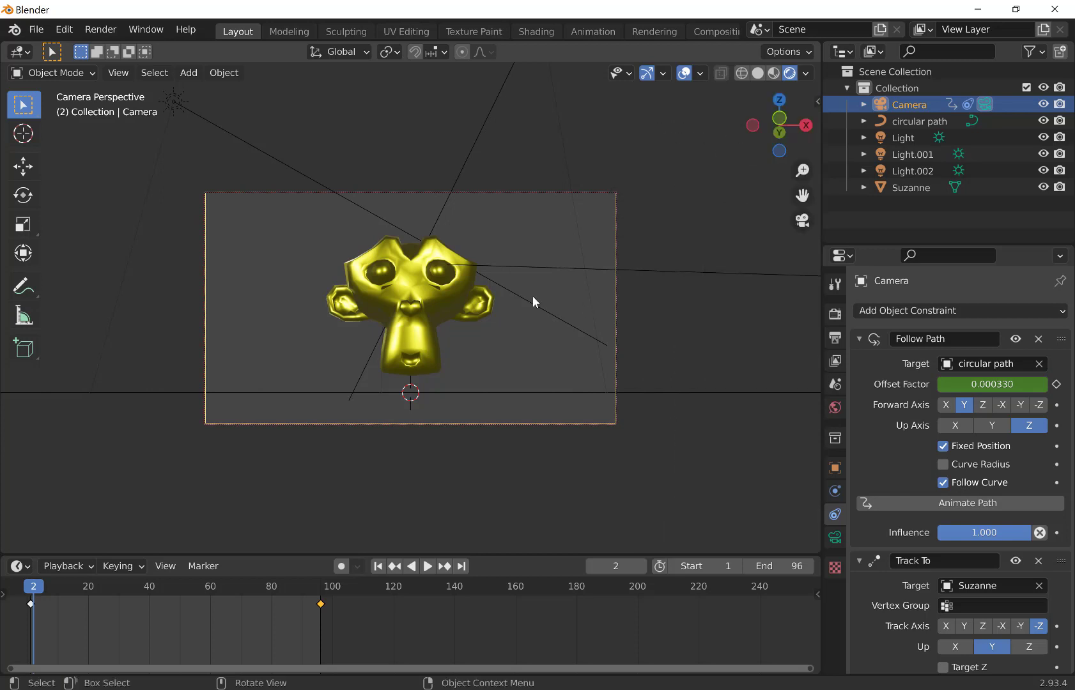
pyautogui.moveTo(524, 310)
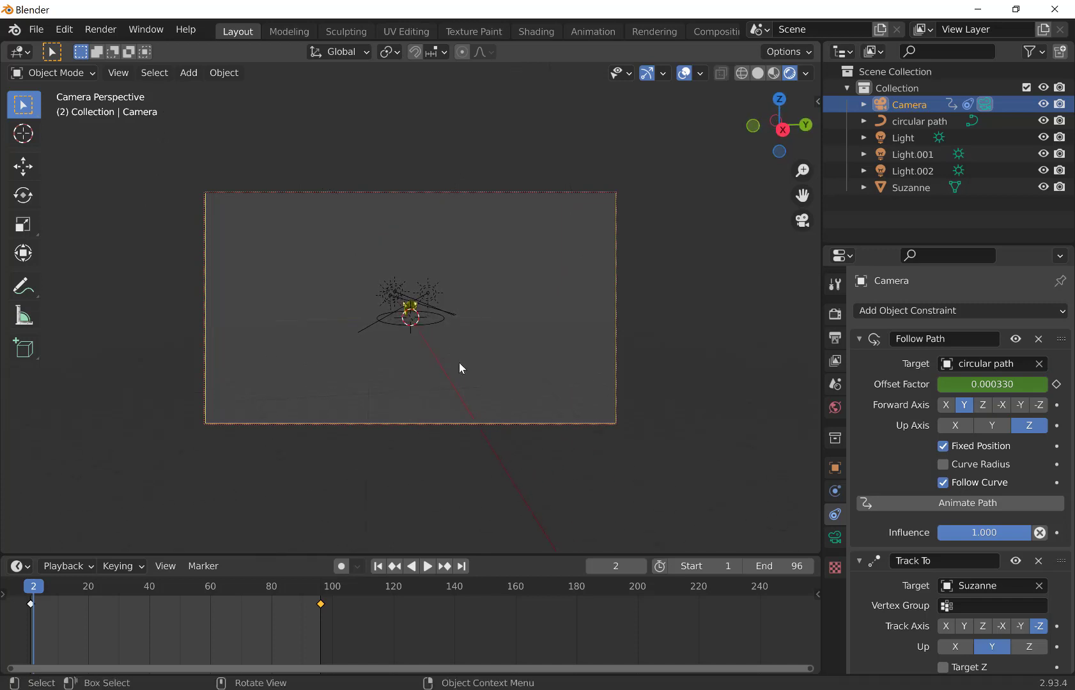
pyautogui.click(461, 565)
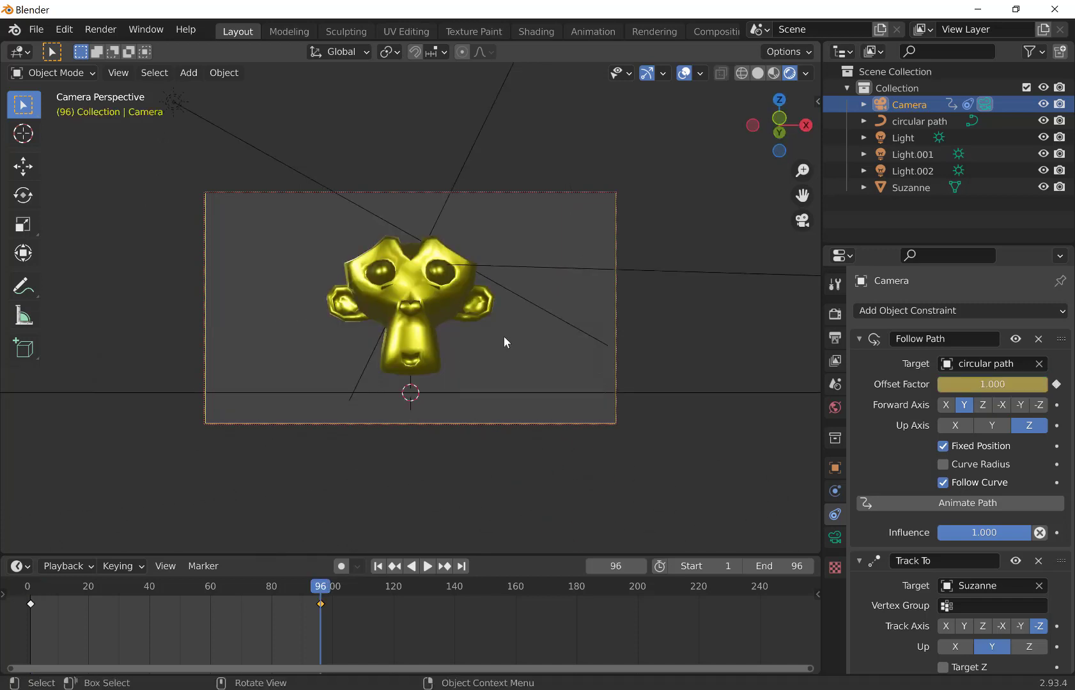
pyautogui.moveTo(601, 392)
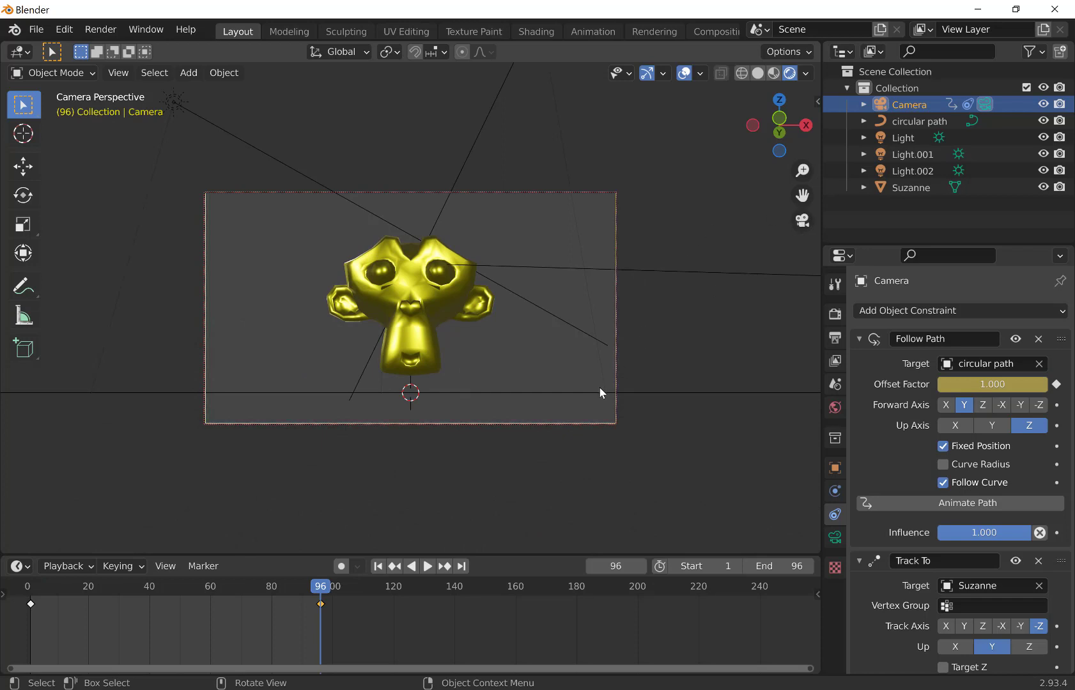
pyautogui.moveTo(488, 381)
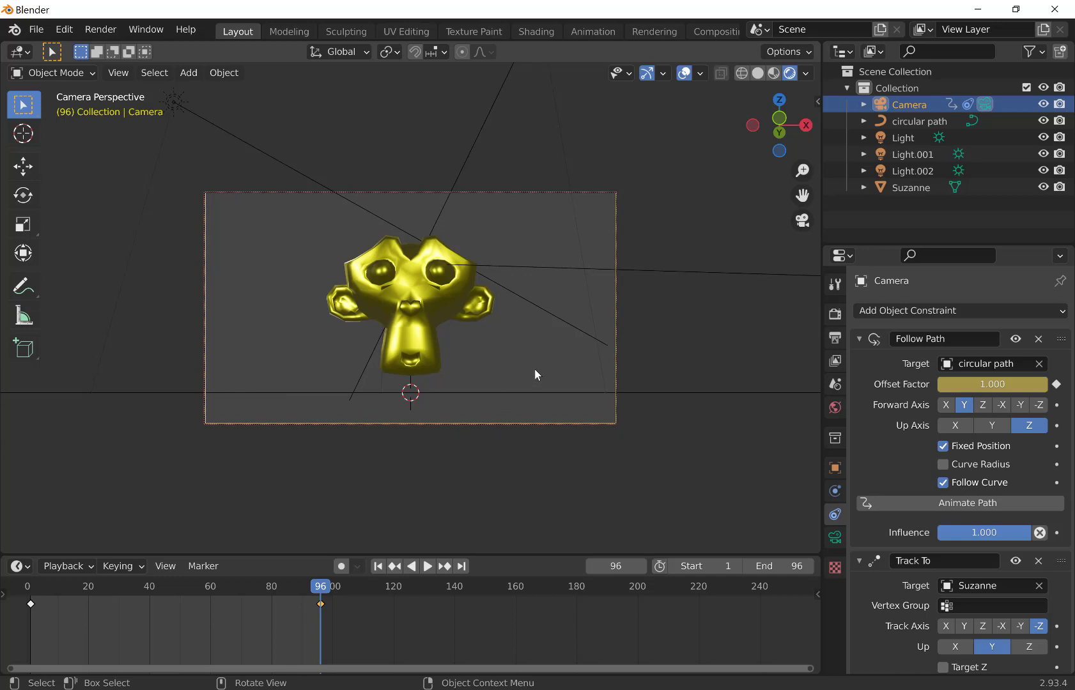
pyautogui.moveTo(753, 418)
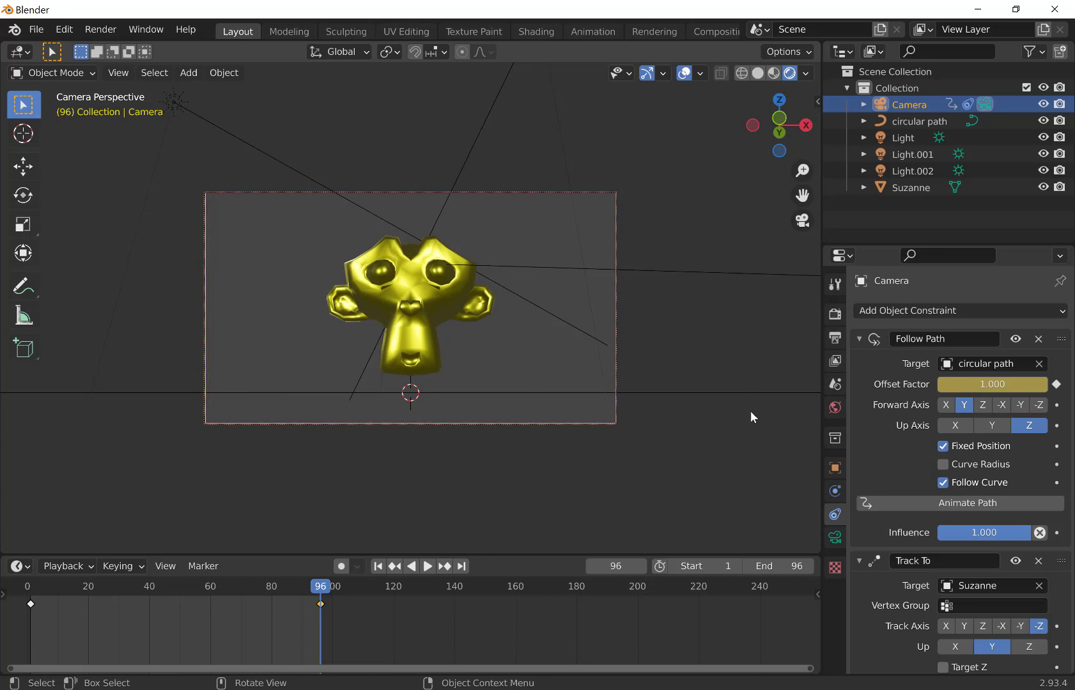
pyautogui.moveTo(835, 333)
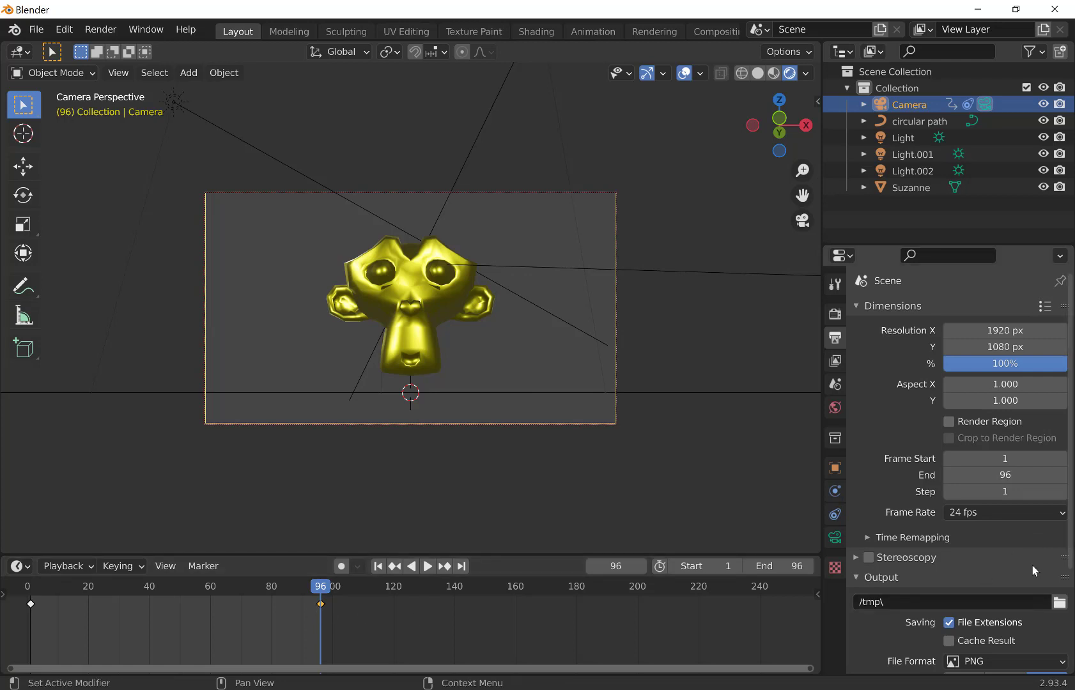
# Step: Set the render output folder to Documents > Blender Models
pyautogui.scroll(-3)
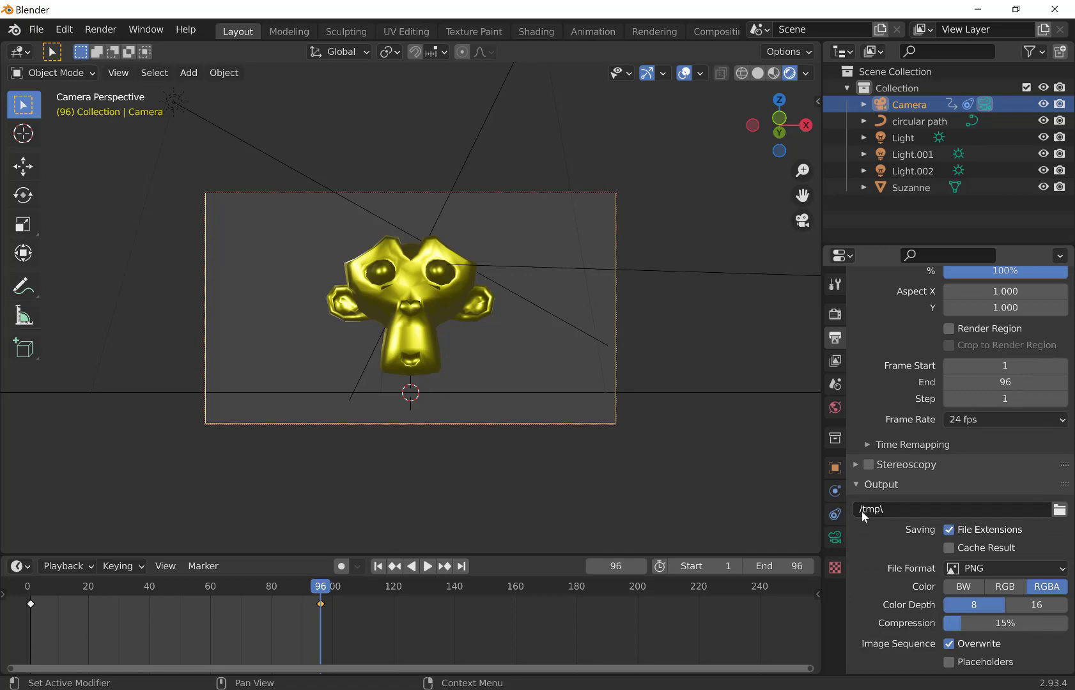
pyautogui.click(1058, 509)
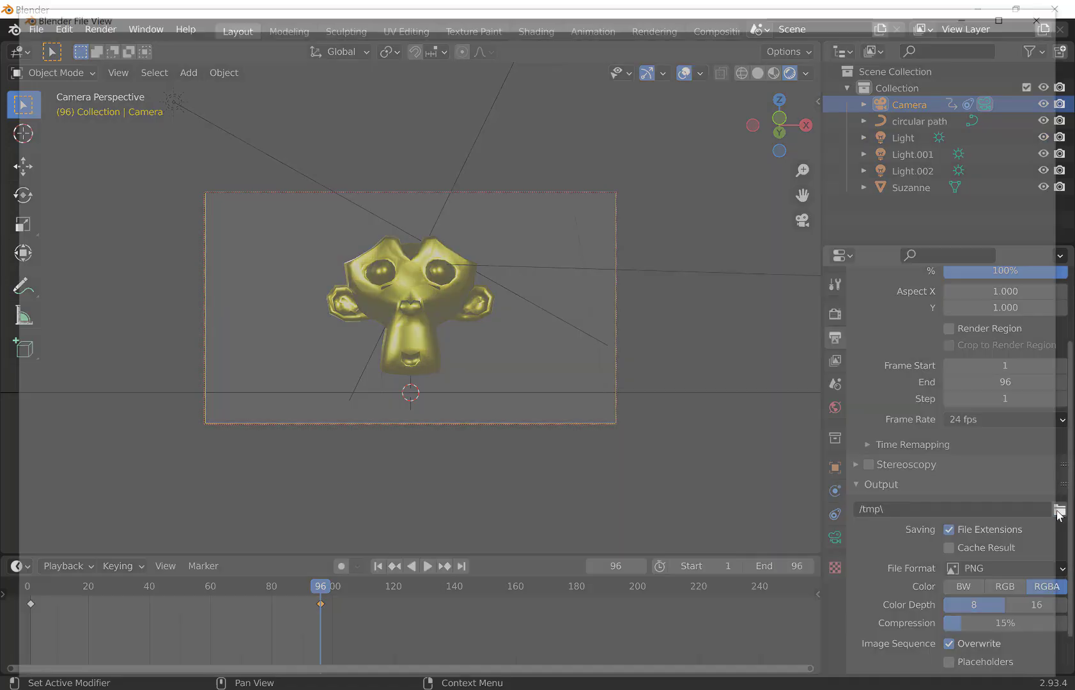
pyautogui.click(1058, 513)
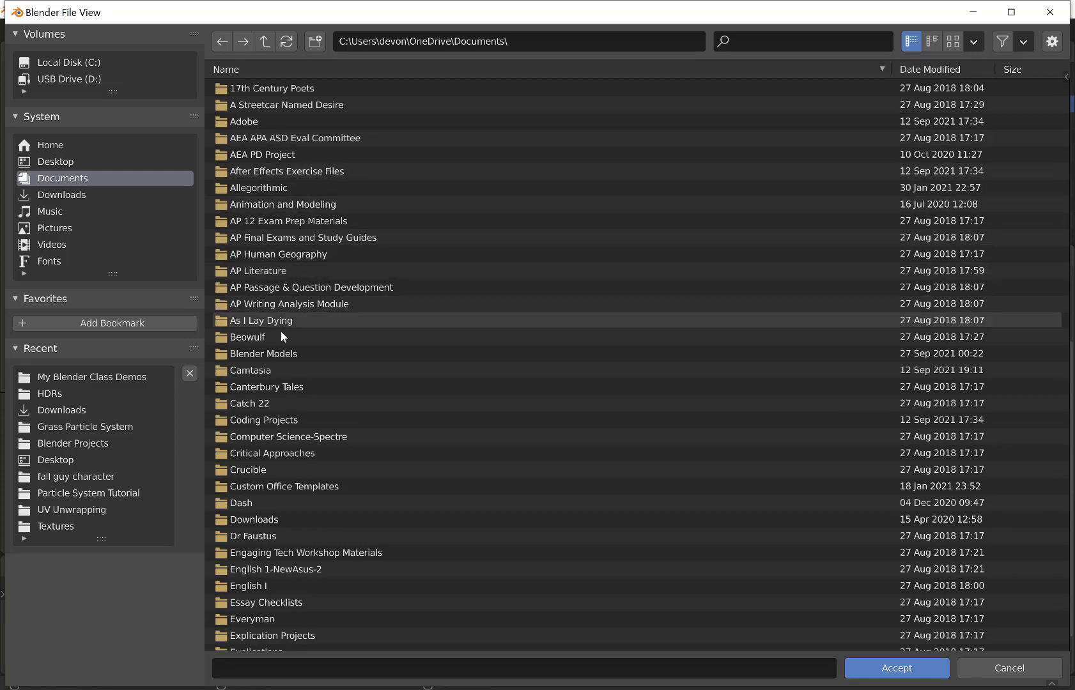
pyautogui.doubleClick(262, 354)
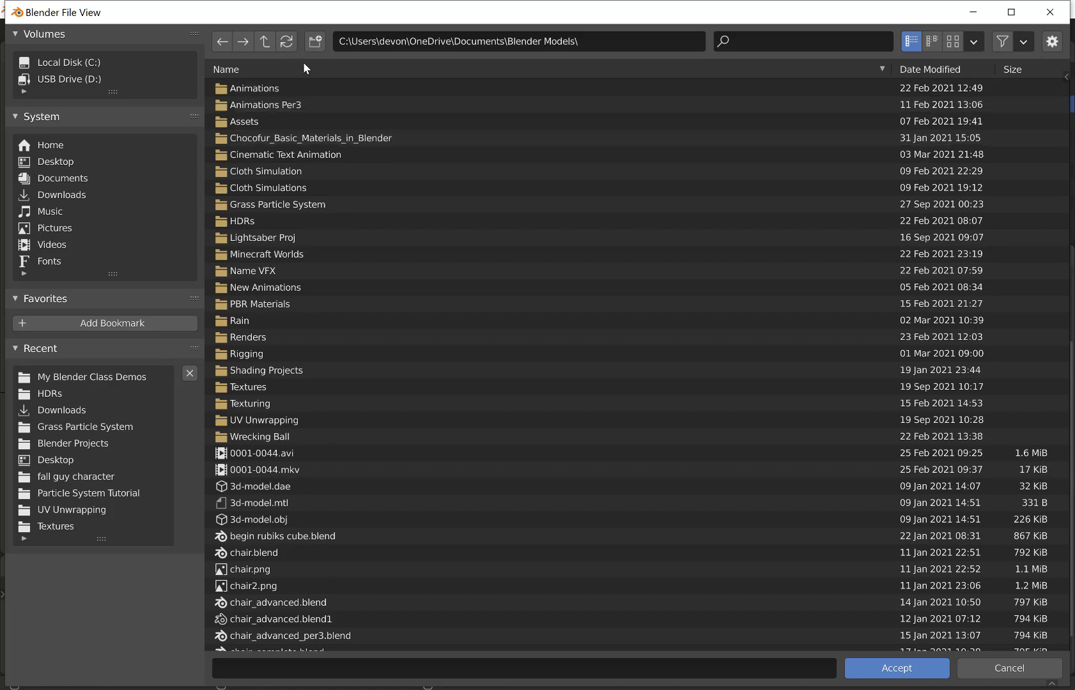
pyautogui.click(282, 619)
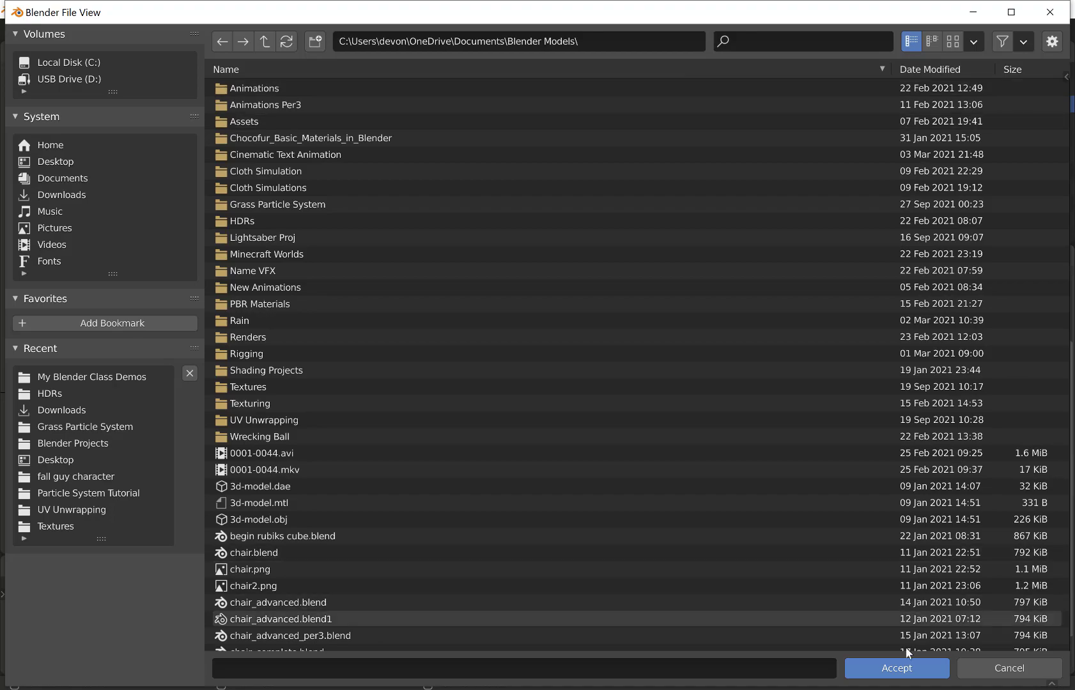
pyautogui.click(895, 668)
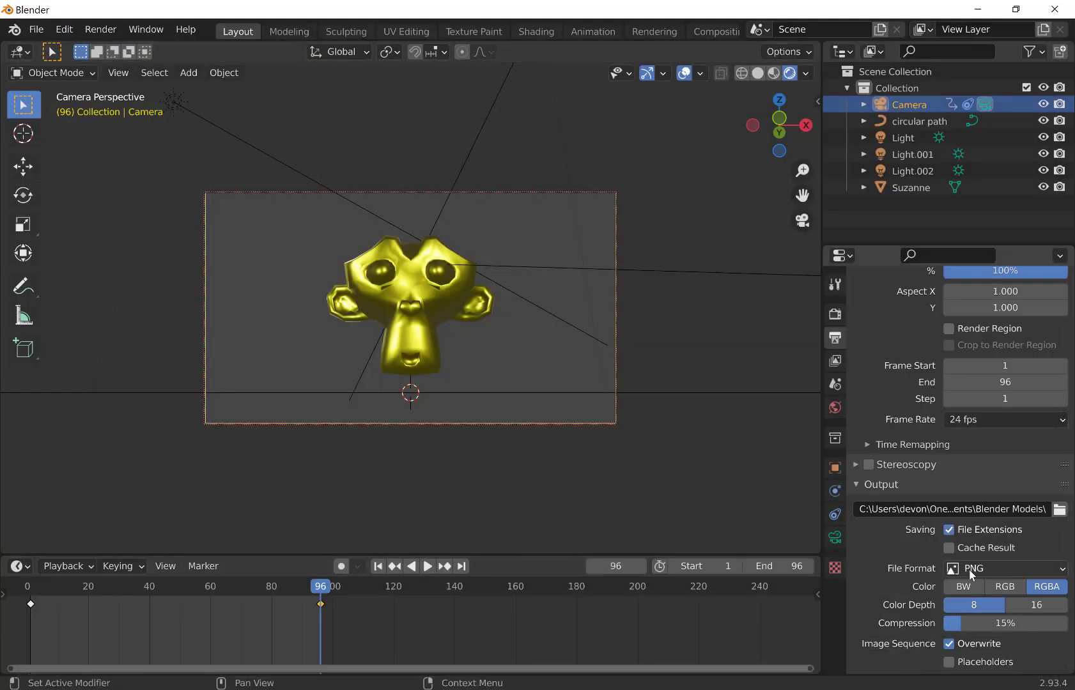
pyautogui.moveTo(1004, 569)
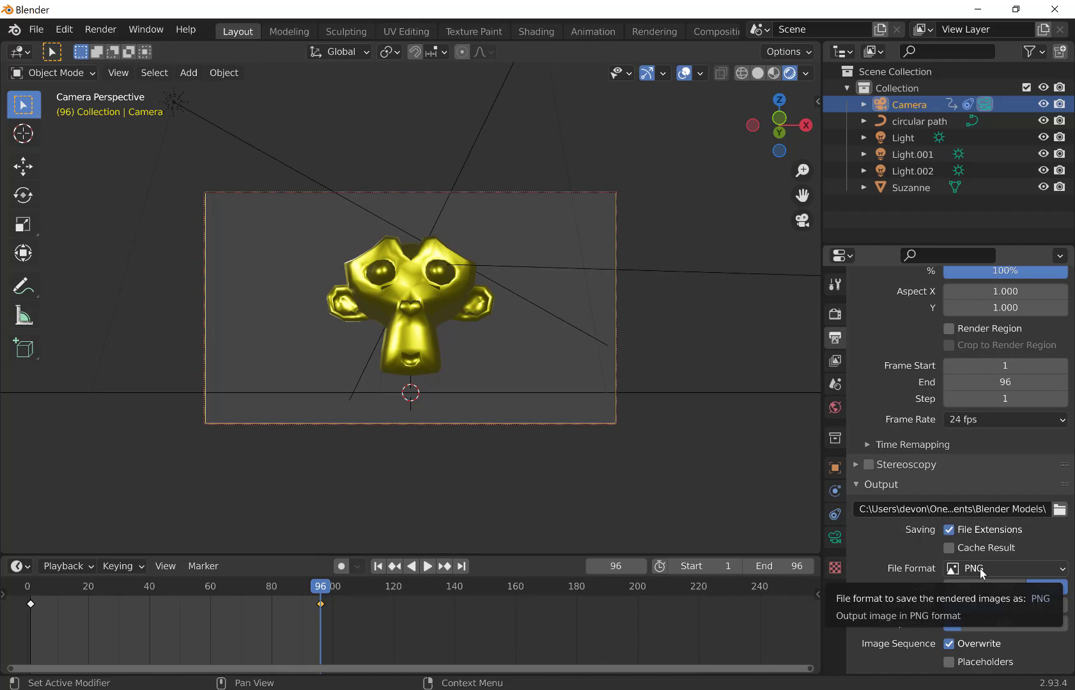
# Step: Switch the output file format from PNG to AVI JPEG
pyautogui.click(1005, 569)
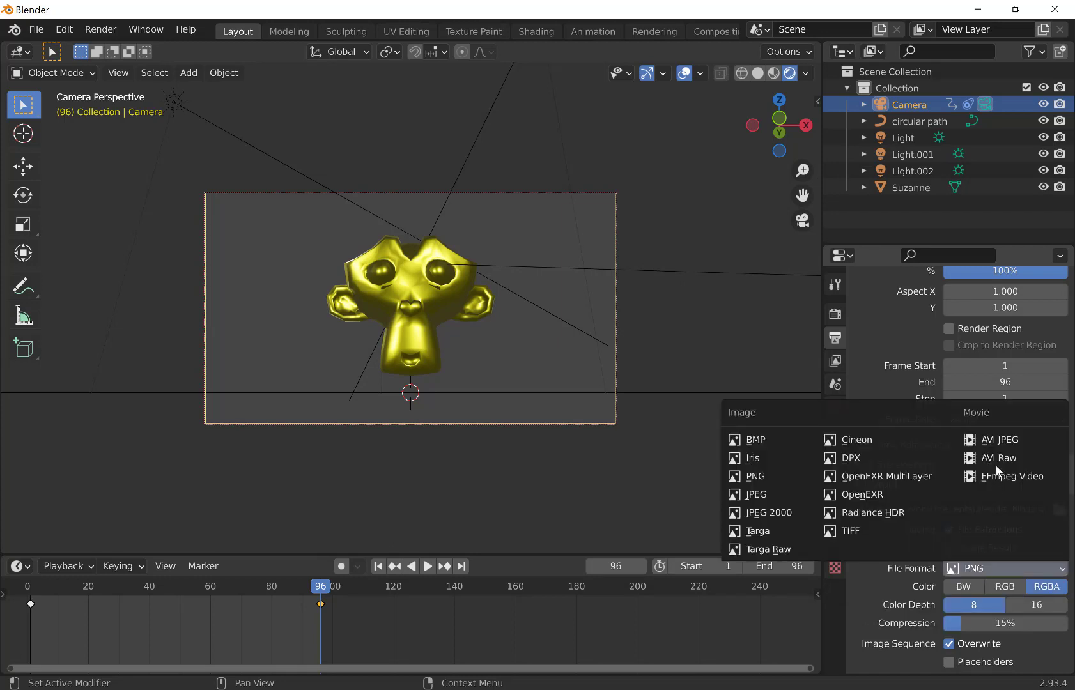
pyautogui.moveTo(1000, 440)
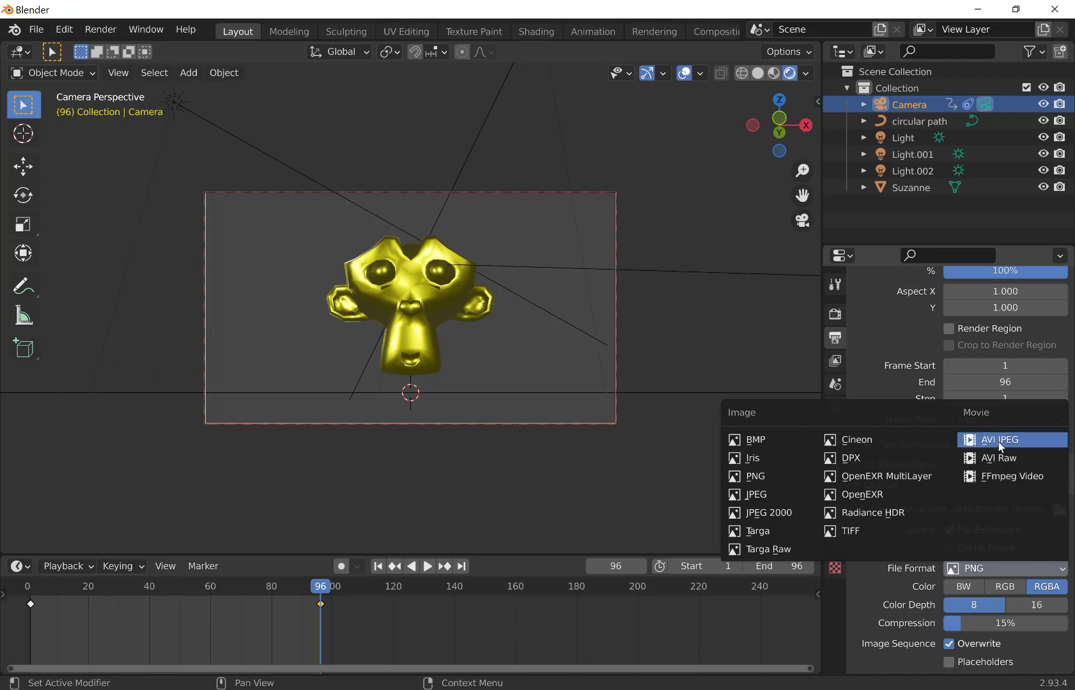
pyautogui.click(1002, 440)
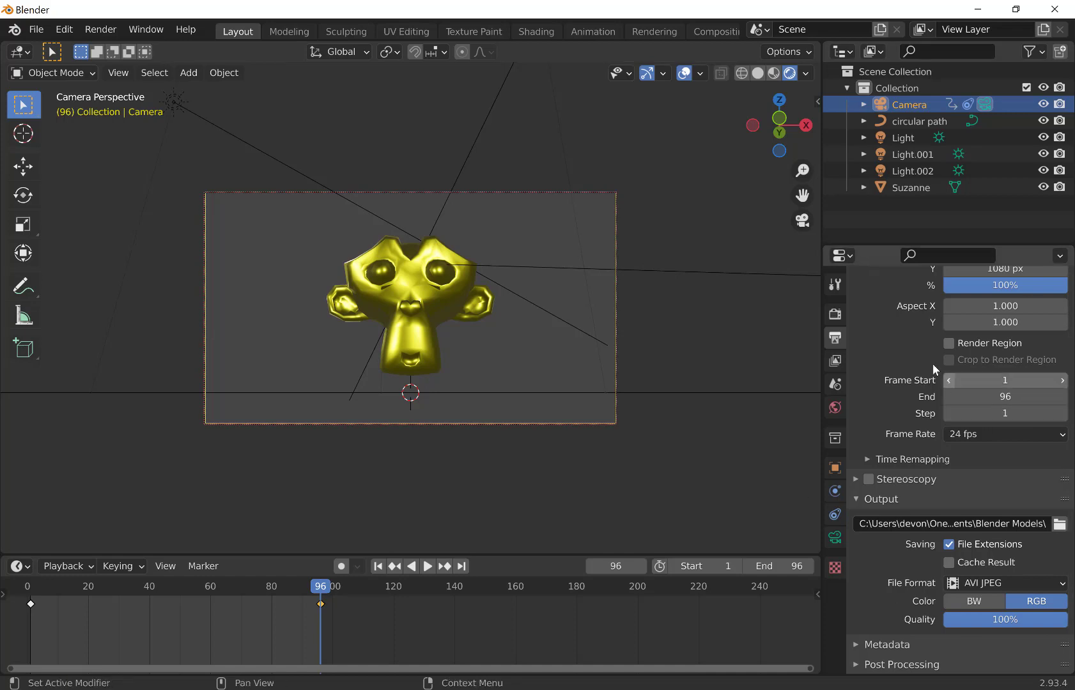
# Step: Save the project as camera_animation.blend in My Blender Class Demos
pyautogui.click(36, 29)
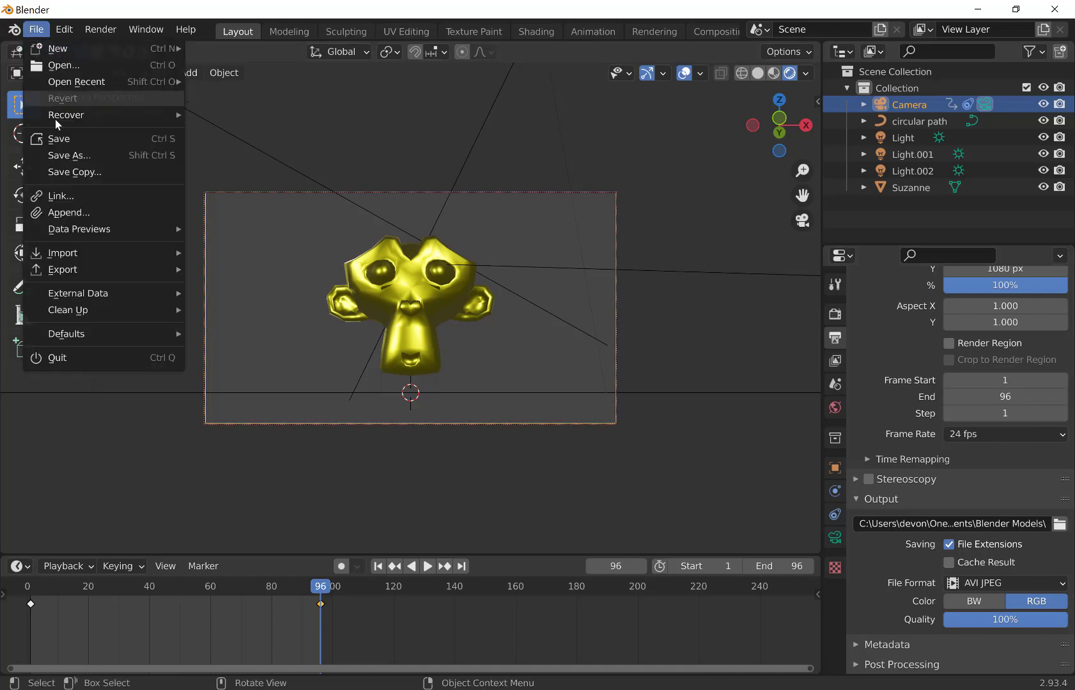
pyautogui.click(67, 154)
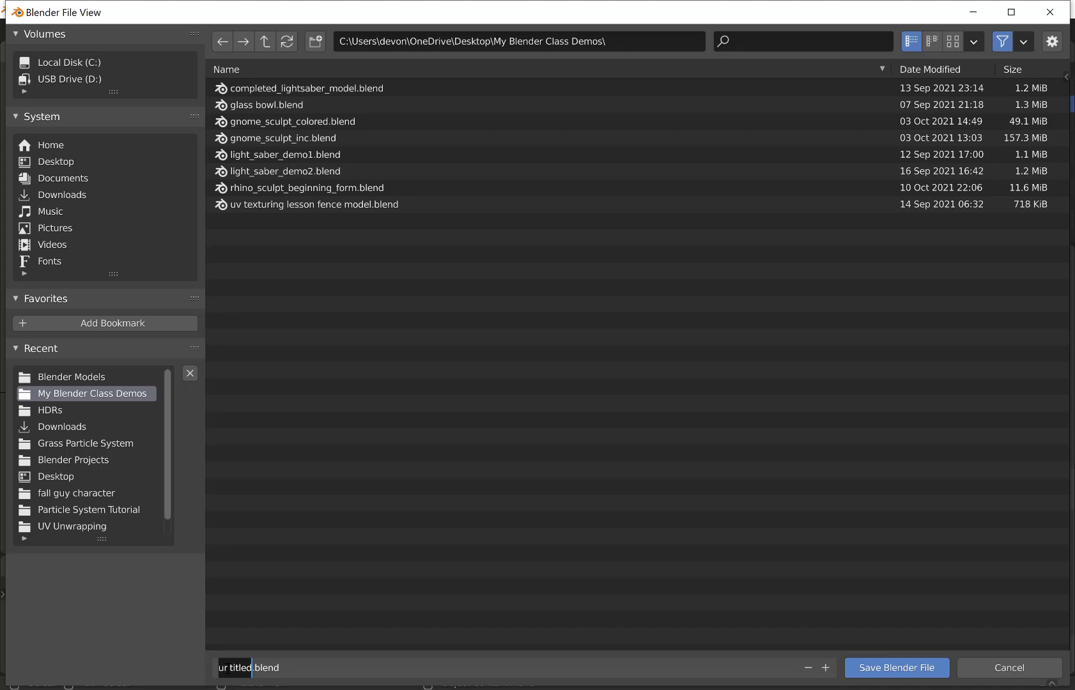
pyautogui.write('camera_animation')
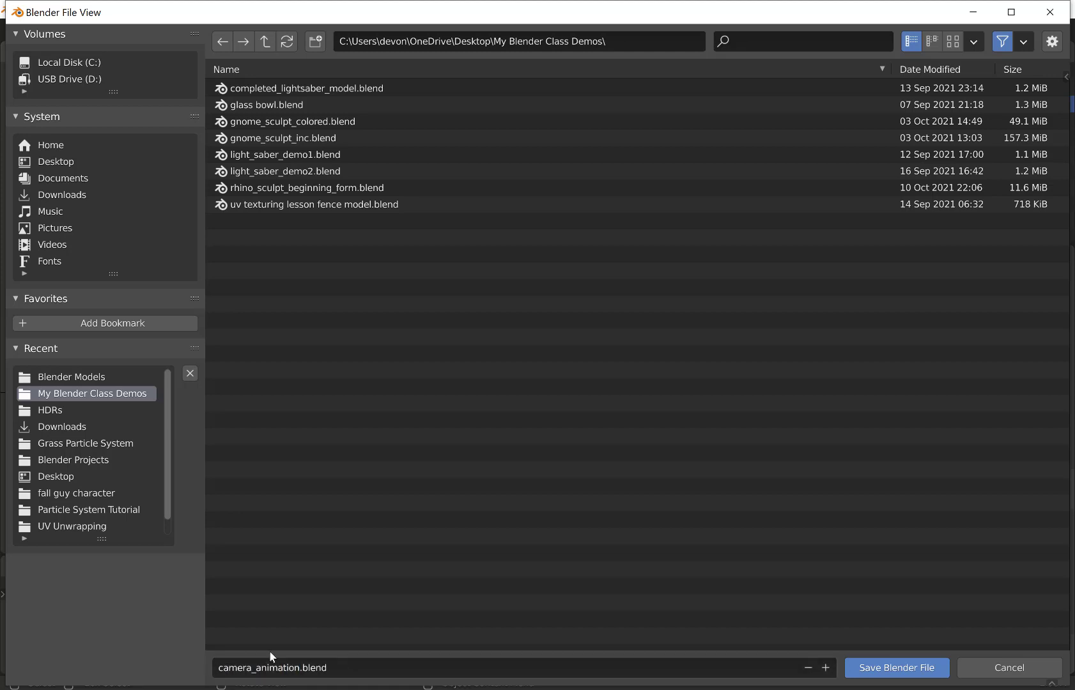
pyautogui.click(895, 667)
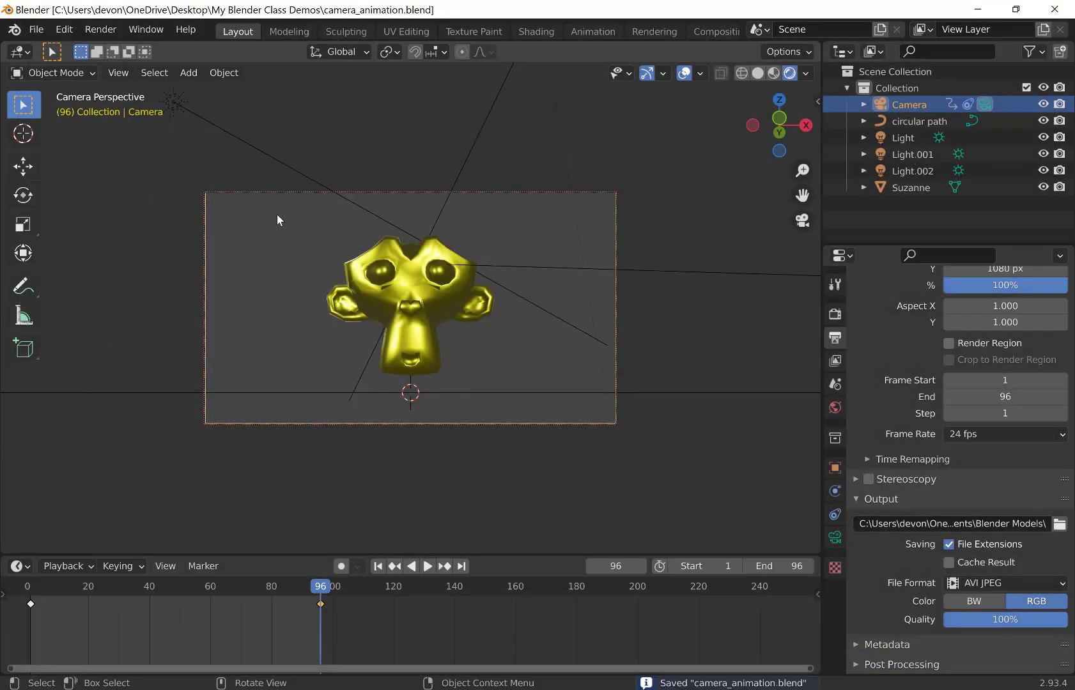
# Step: Render the full 96-frame animation with Render Animation (Ctrl F12)
pyautogui.click(100, 30)
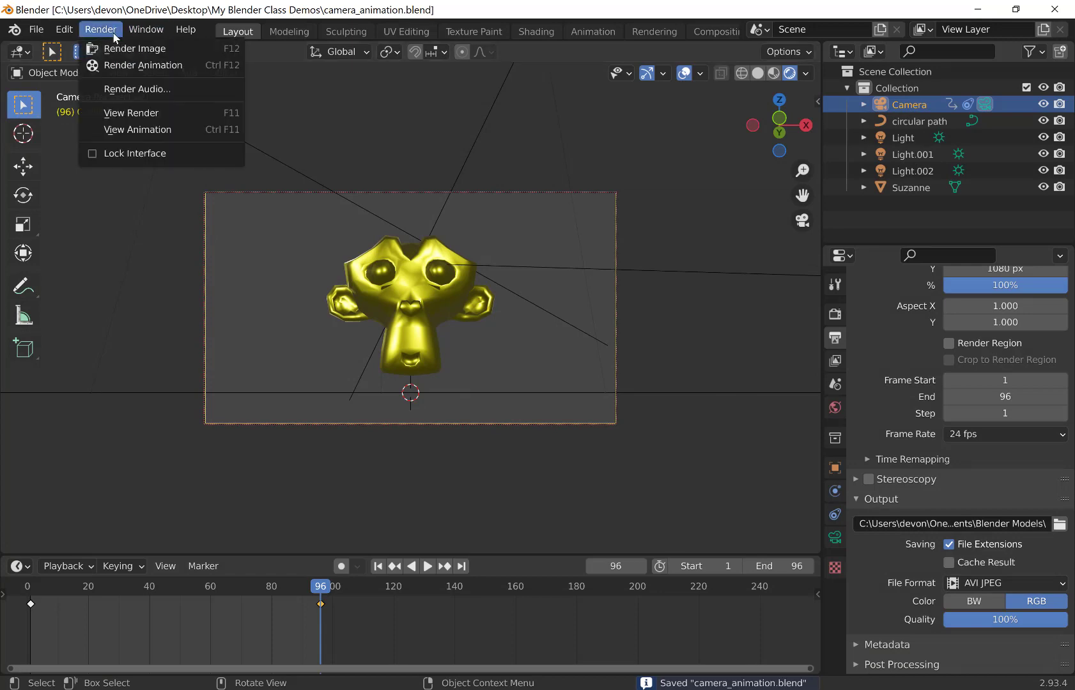
pyautogui.moveTo(141, 65)
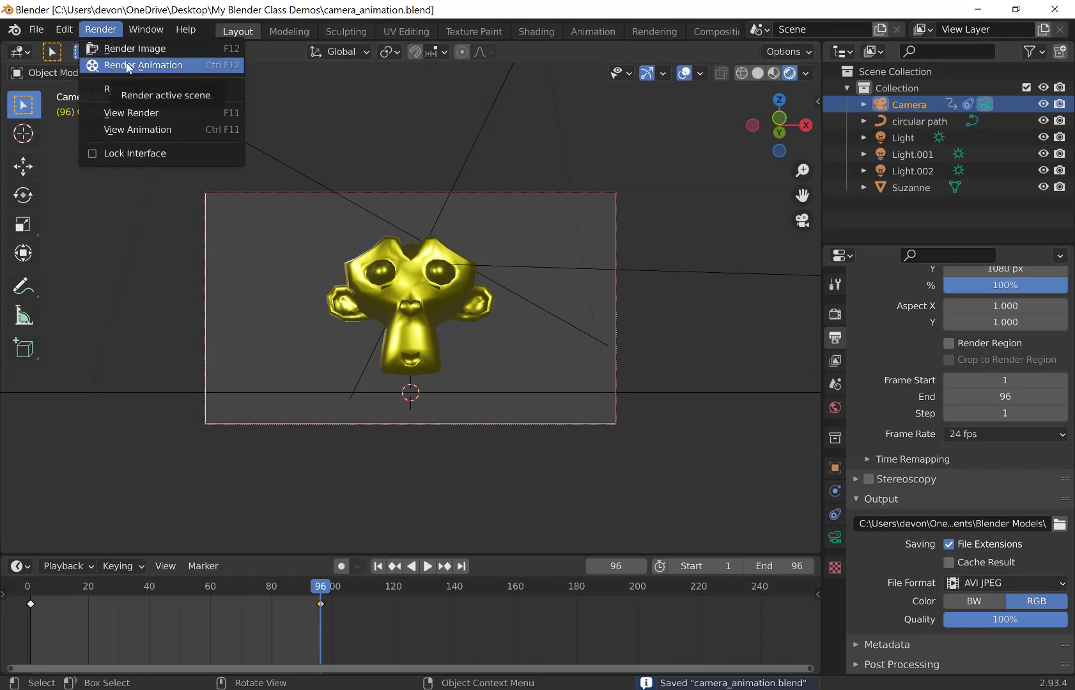
pyautogui.click(141, 65)
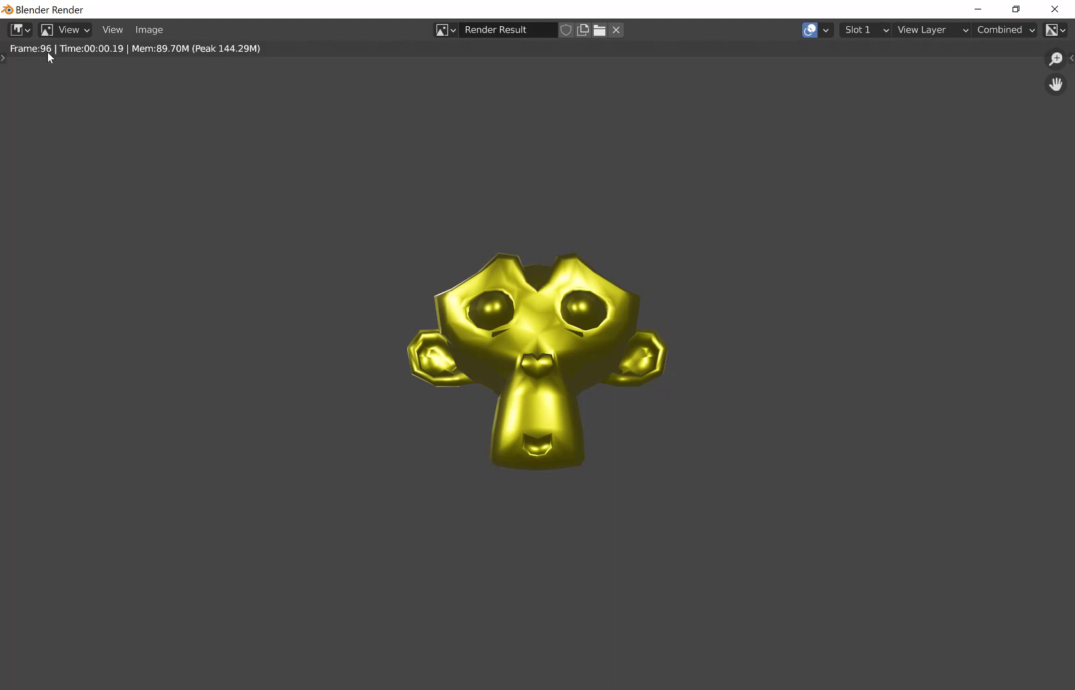
pyautogui.moveTo(1005, 12)
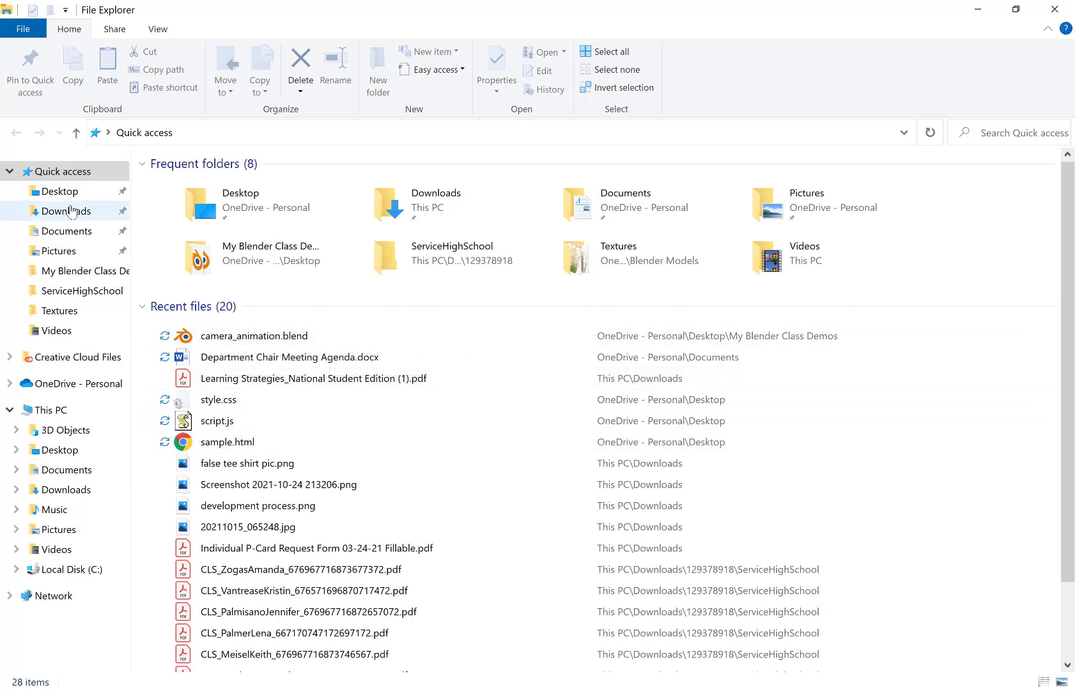
# Step: Locate the rendered 0001-0096.avi in Documents > Blender Models
pyautogui.click(65, 232)
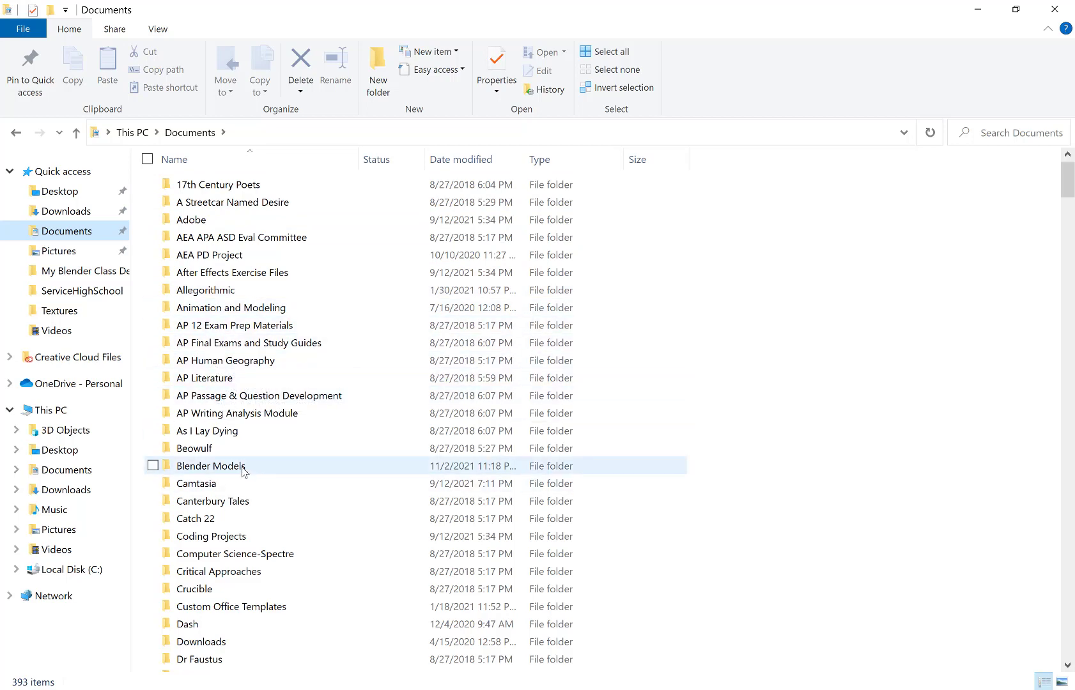
pyautogui.doubleClick(210, 466)
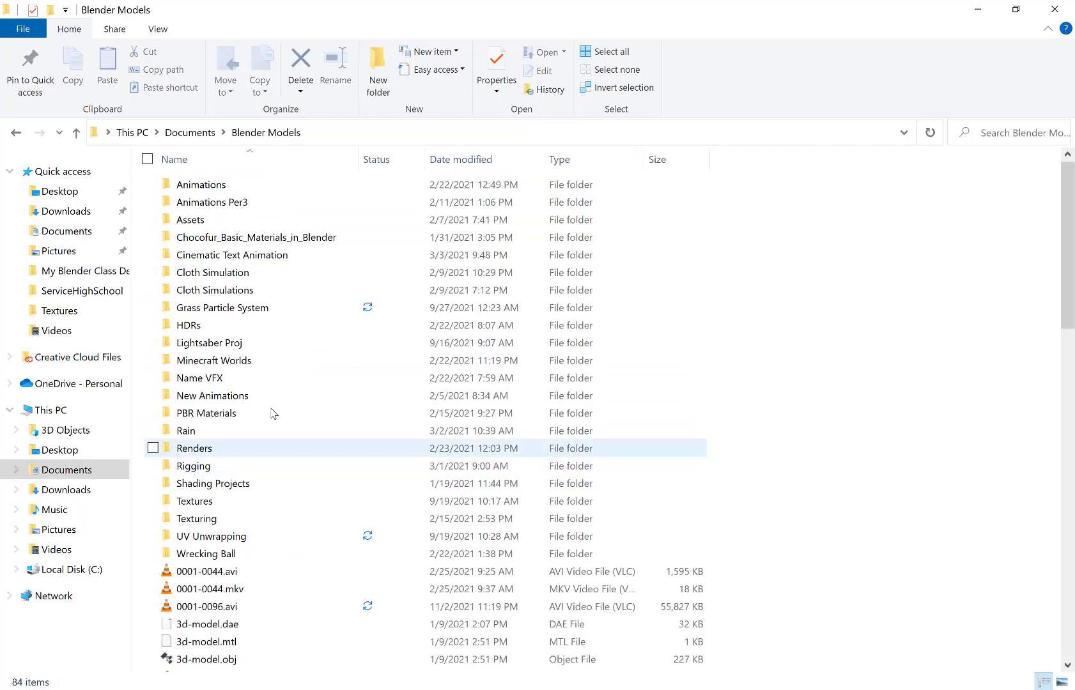
pyautogui.scroll(-3)
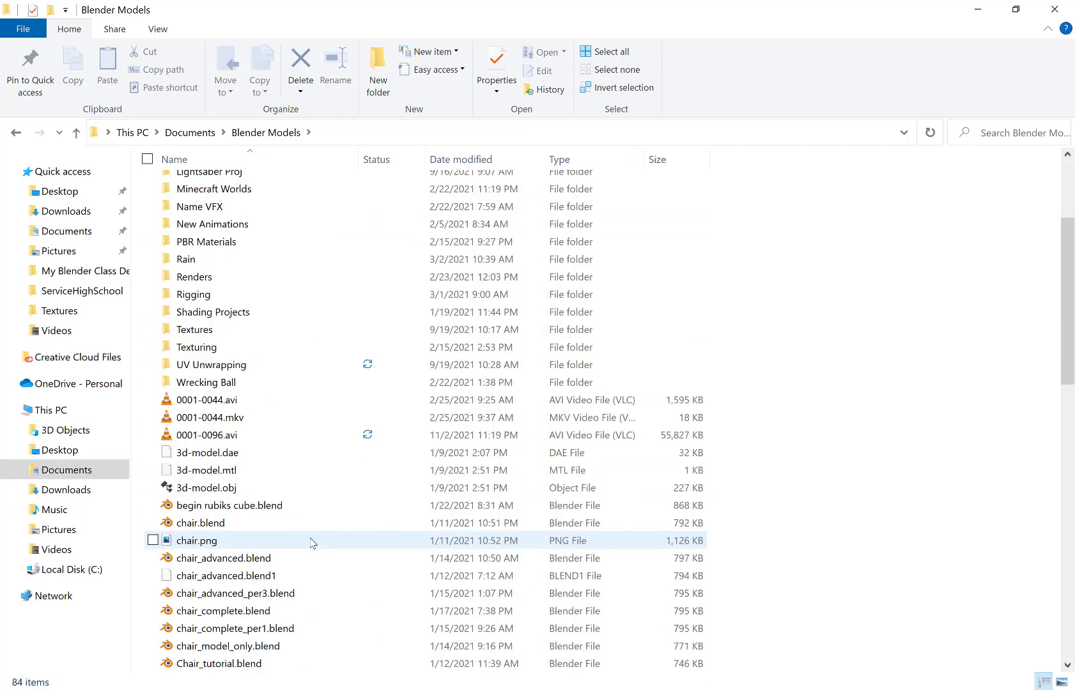
pyautogui.click(207, 434)
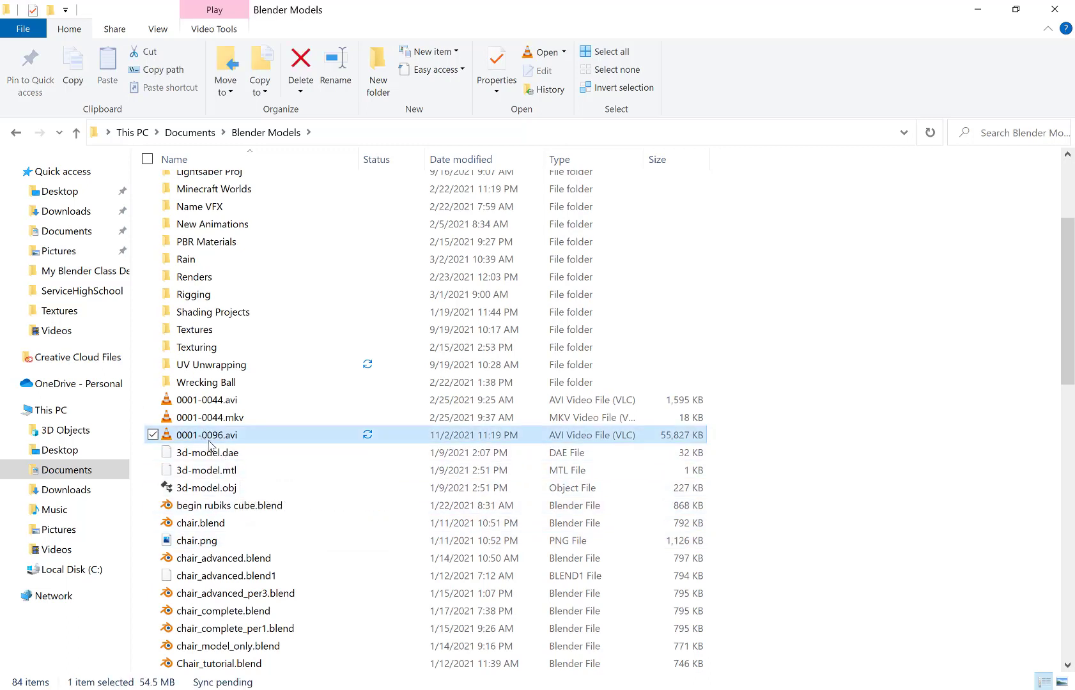
pyautogui.moveTo(237, 442)
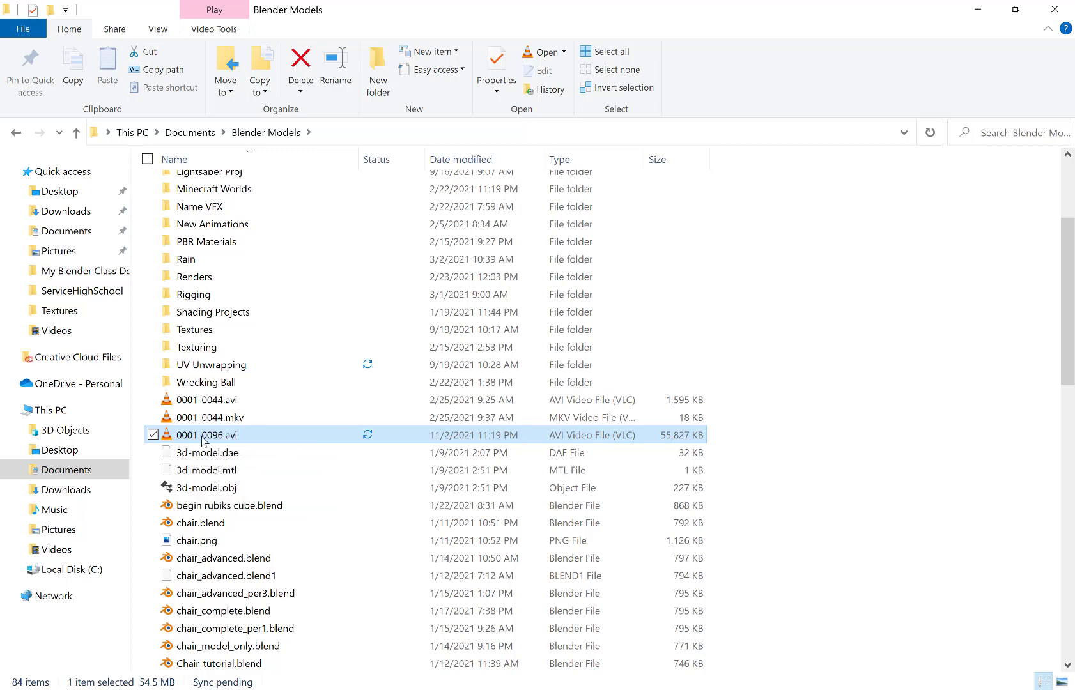
# Step: Rename the video to camera_animation.avi and play it
pyautogui.rightClick(206, 435)
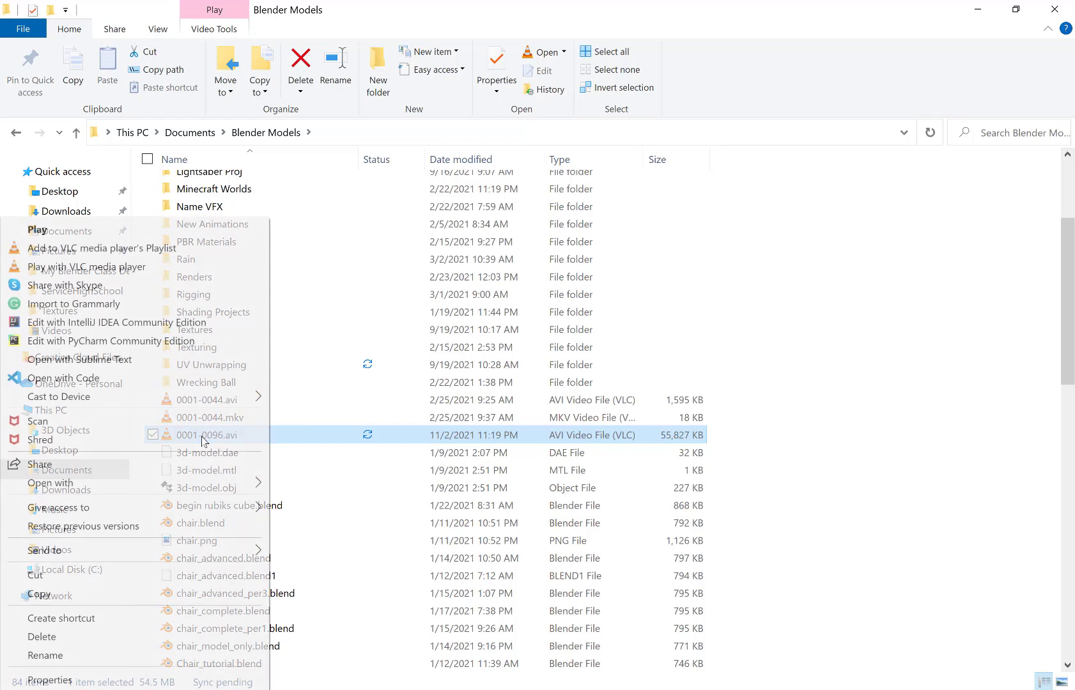
pyautogui.click(45, 655)
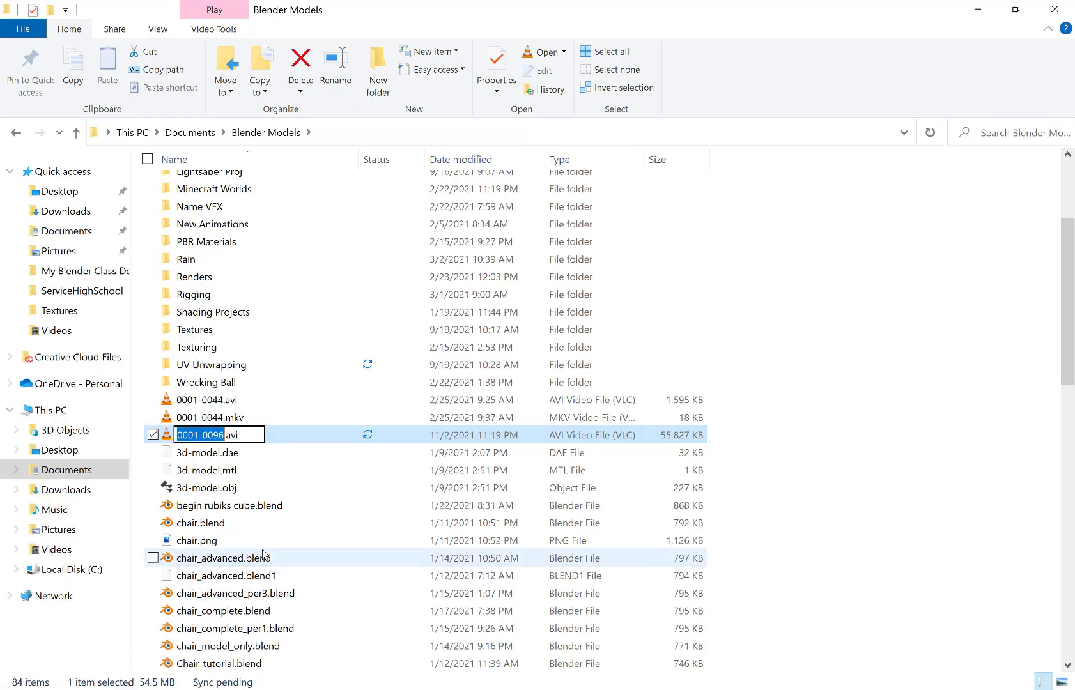
pyautogui.write('camera_animation.avi')
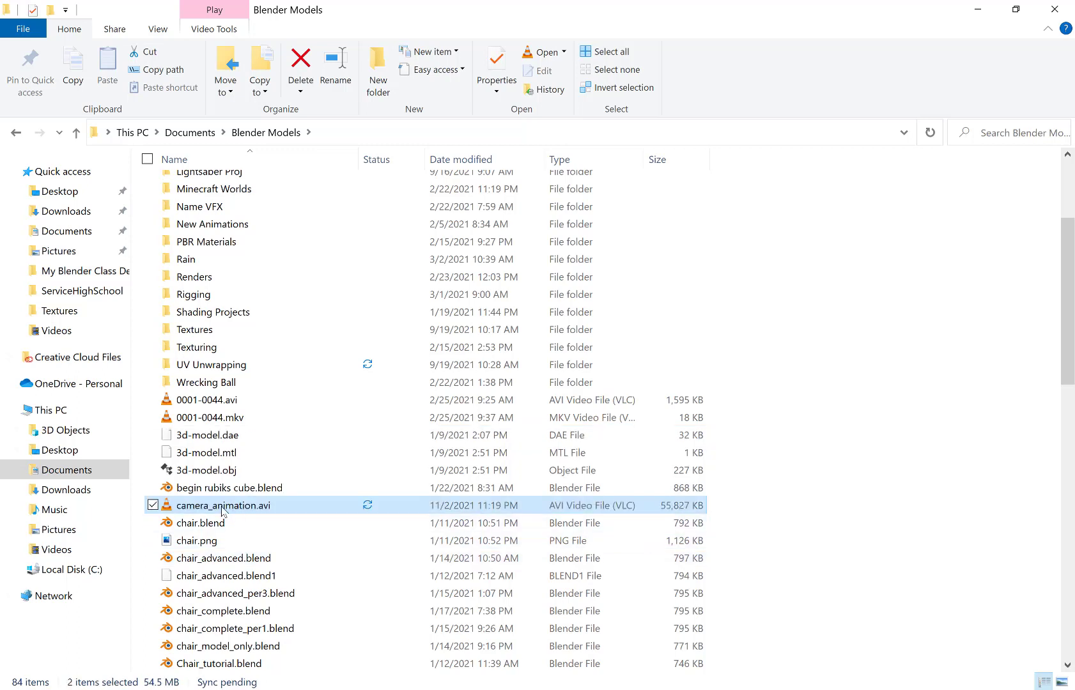
pyautogui.doubleClick(223, 505)
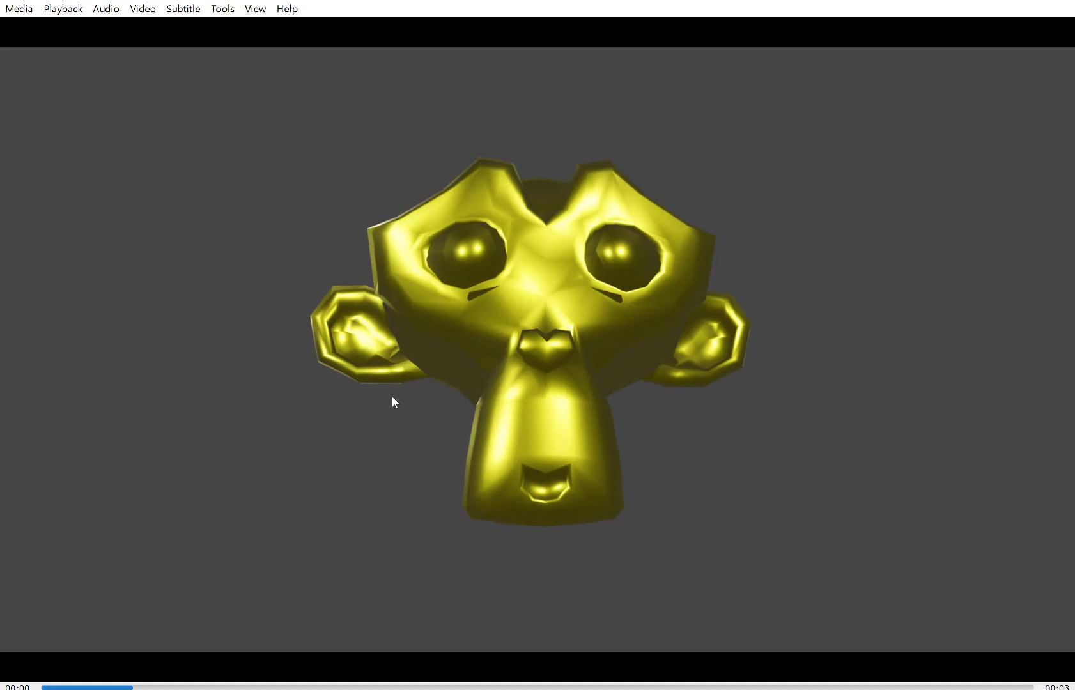